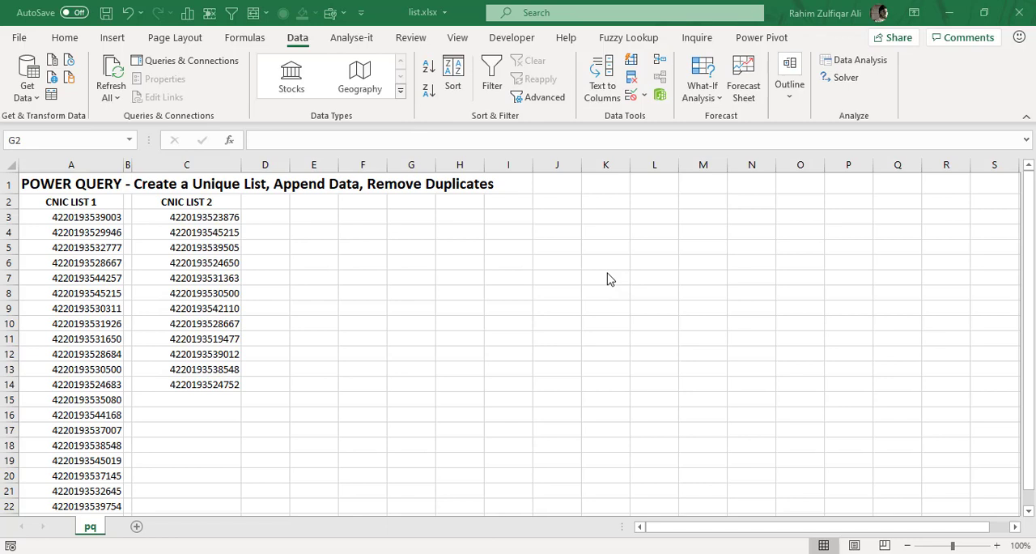
{"action": "mouse_move", "coordinate": [372, 268]}
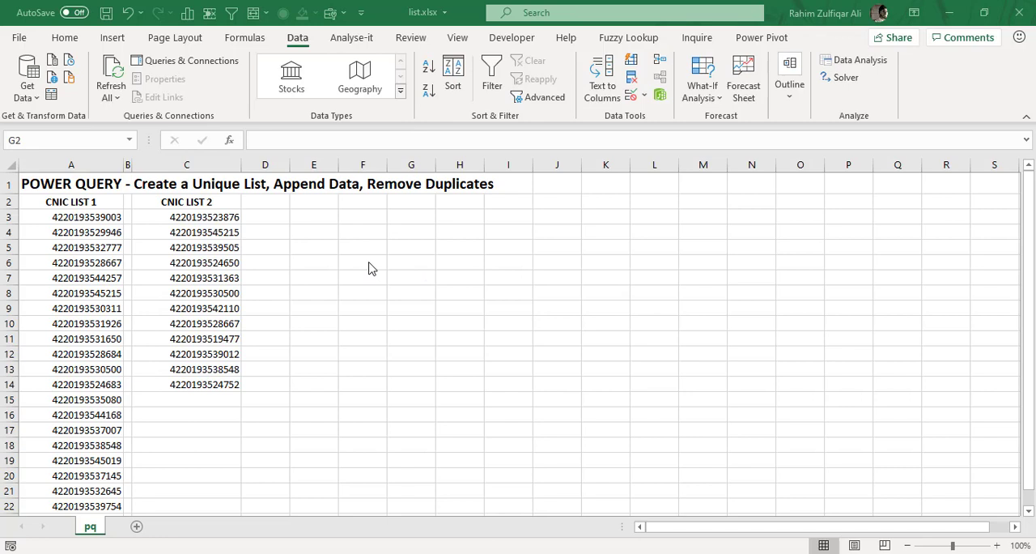
Select both CNIC lists together, from CNIC LIST 1 through CNIC LIST 2.
{"action": "left_click", "coordinate": [186, 217]}
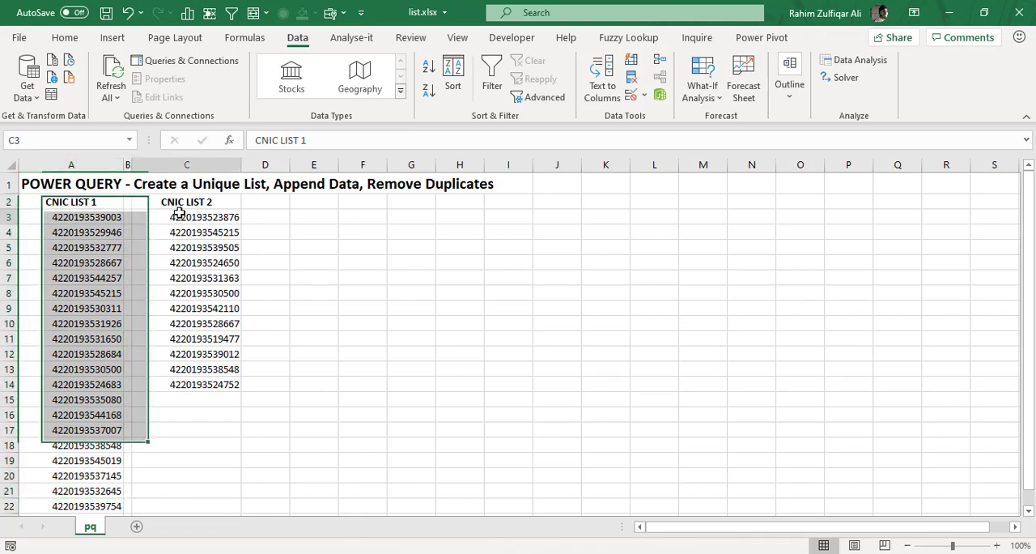
{"action": "left_click_drag", "start_coordinate": [86, 217], "coordinate": [86, 307]}
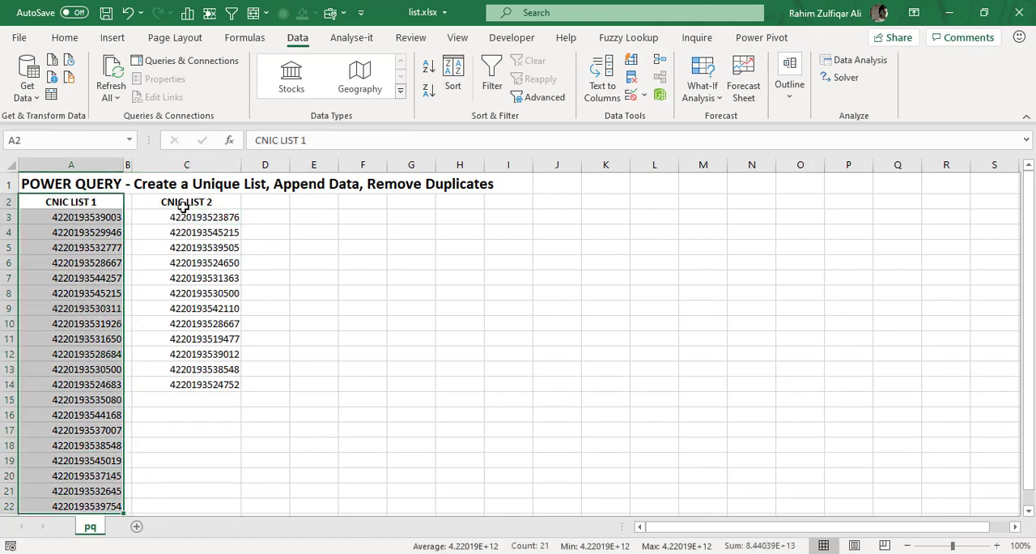
{"action": "left_click_drag", "start_coordinate": [186, 201], "coordinate": [186, 384]}
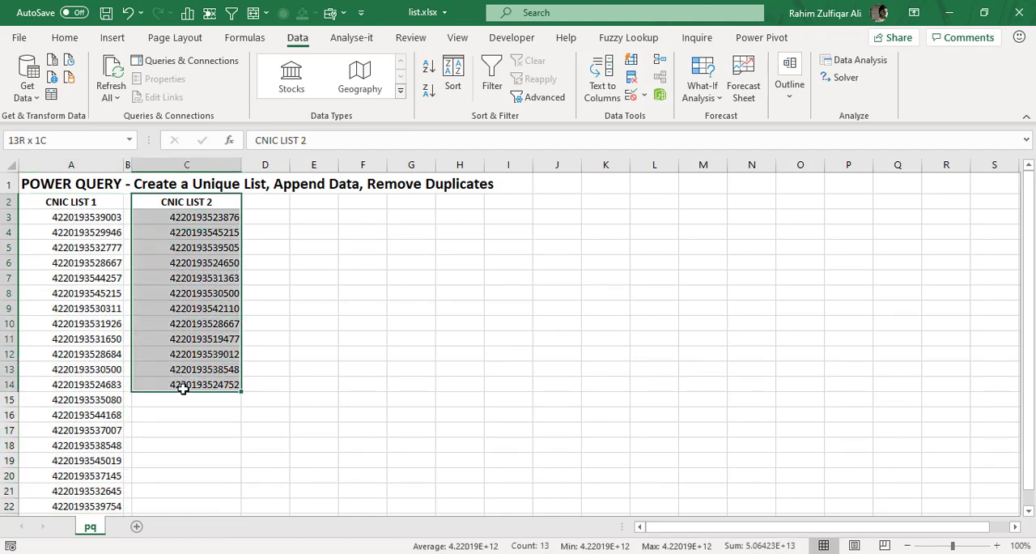
{"action": "left_click", "coordinate": [205, 263]}
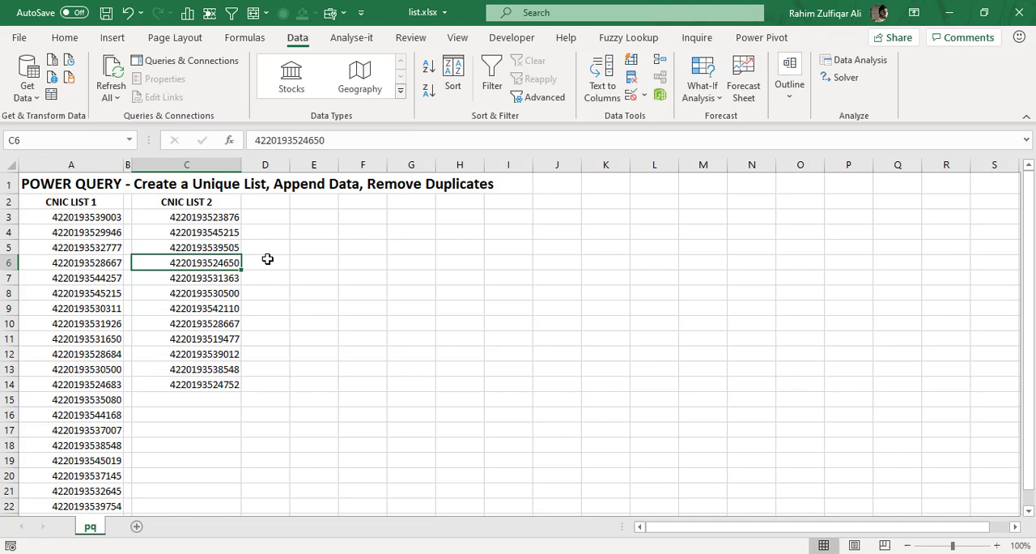
{"action": "left_click", "coordinate": [71, 202]}
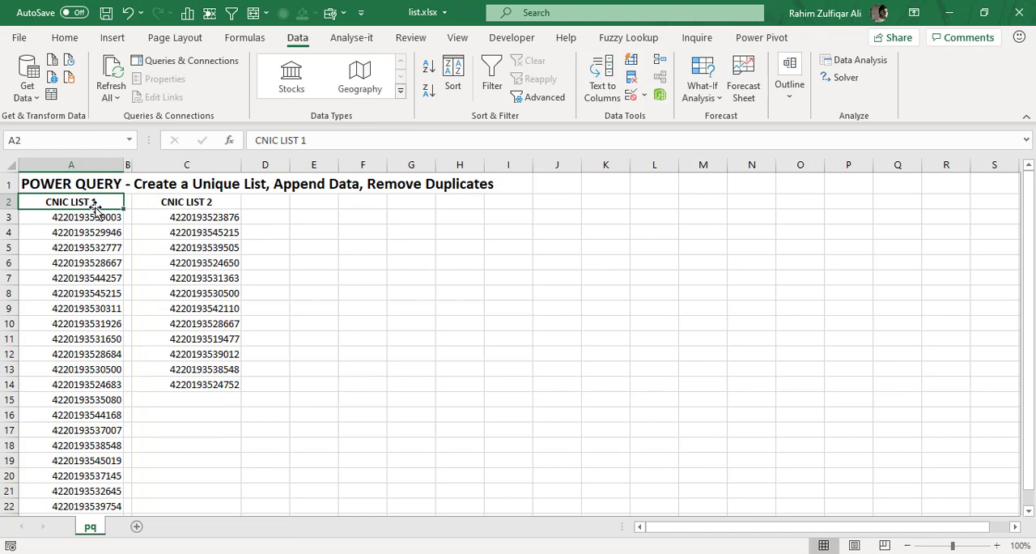
{"action": "left_click_drag", "start_coordinate": [71, 201], "coordinate": [206, 505]}
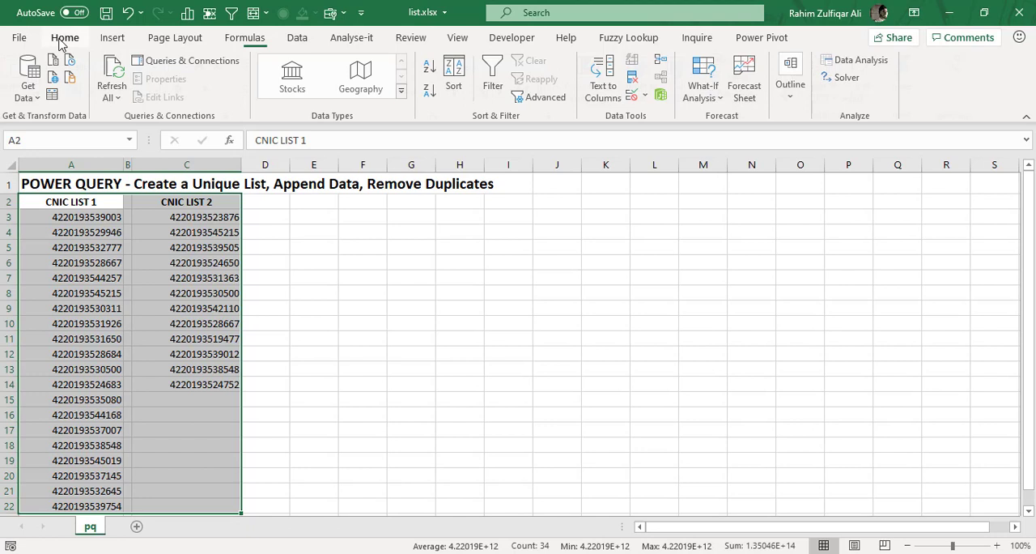
Apply Duplicate Values highlighting with Light Red Fill with Dark Red Text.
{"action": "left_click", "coordinate": [599, 77]}
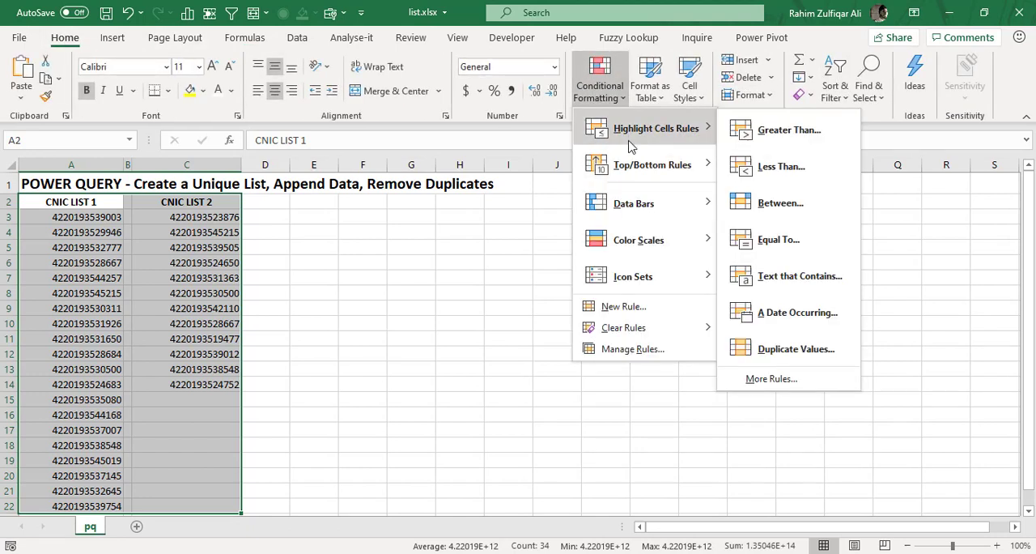
{"action": "mouse_move", "coordinate": [790, 348]}
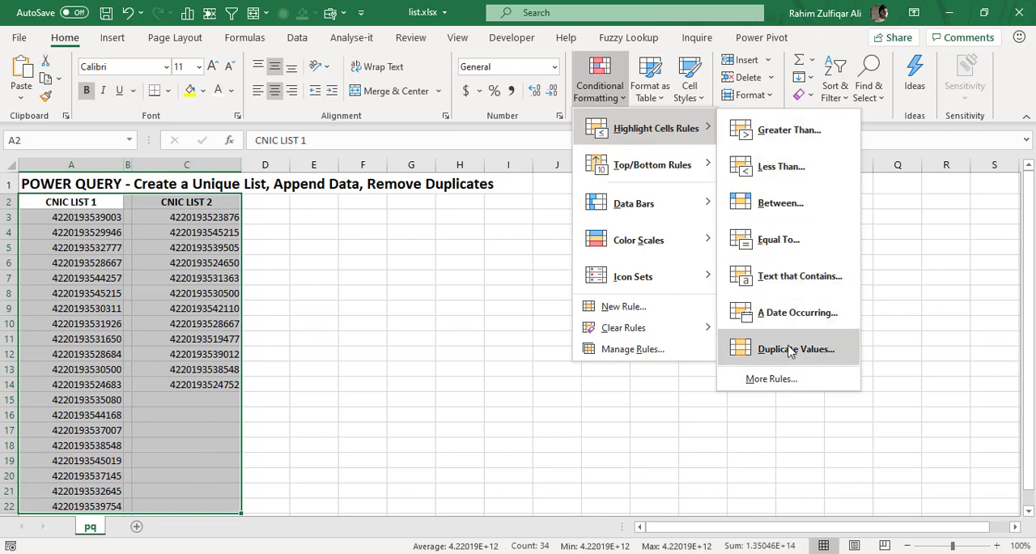
{"action": "left_click", "coordinate": [796, 348]}
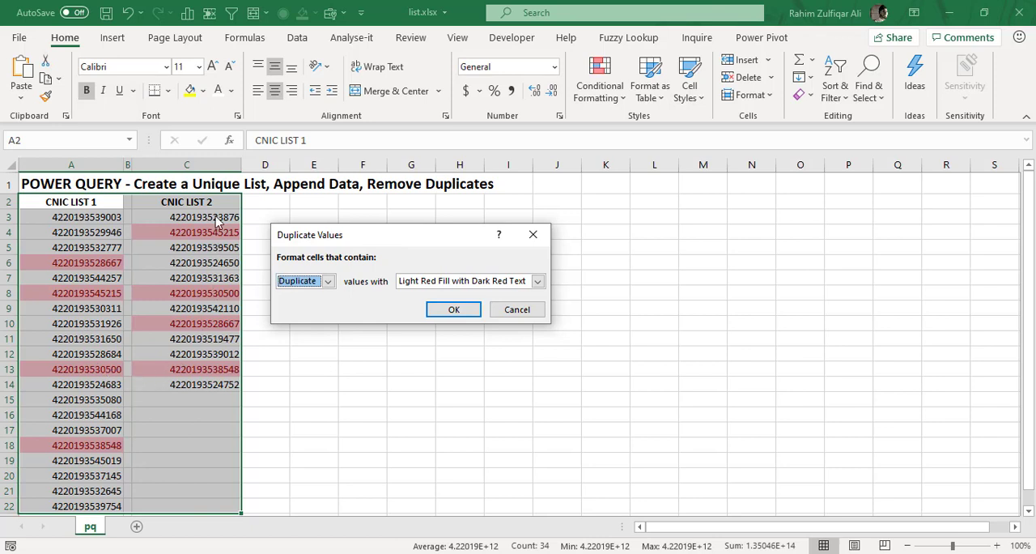
{"action": "mouse_move", "coordinate": [451, 306]}
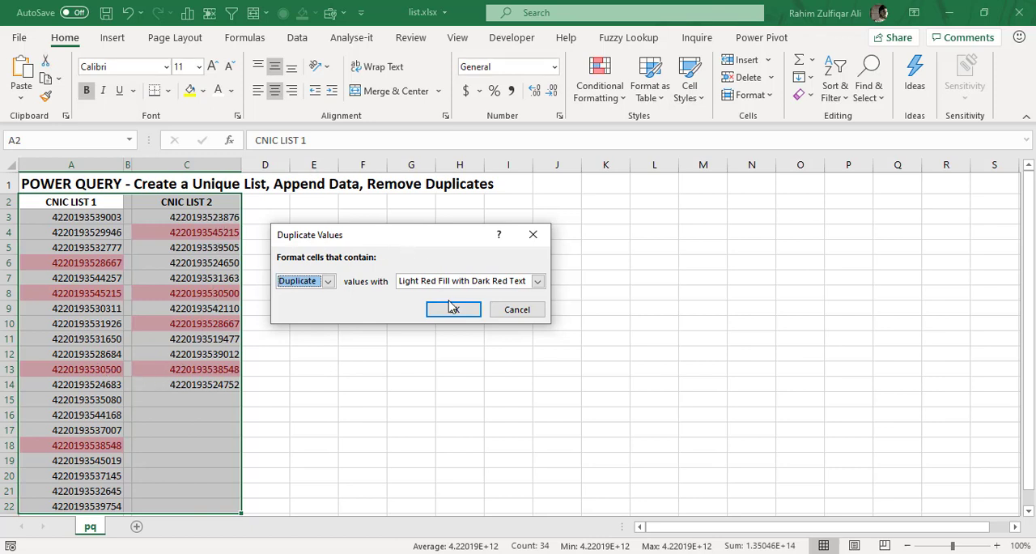
{"action": "left_click", "coordinate": [537, 280]}
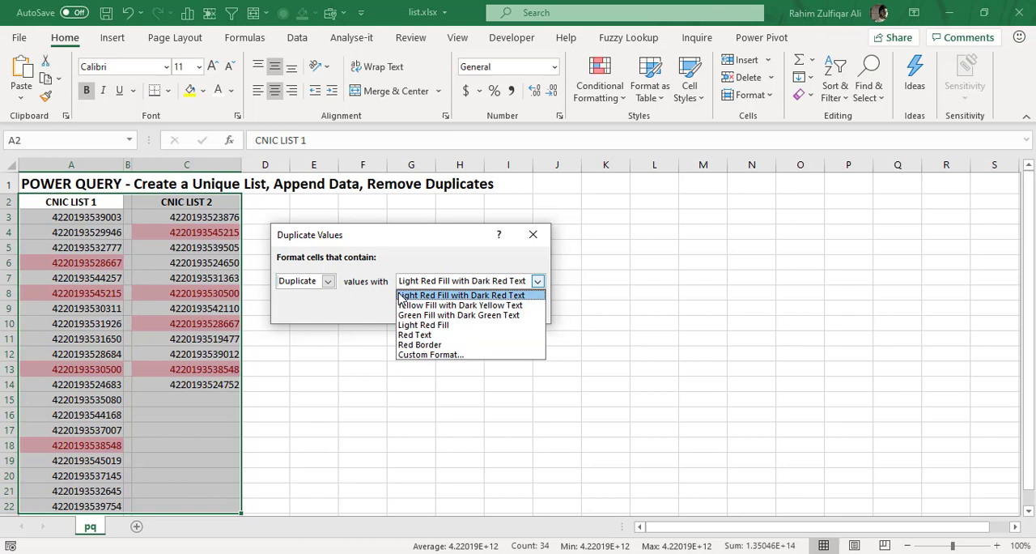
{"action": "left_click", "coordinate": [460, 295]}
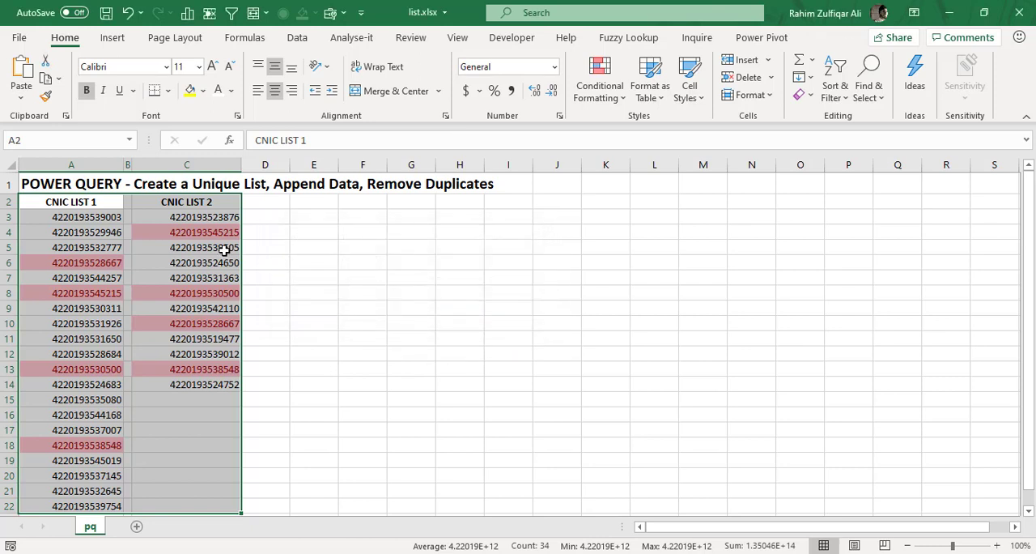
{"action": "left_click", "coordinate": [187, 247]}
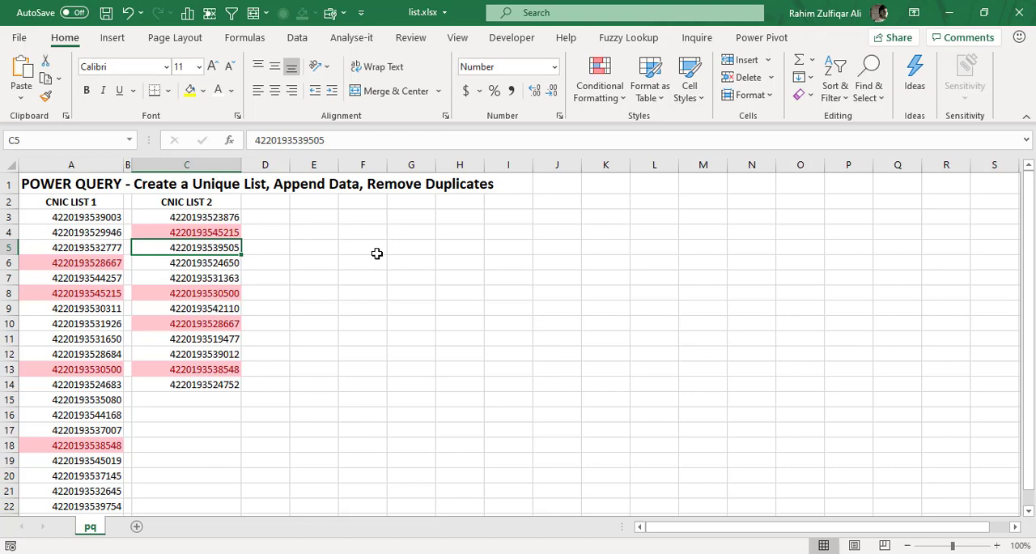
{"action": "left_click", "coordinate": [363, 202]}
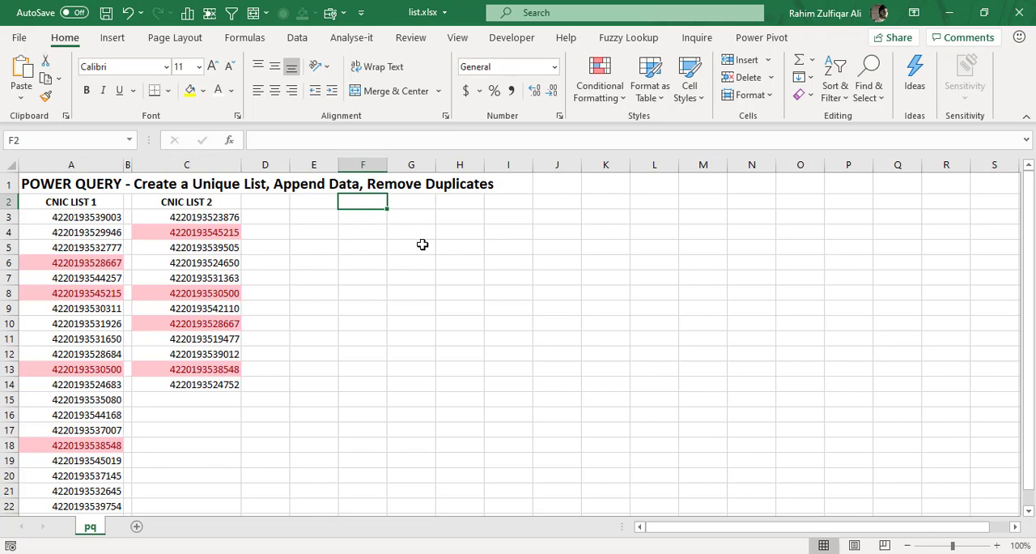
Enter the heading CNIC in cell F2.
{"action": "type", "text": "CNIC"}
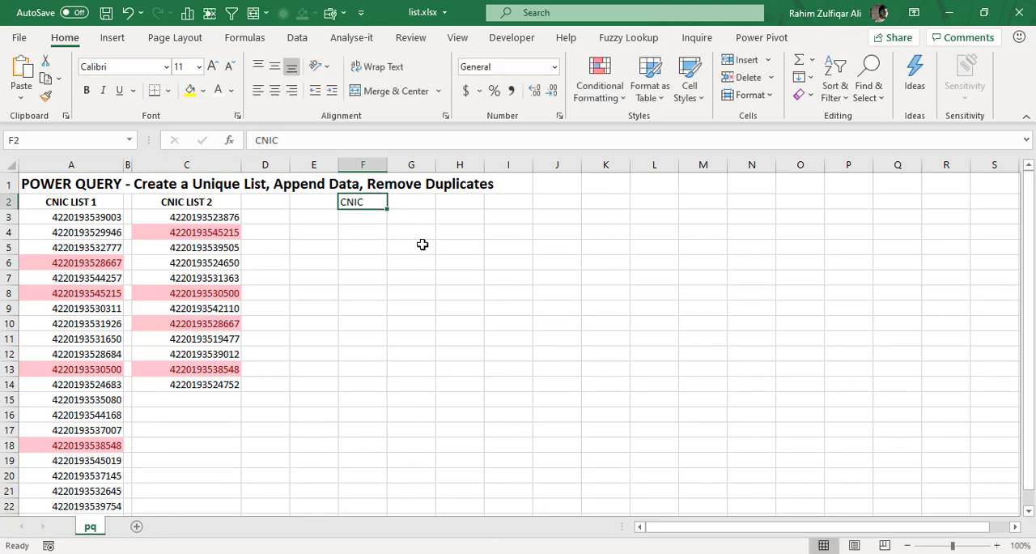
{"action": "key", "text": "Return"}
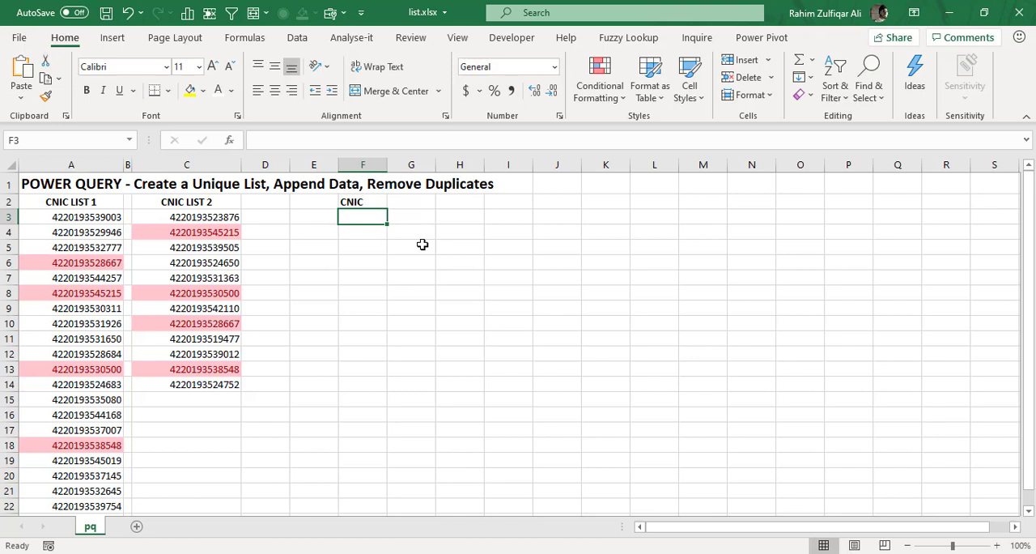
{"action": "left_click_drag", "start_coordinate": [363, 217], "coordinate": [363, 384]}
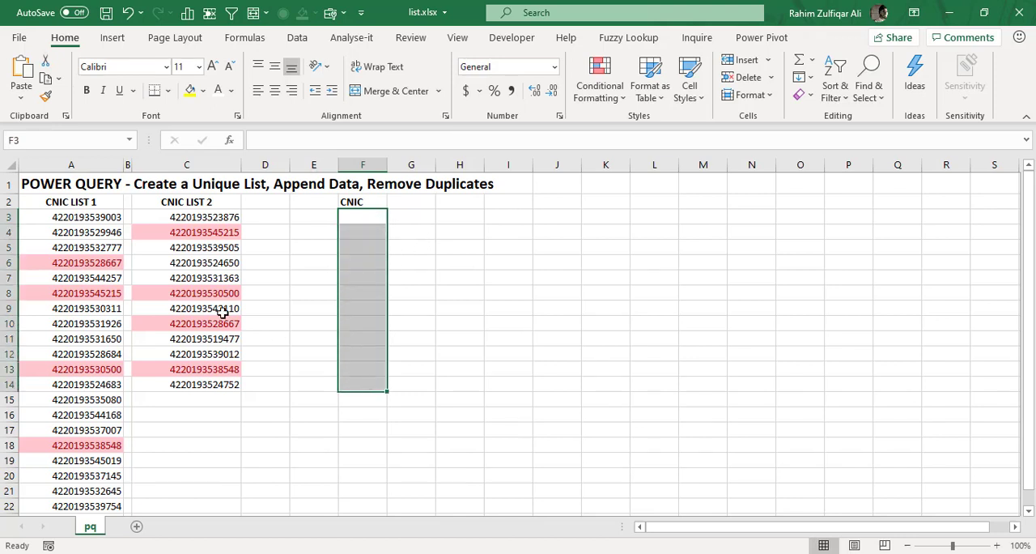
{"action": "left_click", "coordinate": [187, 247]}
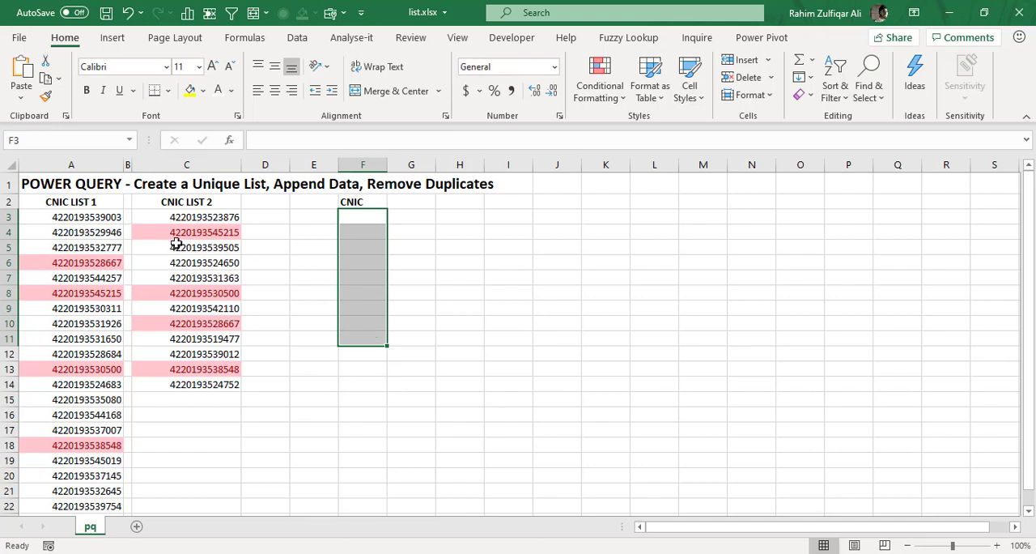
{"action": "left_click", "coordinate": [205, 293]}
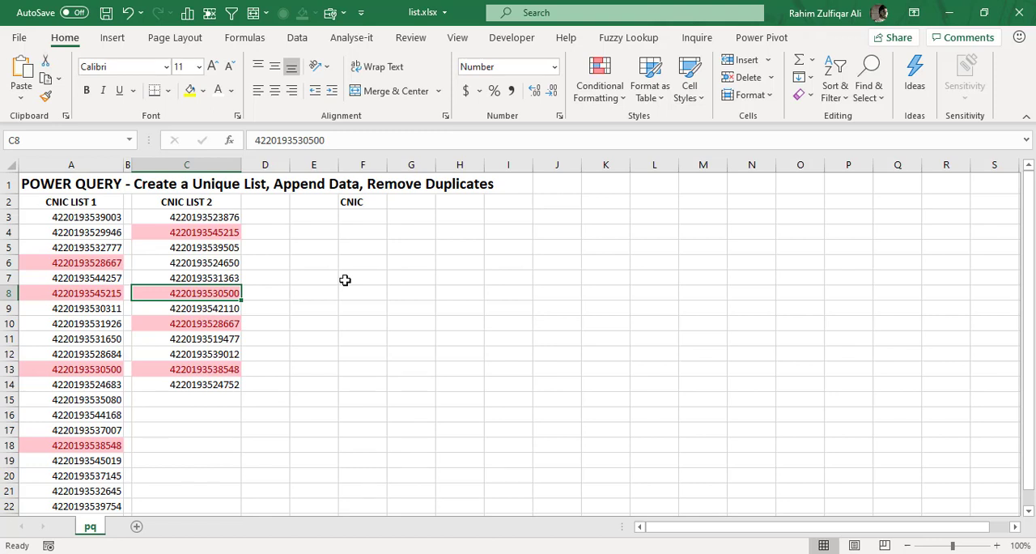
{"action": "mouse_move", "coordinate": [364, 217]}
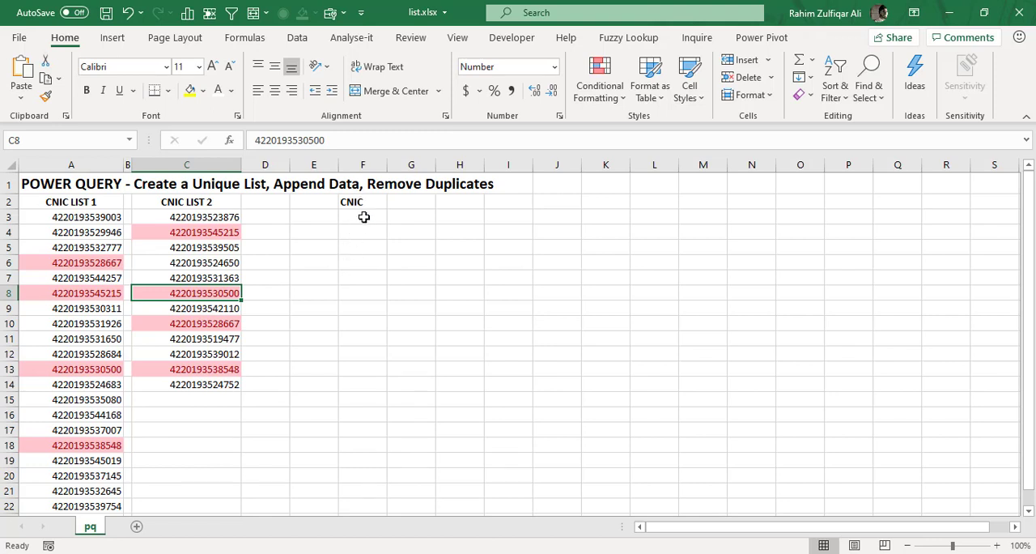
Clear the duplicate conditional formatting rules from both CNIC lists.
{"action": "left_click_drag", "start_coordinate": [363, 217], "coordinate": [362, 460]}
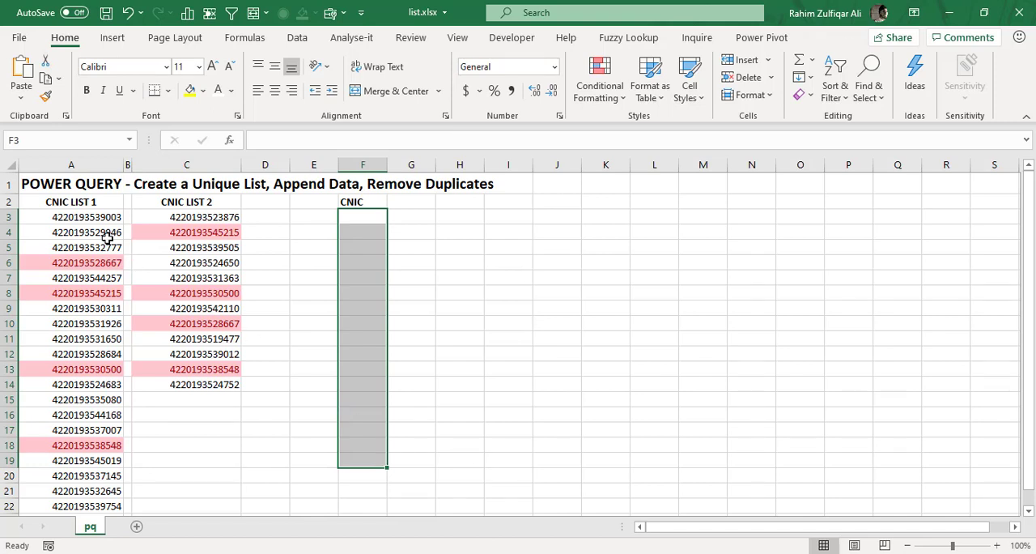
{"action": "left_click_drag", "start_coordinate": [71, 217], "coordinate": [187, 506]}
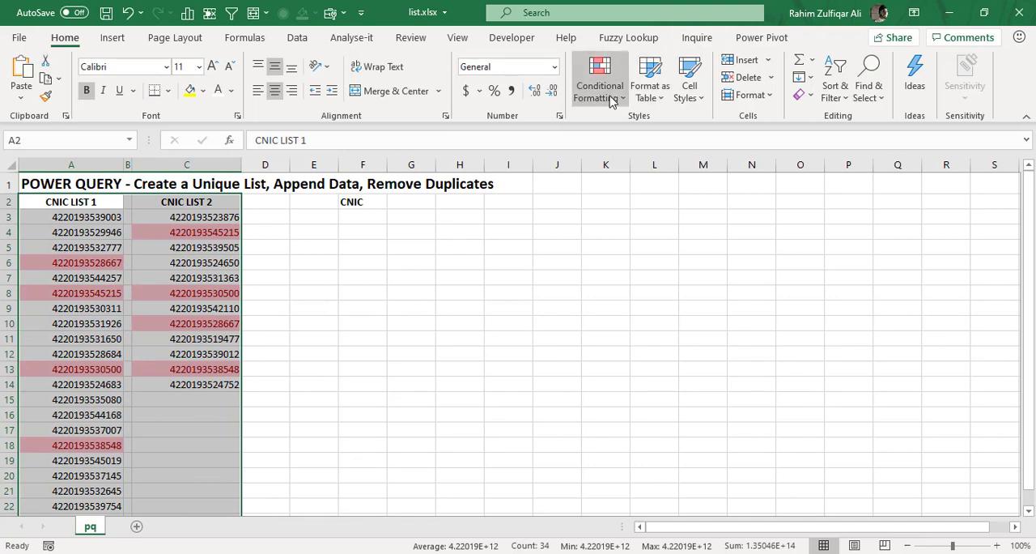
{"action": "mouse_move", "coordinate": [599, 79]}
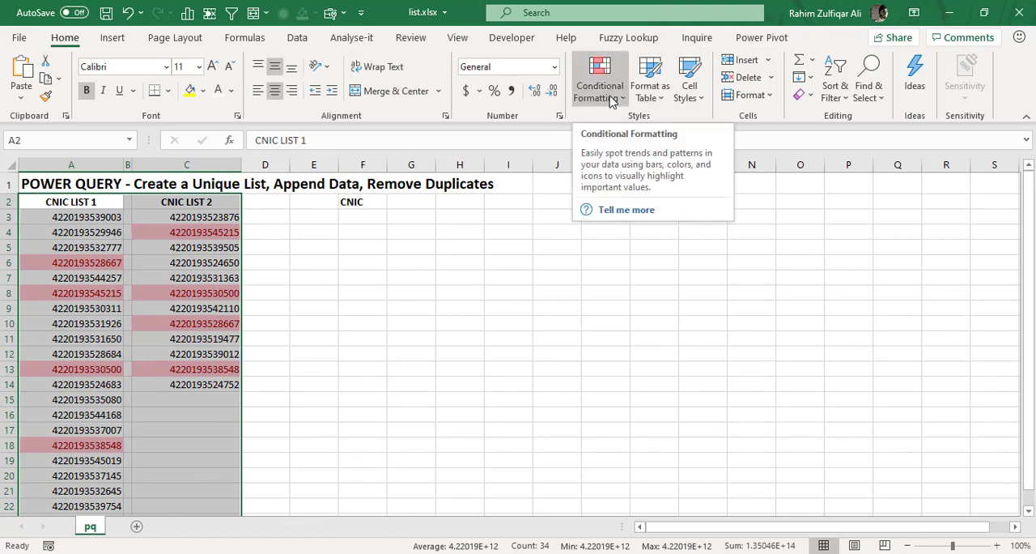
{"action": "left_click", "coordinate": [599, 77]}
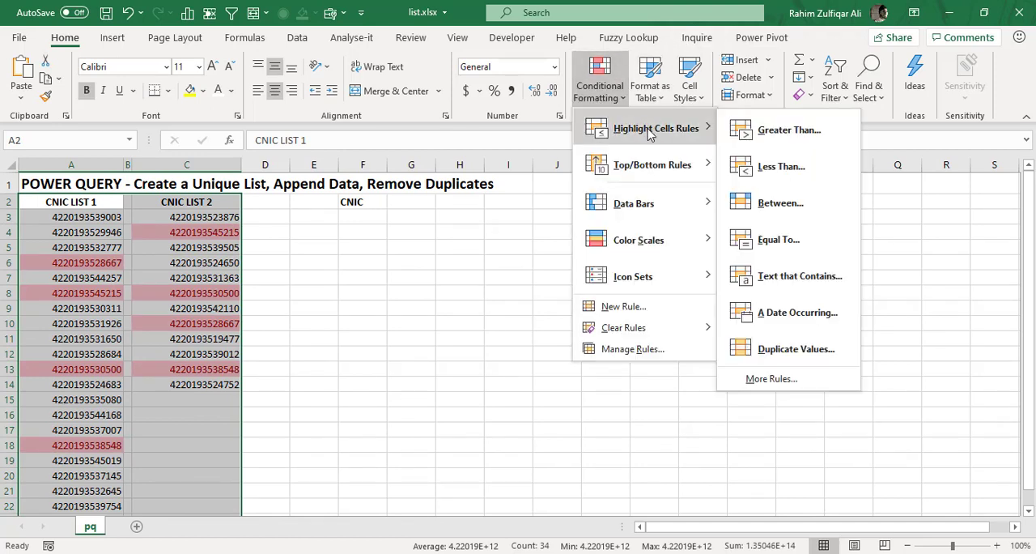
{"action": "mouse_move", "coordinate": [796, 348]}
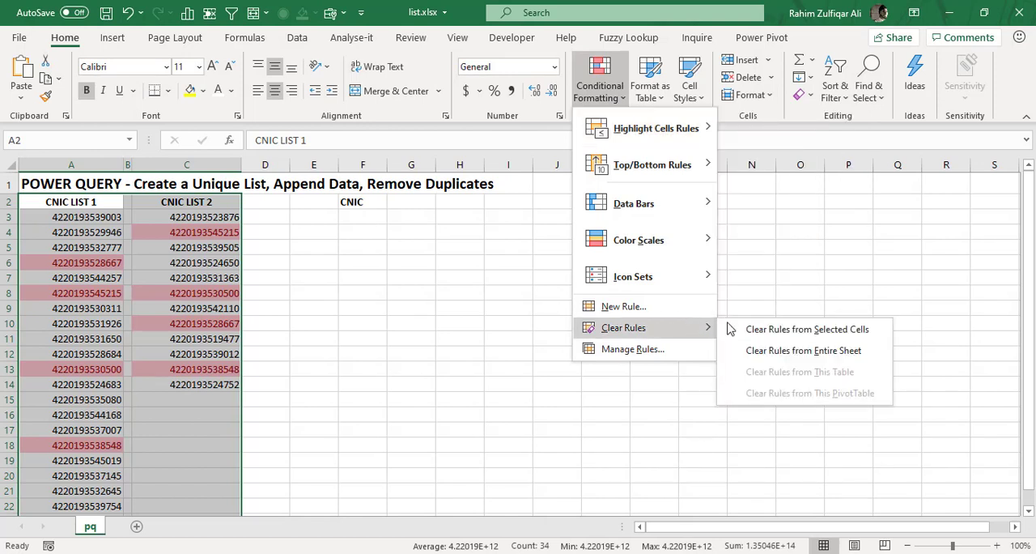
{"action": "left_click", "coordinate": [803, 349]}
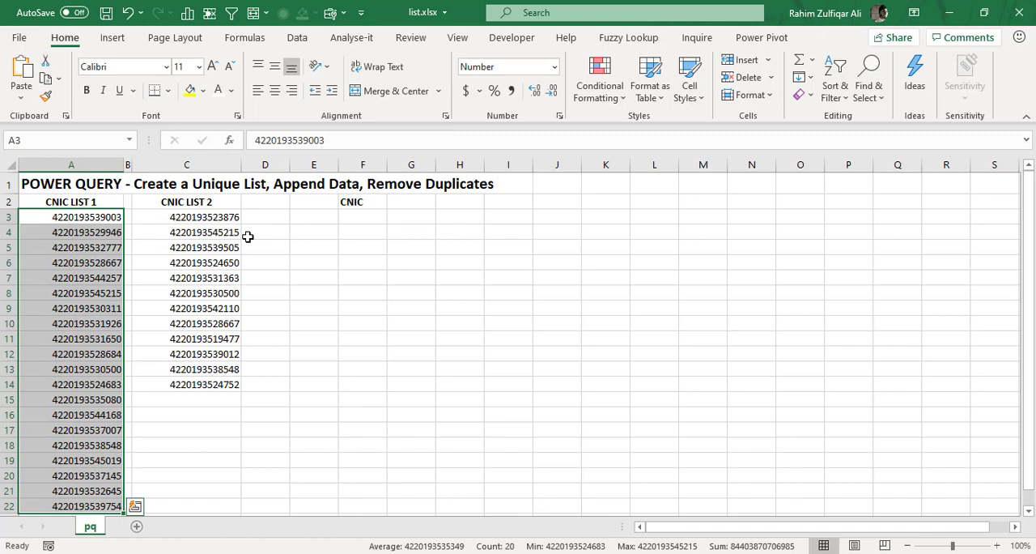
Widen column F and paste list 1, then list 2, below the CNIC heading.
{"action": "left_click", "coordinate": [362, 217]}
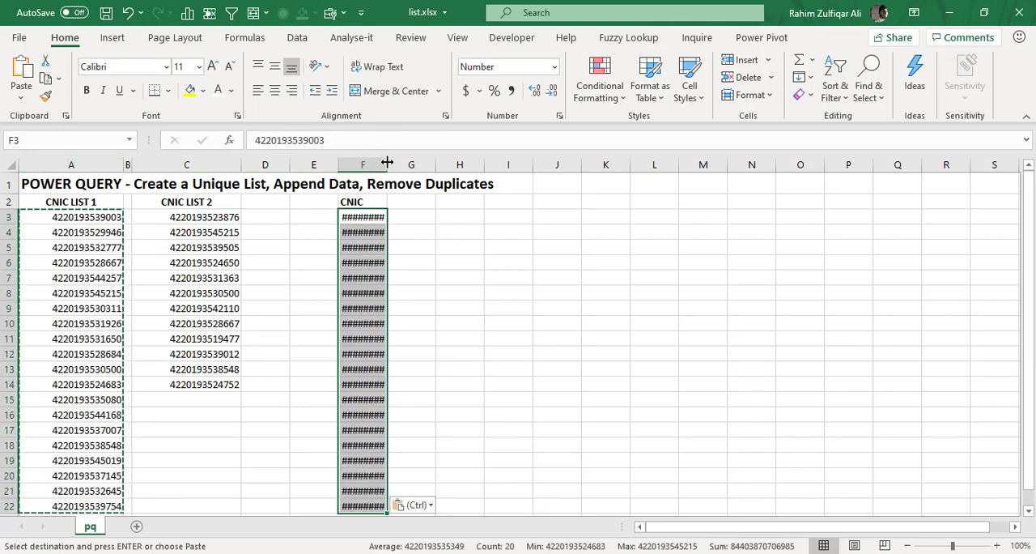
{"action": "left_click_drag", "start_coordinate": [387, 163], "coordinate": [416, 163]}
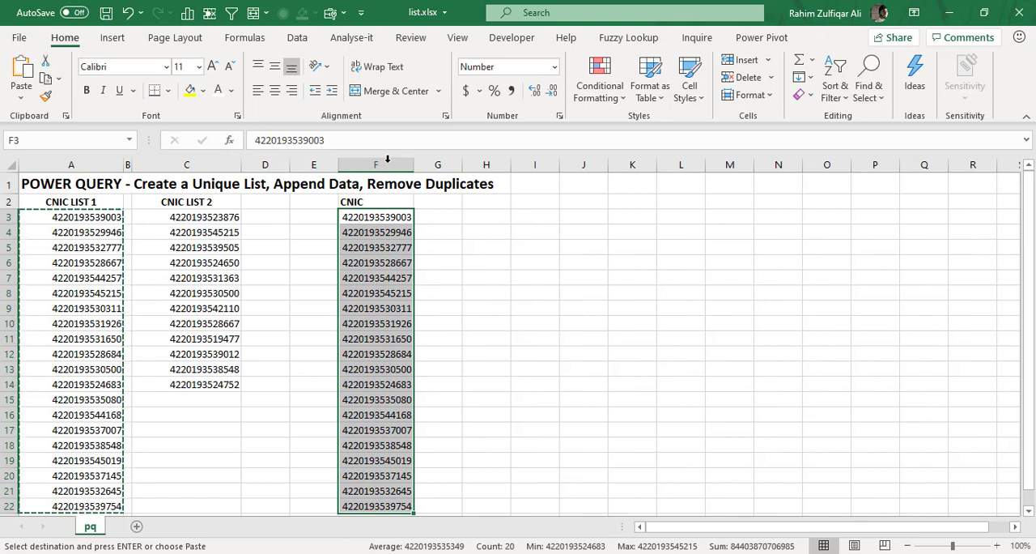
{"action": "left_click", "coordinate": [376, 202]}
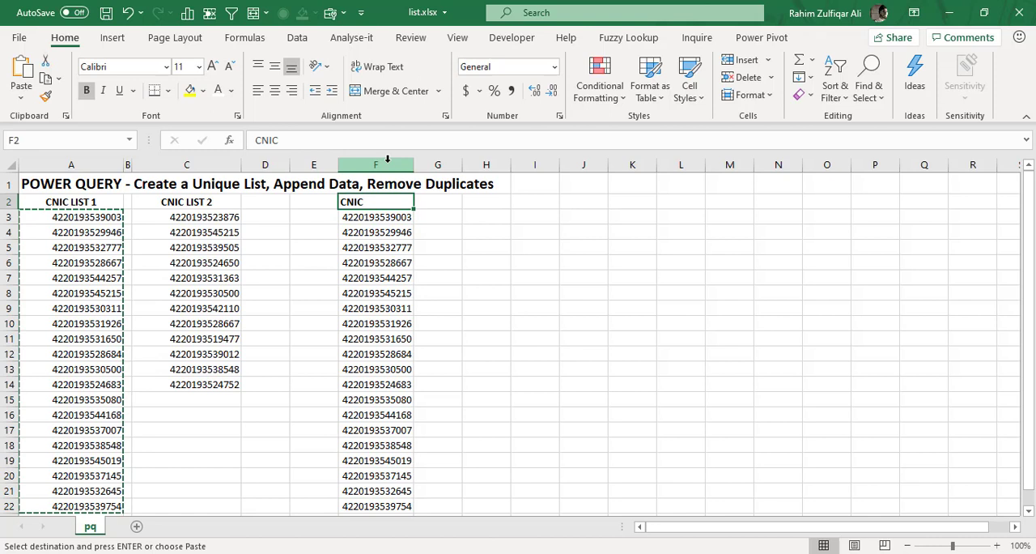
{"action": "left_click", "coordinate": [186, 217]}
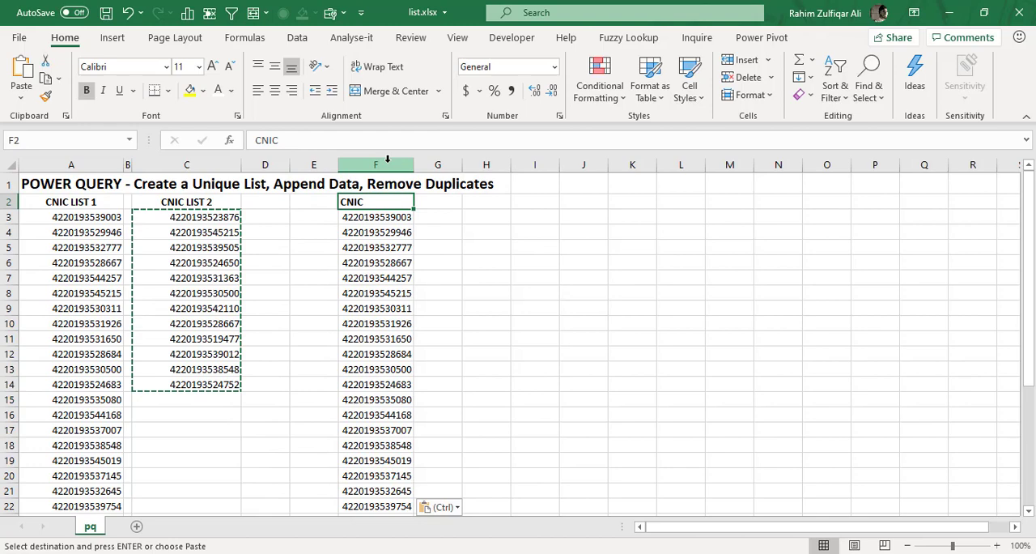
{"action": "left_click", "coordinate": [376, 216]}
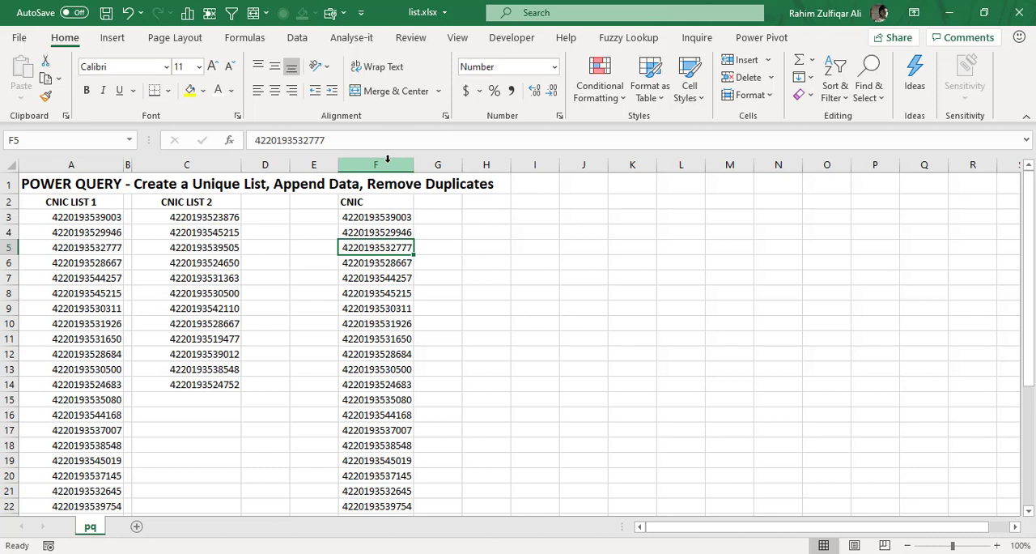
{"action": "left_click", "coordinate": [375, 201]}
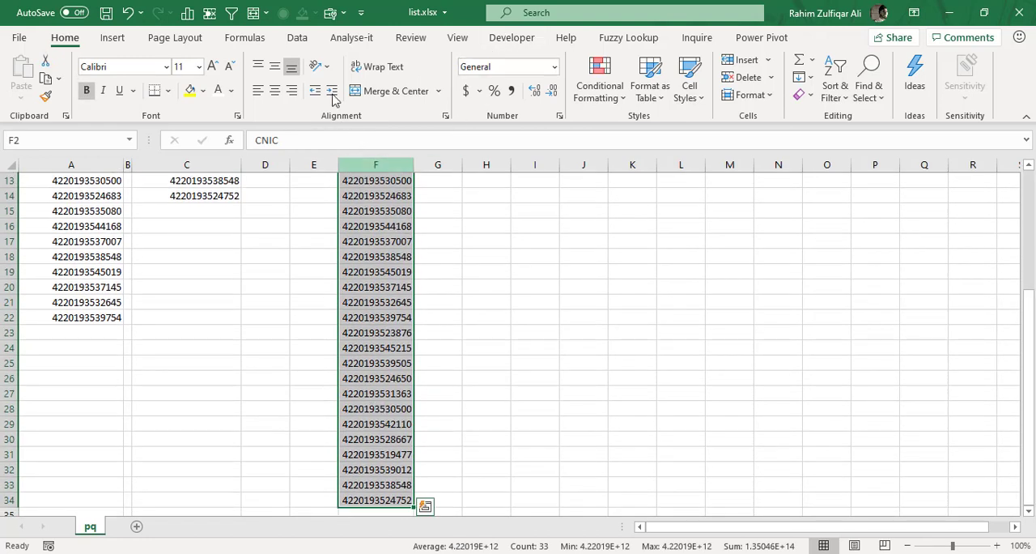
Run Remove Duplicates on the CNIC column with headers, removing 4 duplicate values.
{"action": "left_click", "coordinate": [297, 37]}
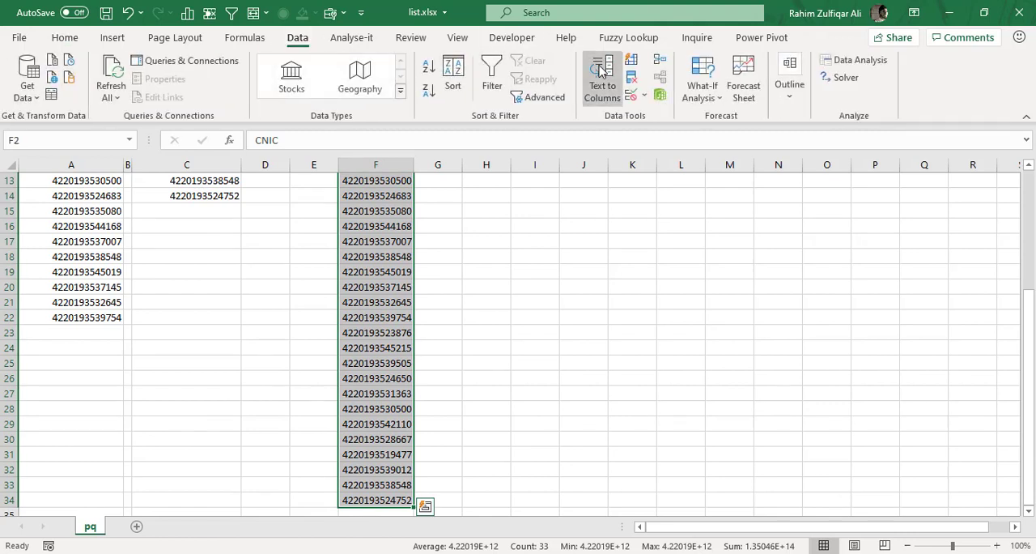
{"action": "mouse_move", "coordinate": [632, 79]}
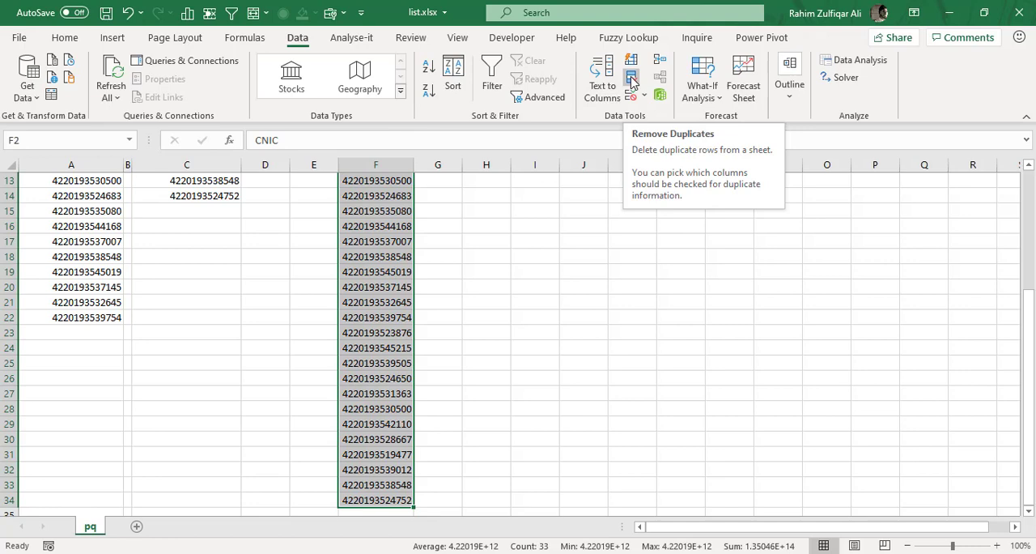
{"action": "left_click", "coordinate": [631, 77]}
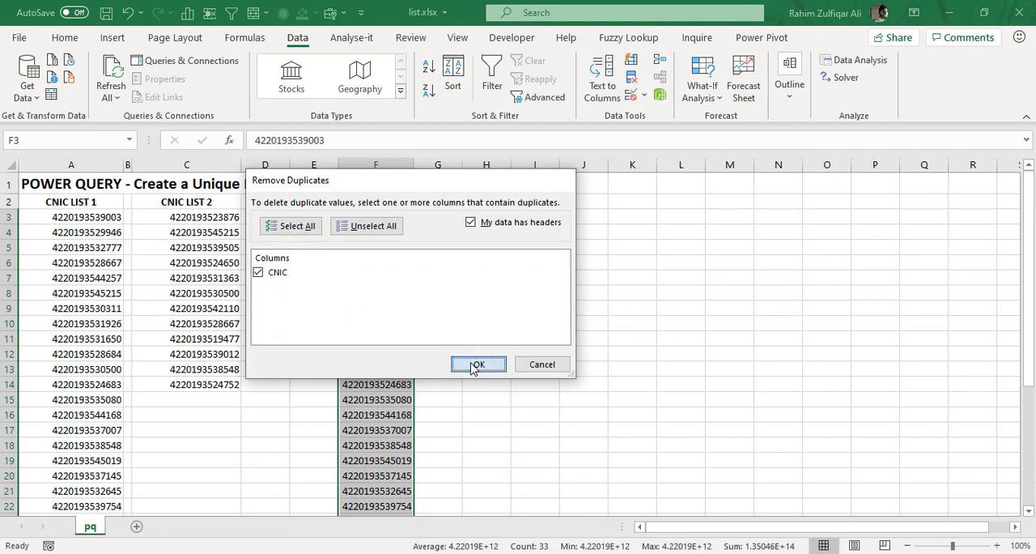
{"action": "left_click", "coordinate": [477, 363]}
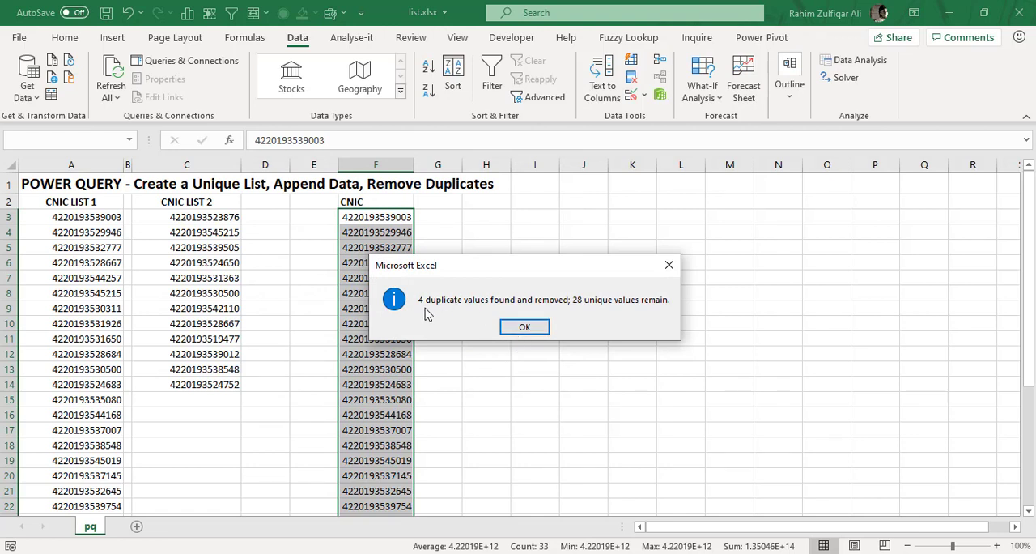
{"action": "mouse_move", "coordinate": [550, 309]}
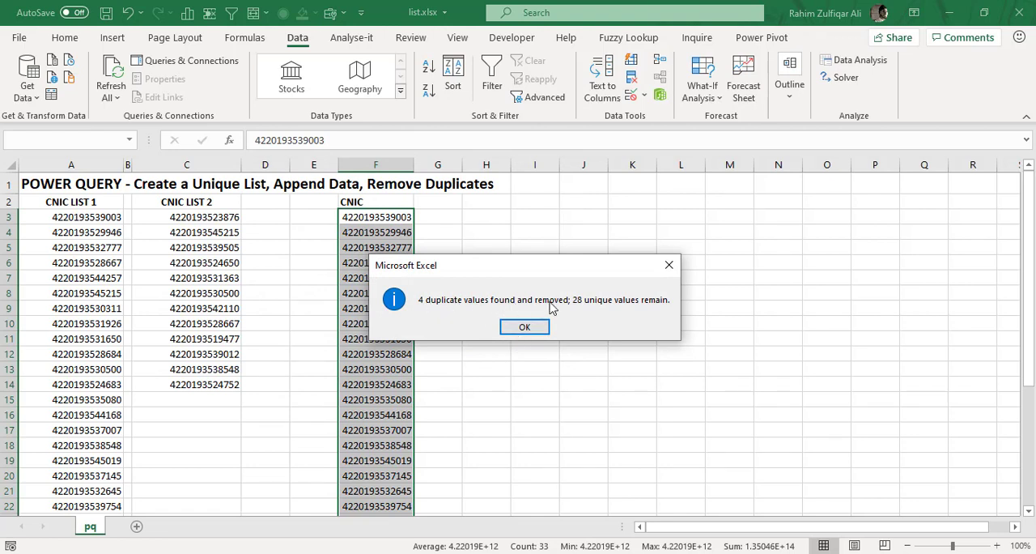
{"action": "mouse_move", "coordinate": [646, 310]}
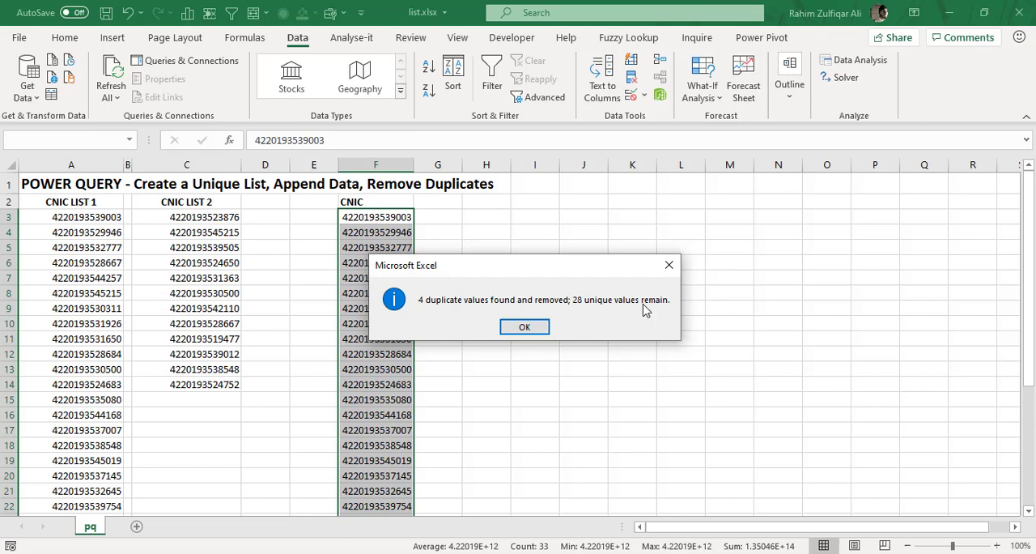
{"action": "left_click", "coordinate": [525, 326]}
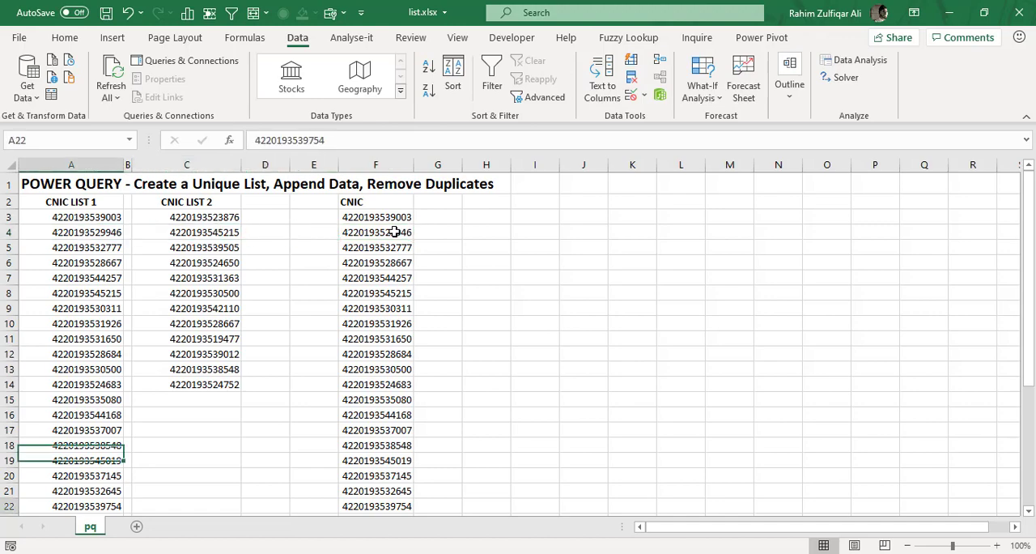
{"action": "scroll", "scroll_direction": "down", "scroll_amount": 3}
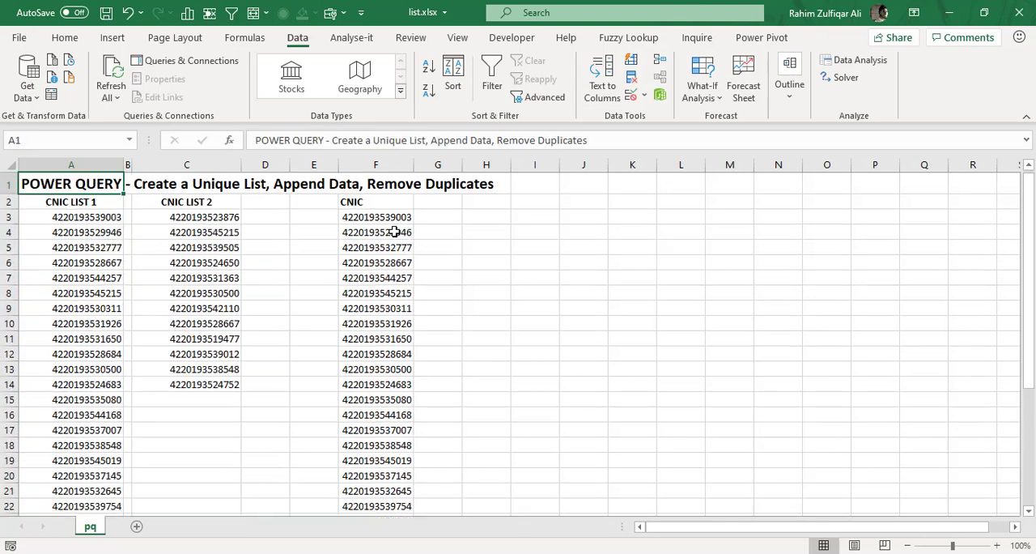
{"action": "left_click", "coordinate": [186, 293]}
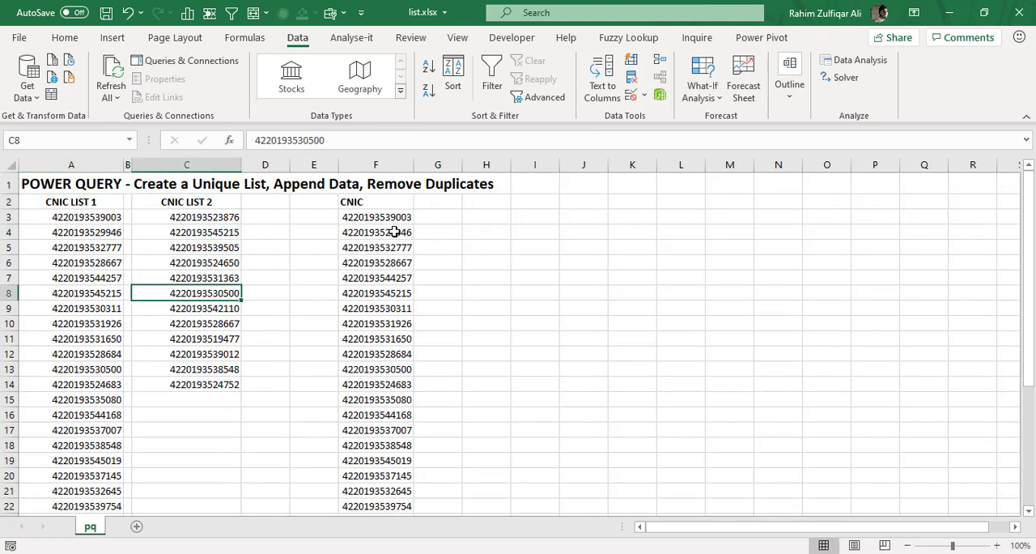
{"action": "left_click", "coordinate": [375, 292]}
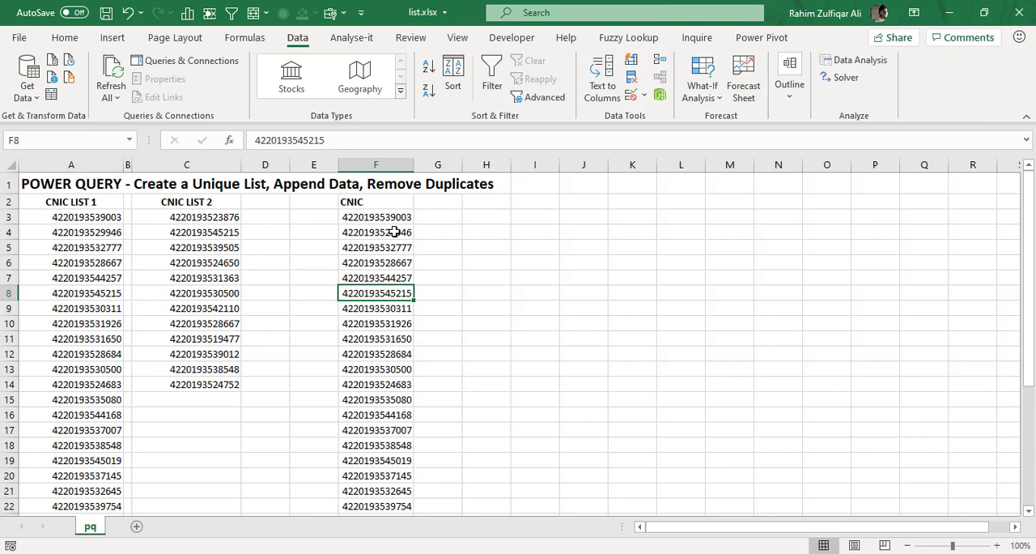
{"action": "left_click", "coordinate": [376, 217]}
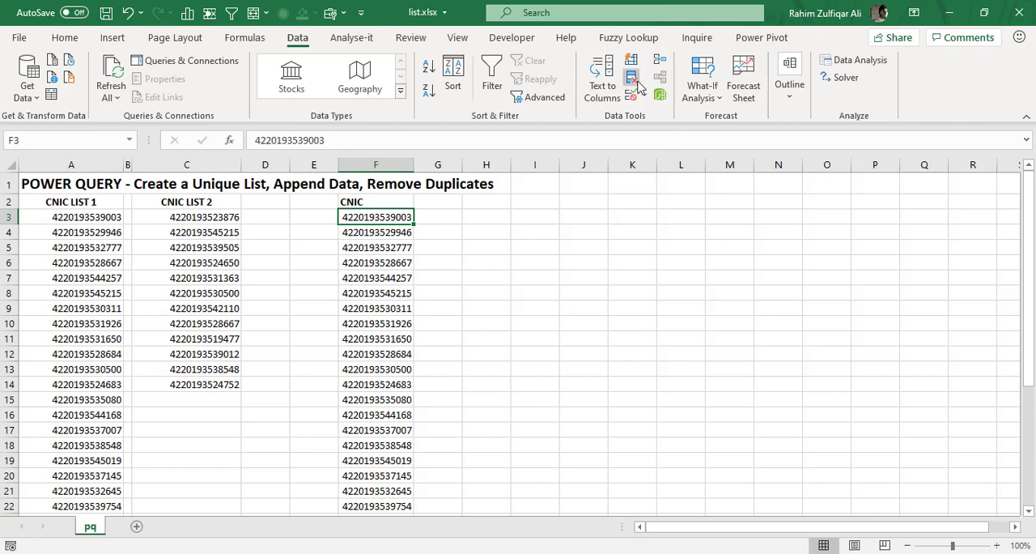
{"action": "mouse_move", "coordinate": [631, 77]}
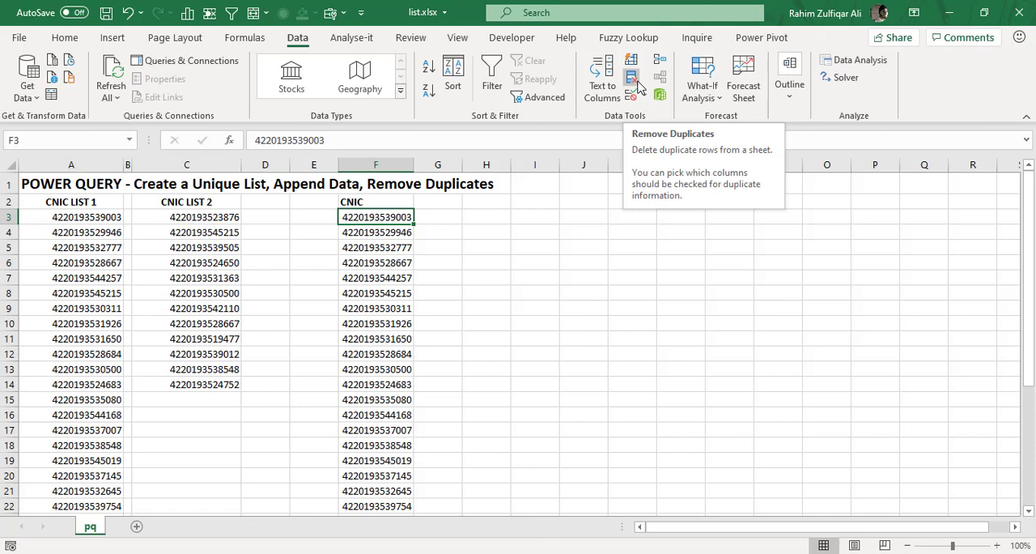
{"action": "left_click", "coordinate": [375, 202]}
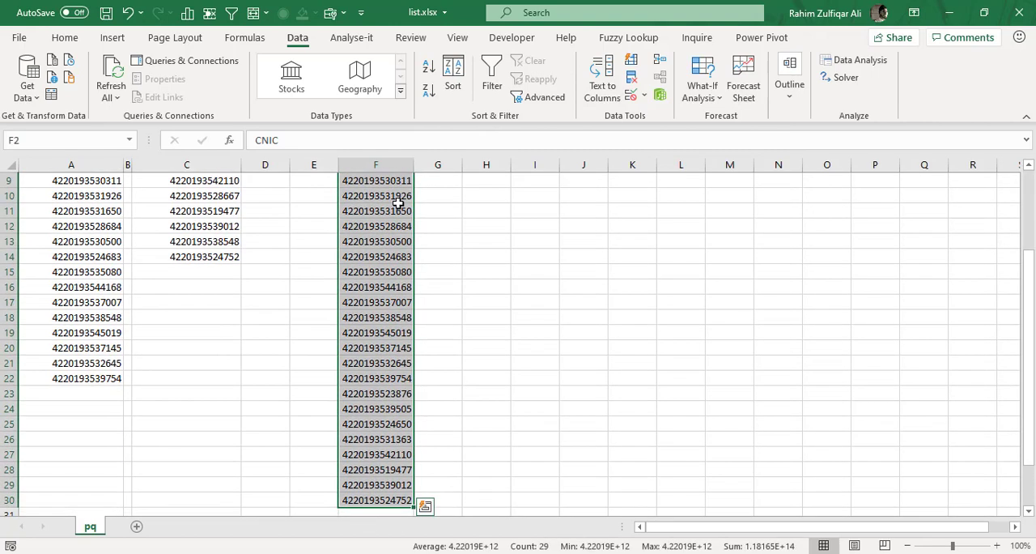
Delete the combined CNIC data and heading from column F.
{"action": "scroll", "scroll_direction": "up", "scroll_amount": 3}
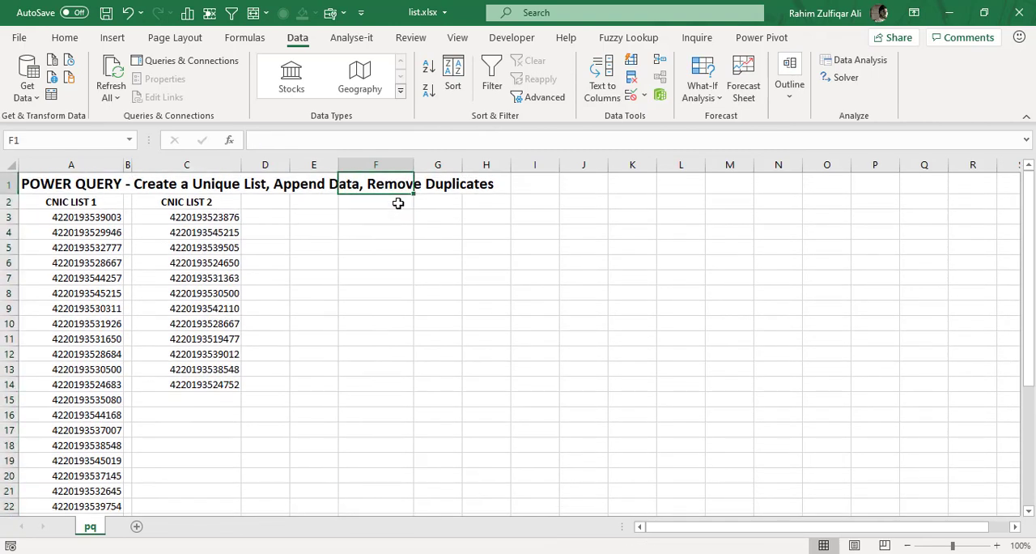
{"action": "left_click", "coordinate": [375, 202]}
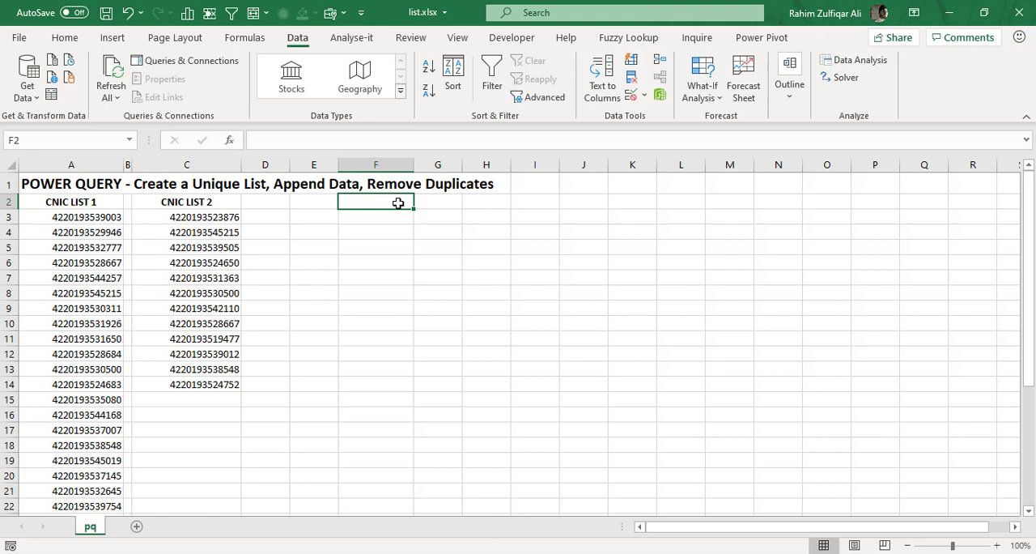
{"action": "left_click", "coordinate": [265, 202]}
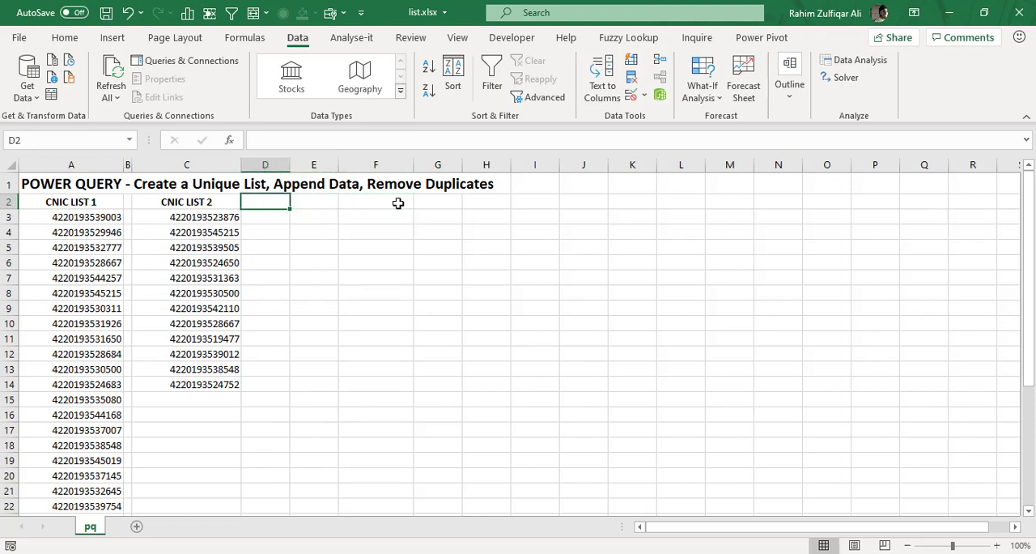
{"action": "left_click", "coordinate": [375, 202]}
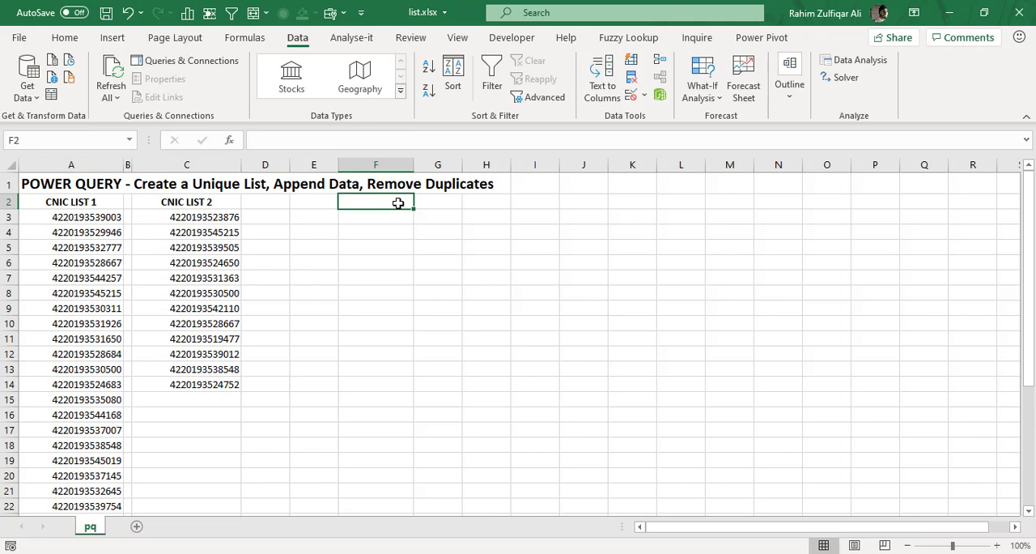
{"action": "left_click", "coordinate": [438, 202]}
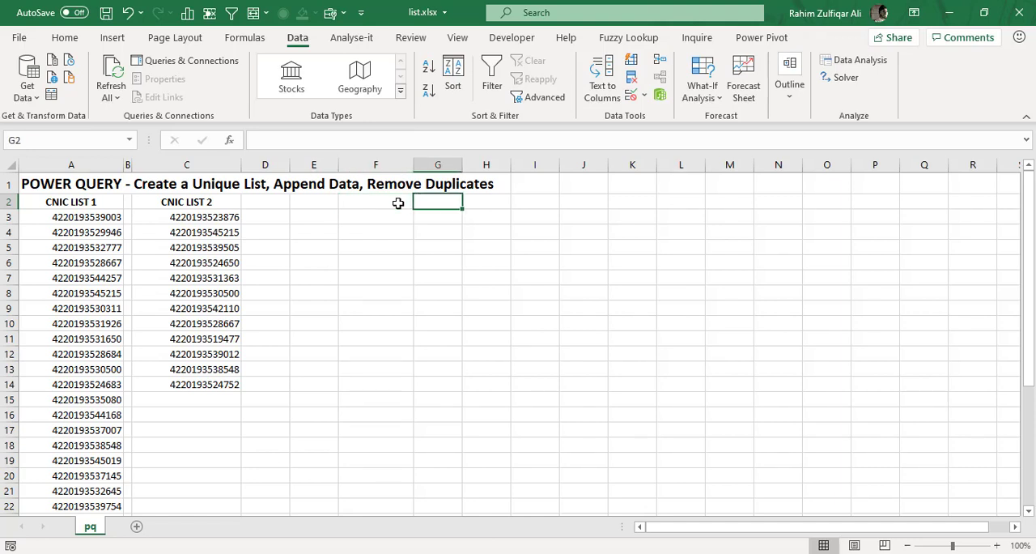
{"action": "left_click", "coordinate": [375, 202]}
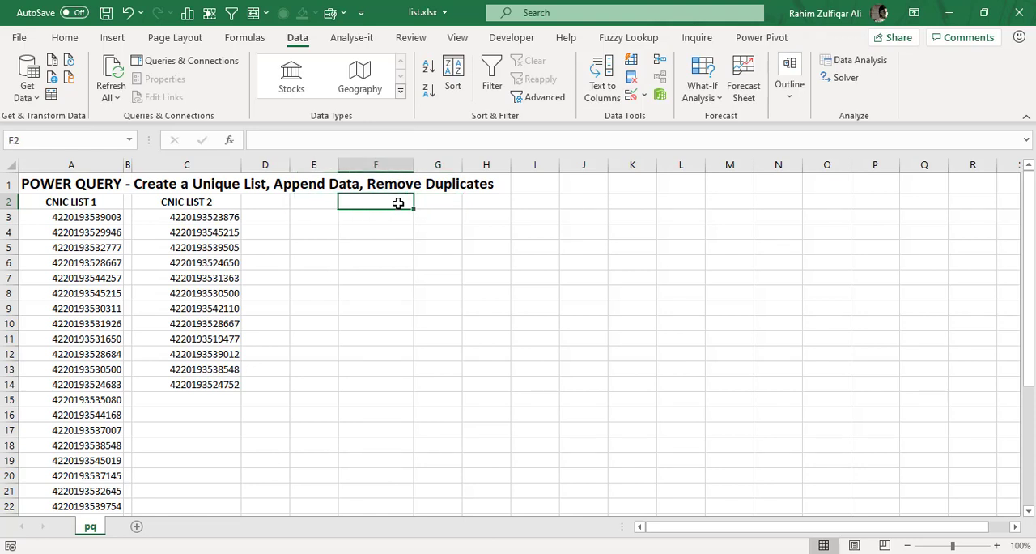
{"action": "mouse_move", "coordinate": [359, 77]}
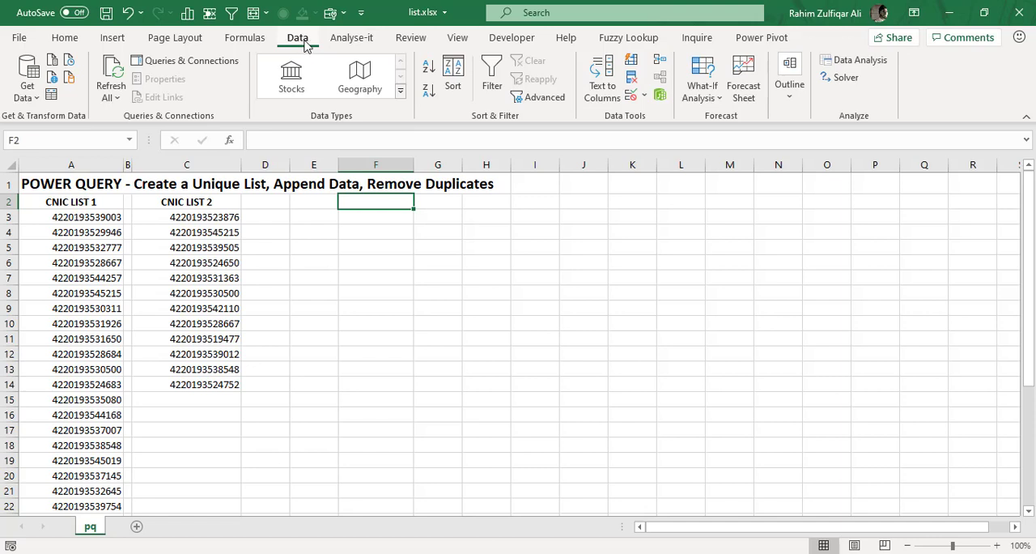
{"action": "mouse_move", "coordinate": [79, 122]}
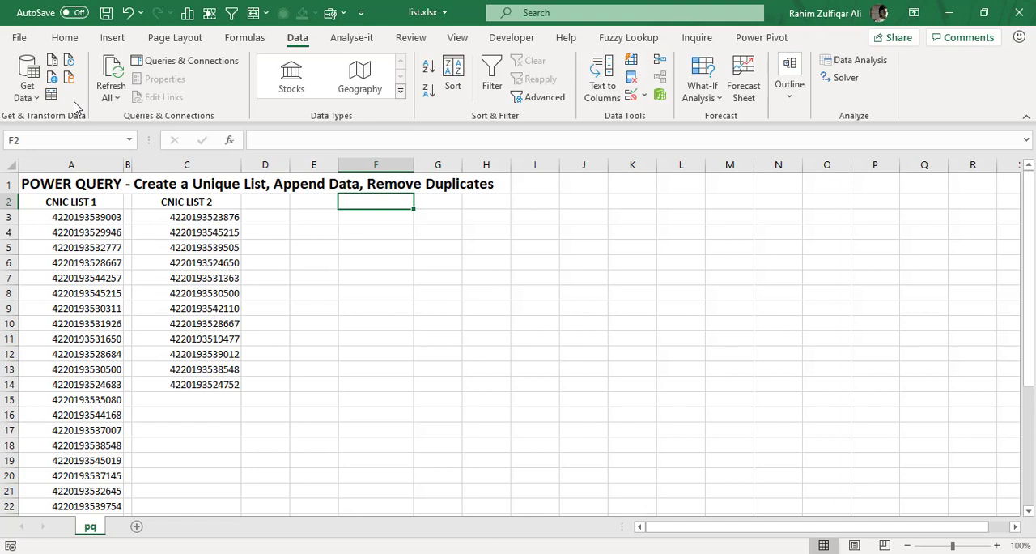
{"action": "left_click", "coordinate": [70, 201]}
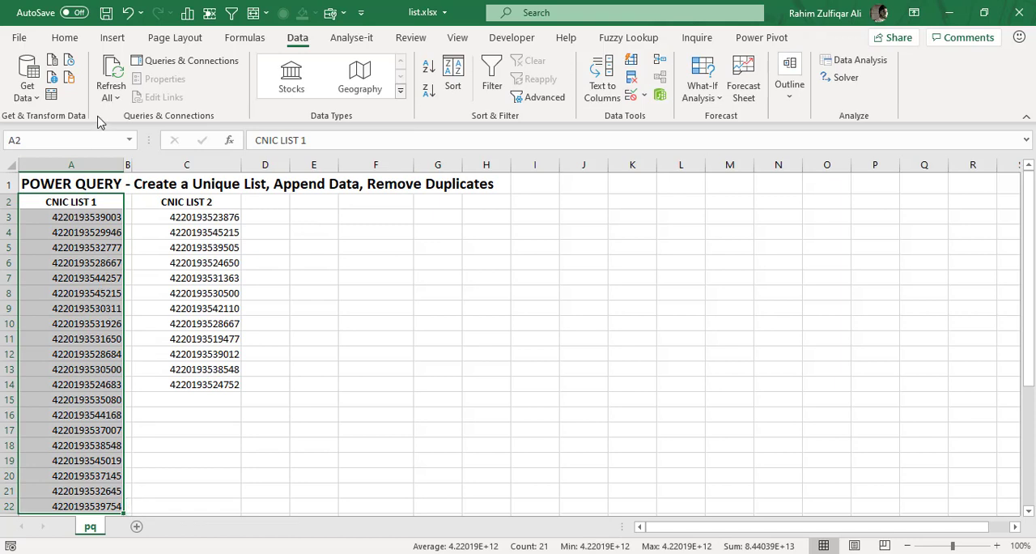
{"action": "mouse_move", "coordinate": [445, 318]}
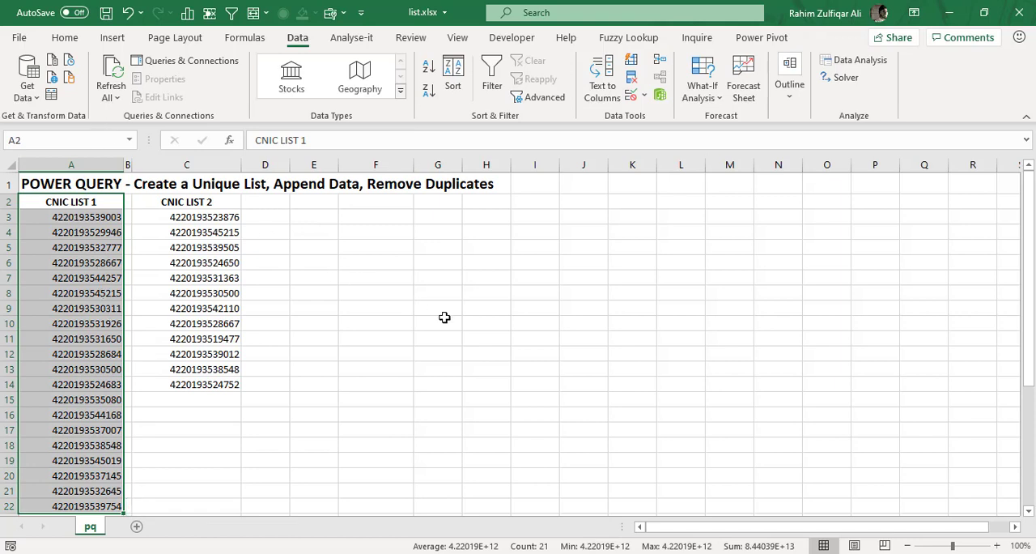
{"action": "mouse_move", "coordinate": [112, 37]}
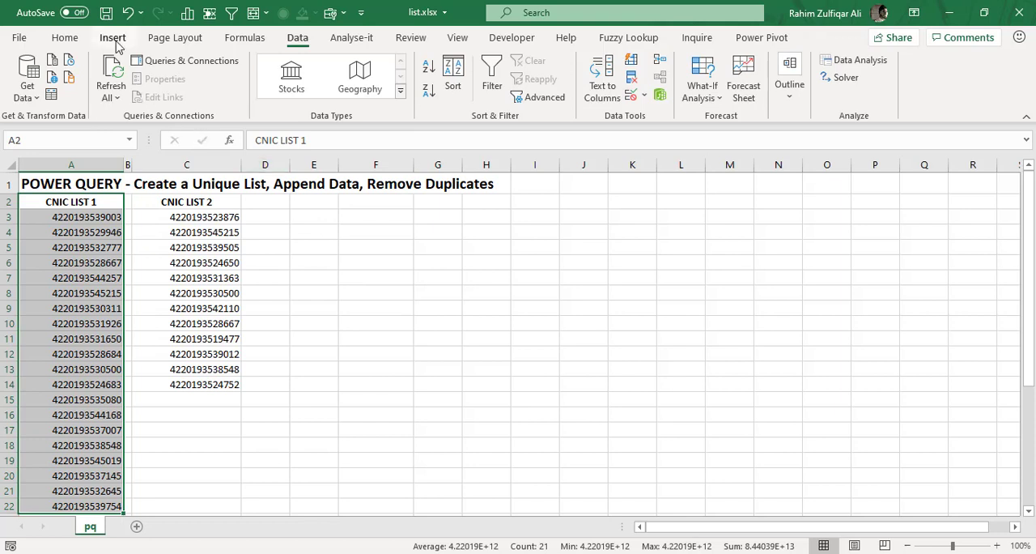
Convert CNIC LIST 1 into a table with headers.
{"action": "left_click", "coordinate": [113, 37]}
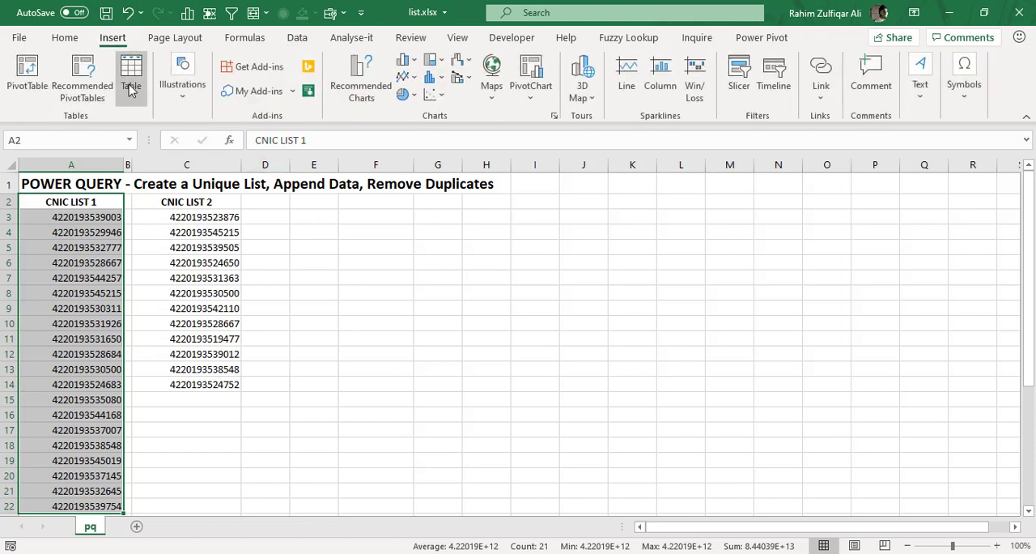
{"action": "mouse_move", "coordinate": [130, 85]}
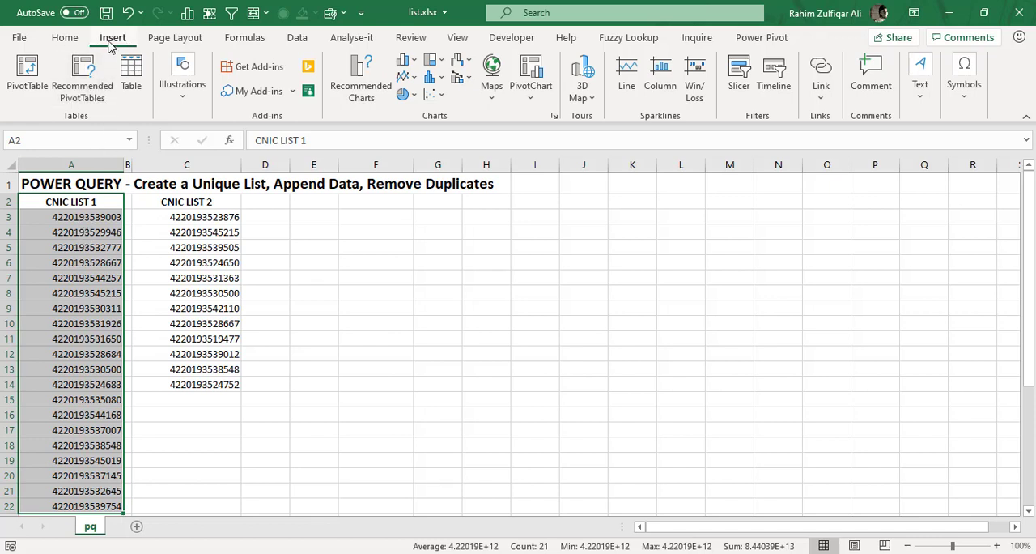
{"action": "left_click", "coordinate": [131, 73]}
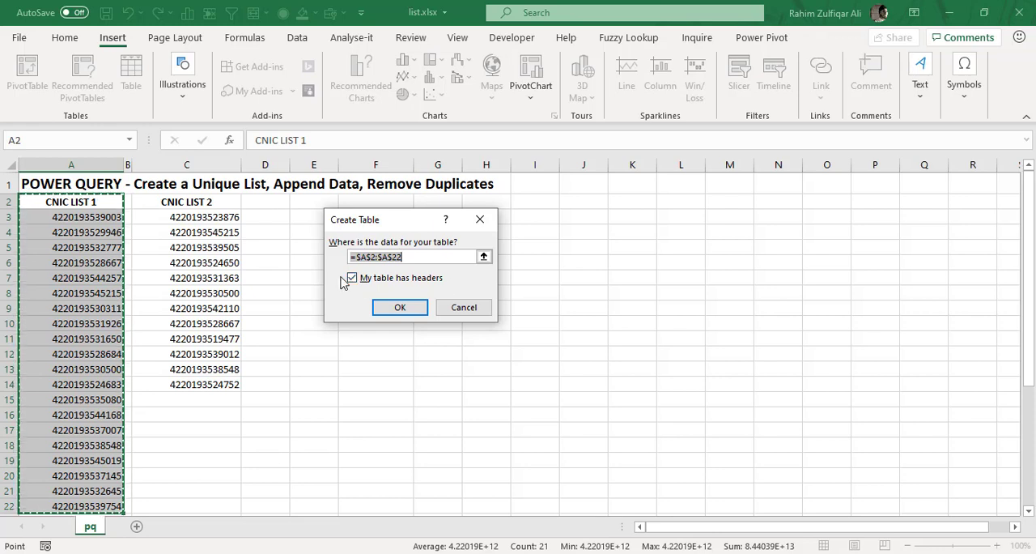
{"action": "left_click", "coordinate": [400, 307]}
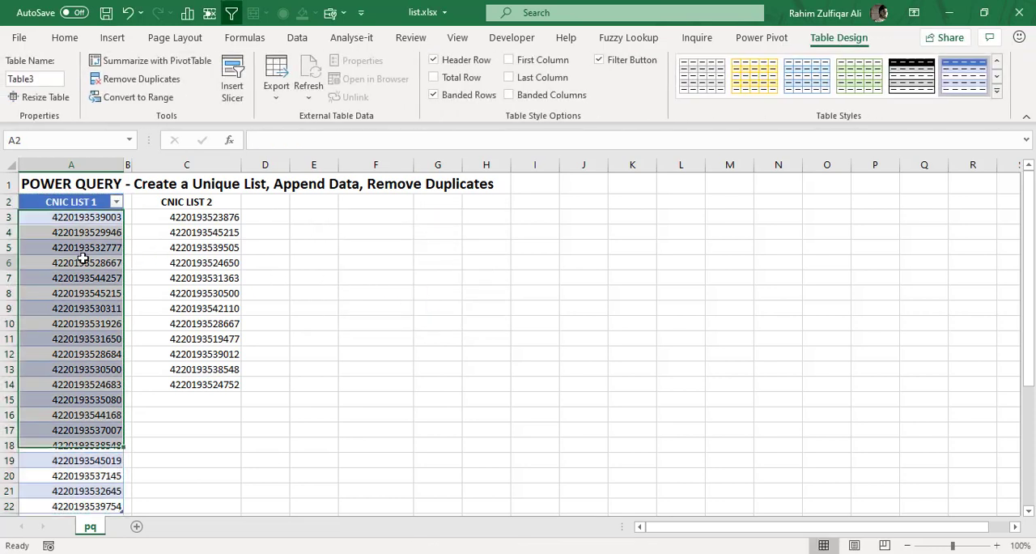
{"action": "left_click", "coordinate": [70, 263]}
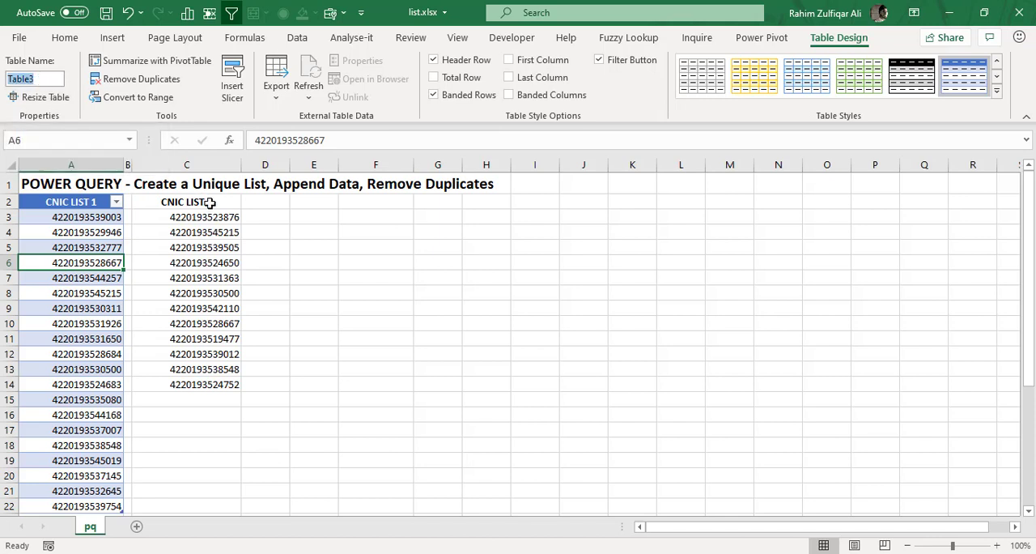
Change the table name from Table3 to cniclist1.
{"action": "left_click", "coordinate": [35, 78]}
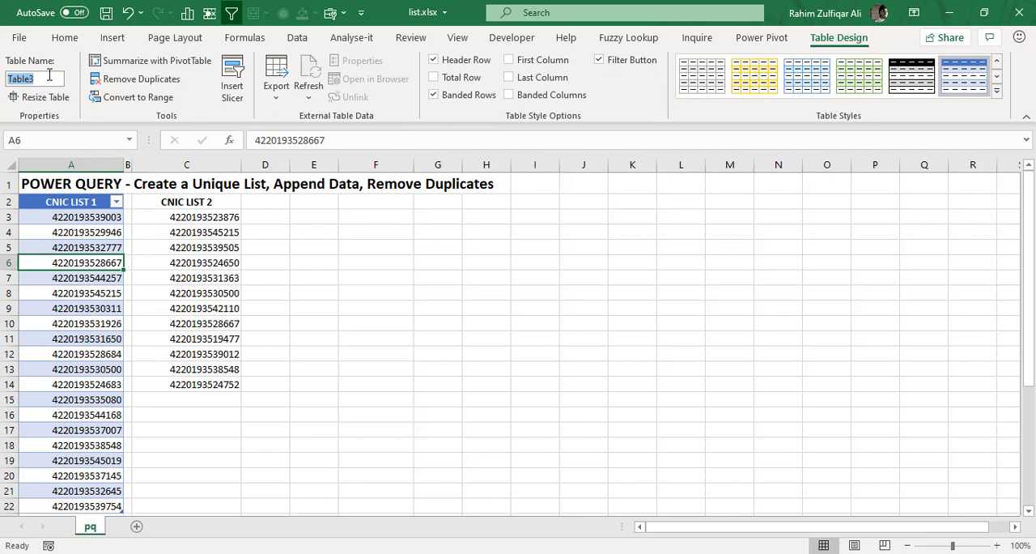
{"action": "mouse_move", "coordinate": [33, 78]}
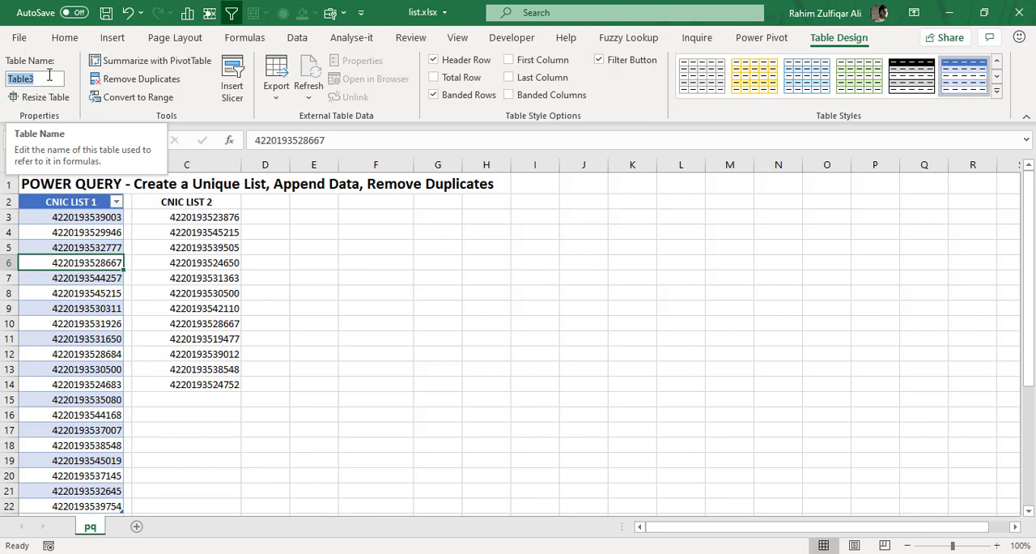
{"action": "mouse_move", "coordinate": [46, 97]}
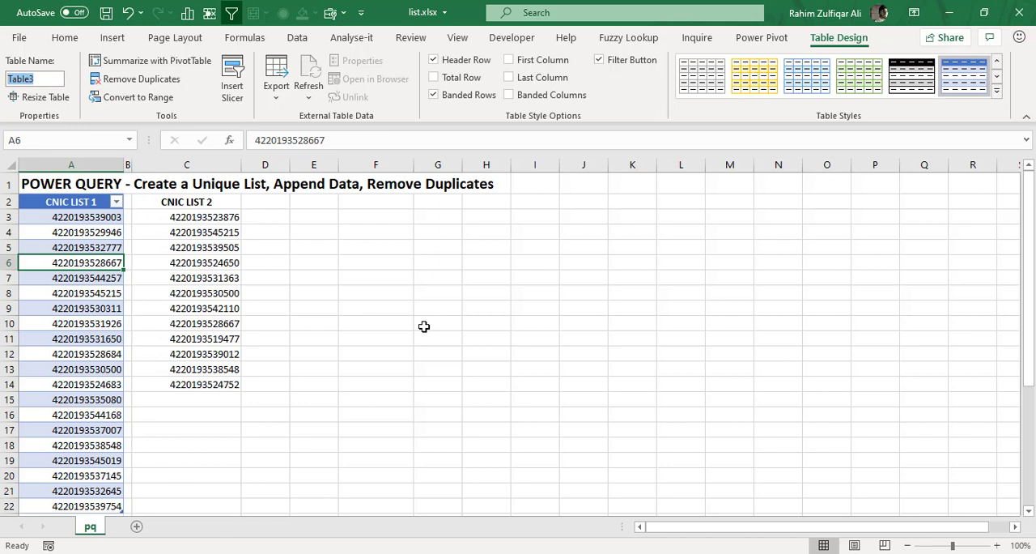
{"action": "triple_click", "coordinate": [35, 79]}
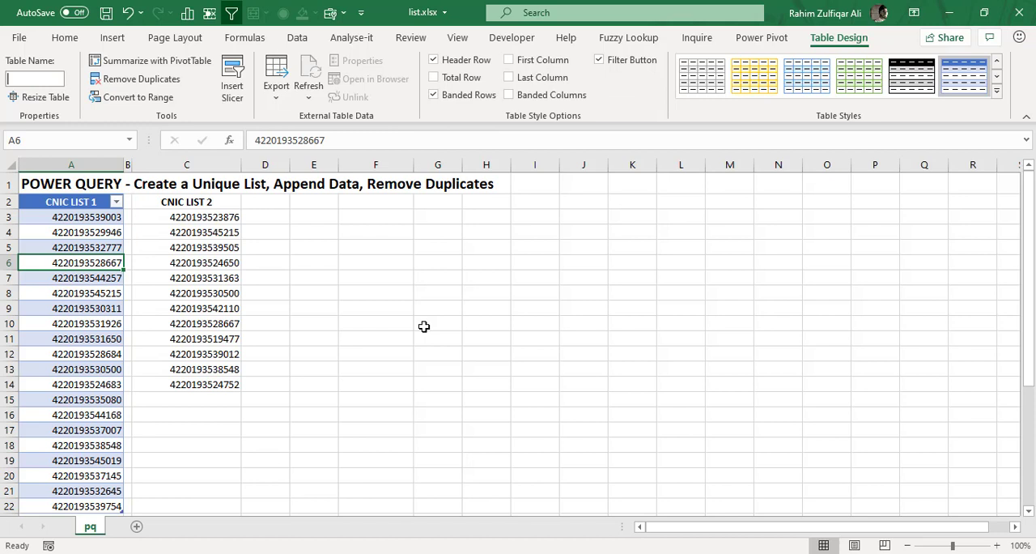
{"action": "type", "text": "cniclist1"}
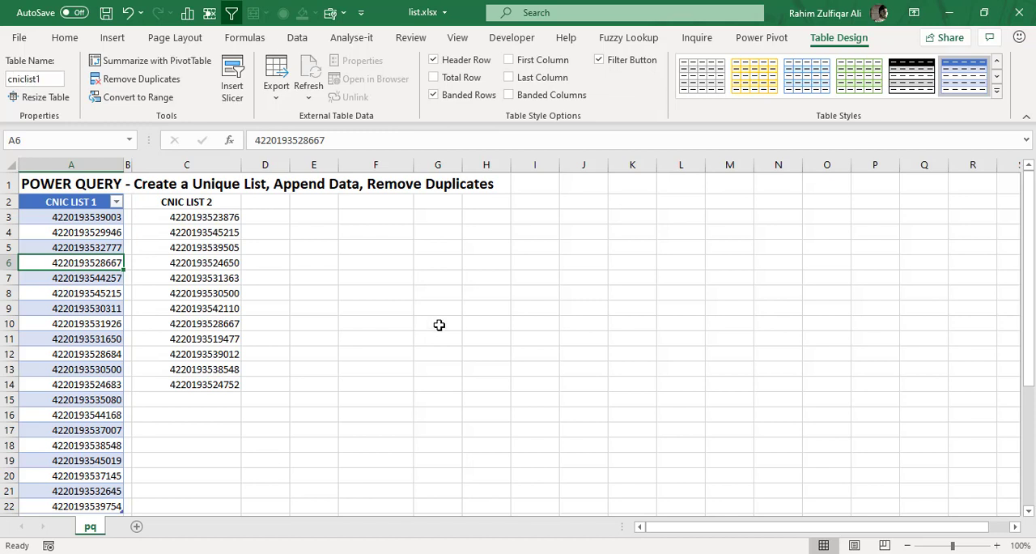
{"action": "left_click", "coordinate": [186, 201]}
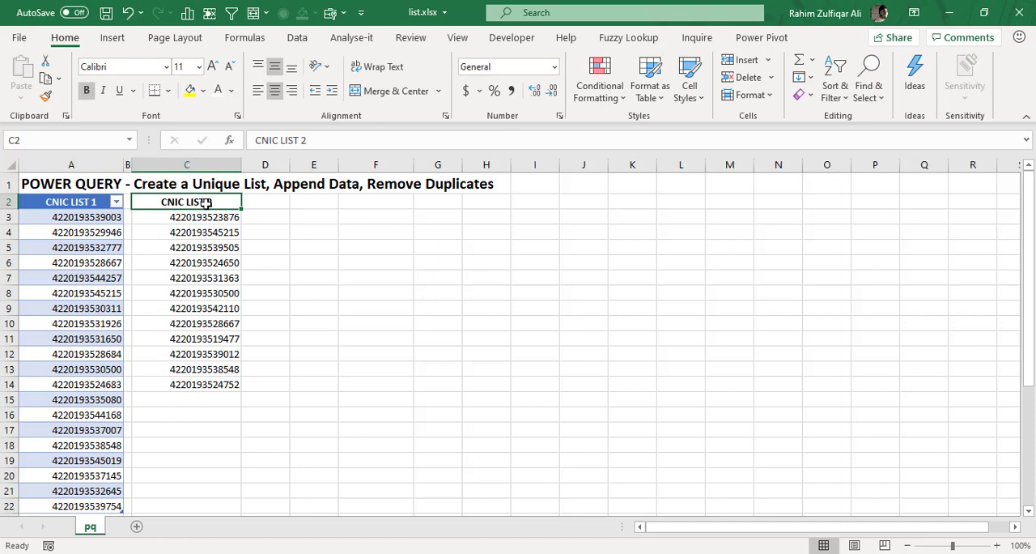
Make C2:C14 a table with 'My table has headers' ticked, named Table4.
{"action": "left_click_drag", "start_coordinate": [186, 202], "coordinate": [187, 414]}
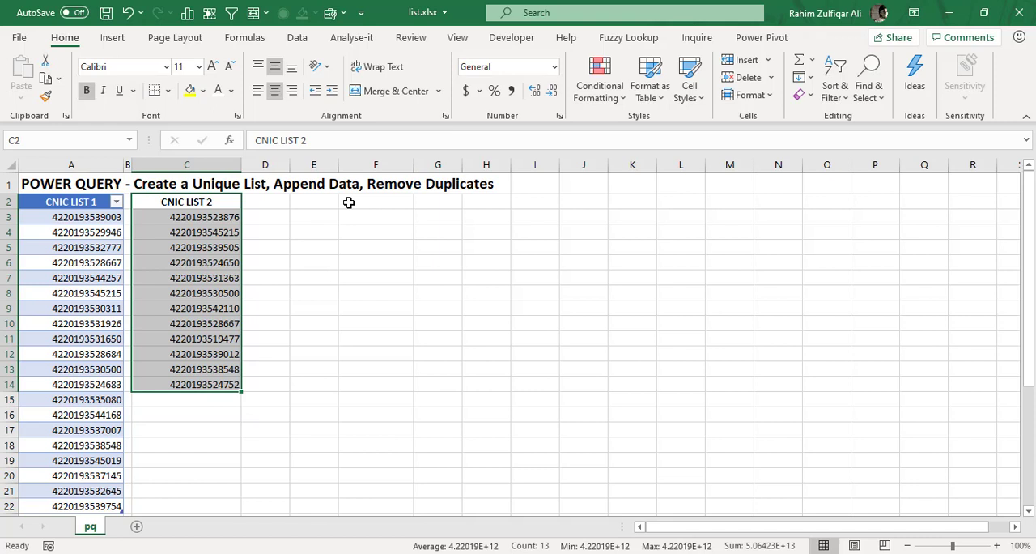
{"action": "left_click", "coordinate": [113, 37]}
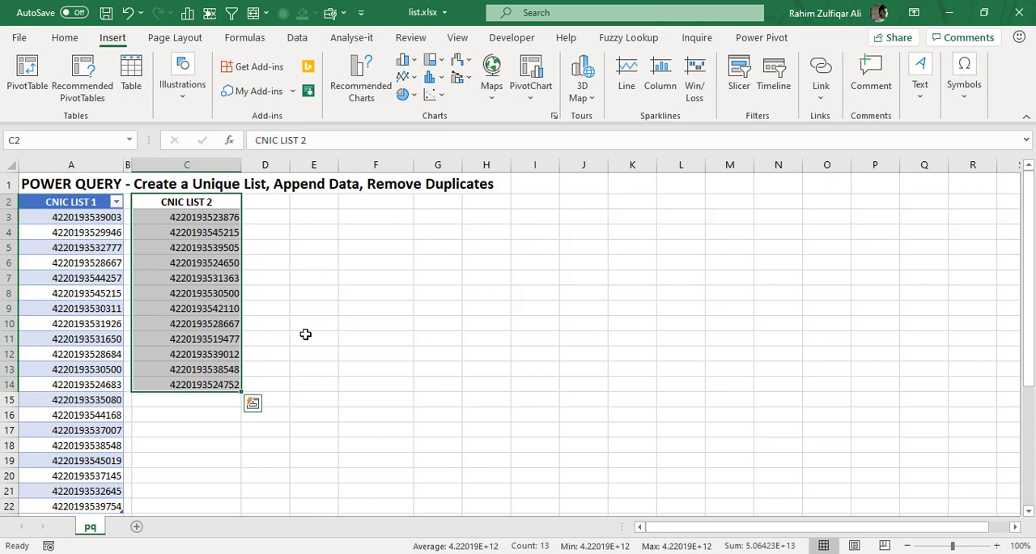
{"action": "mouse_move", "coordinate": [130, 73]}
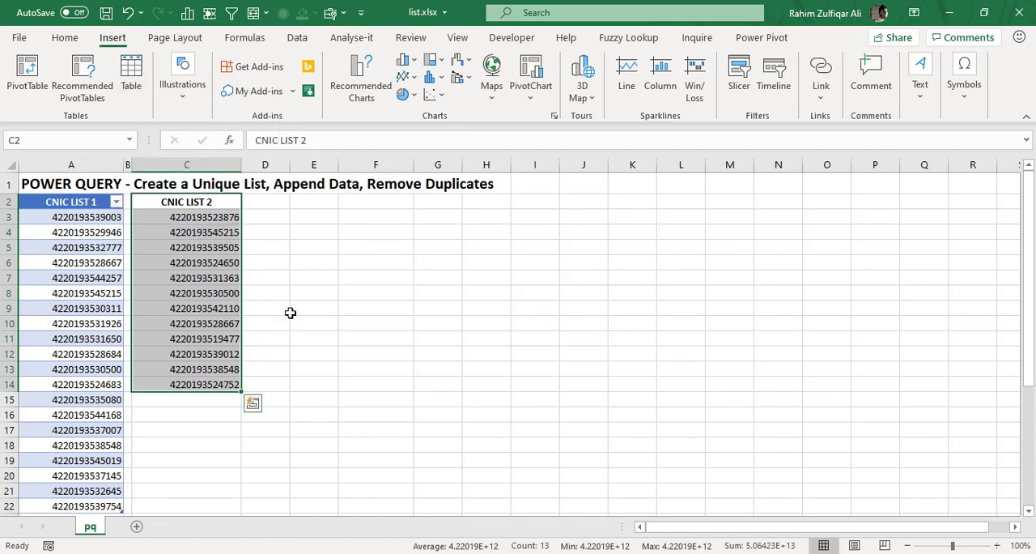
{"action": "left_click", "coordinate": [131, 73]}
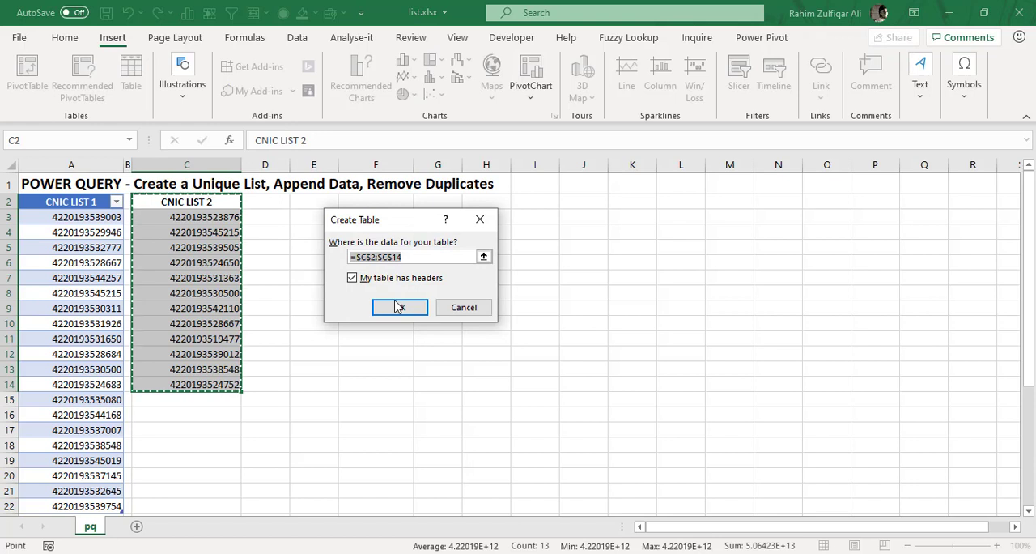
{"action": "mouse_move", "coordinate": [405, 253]}
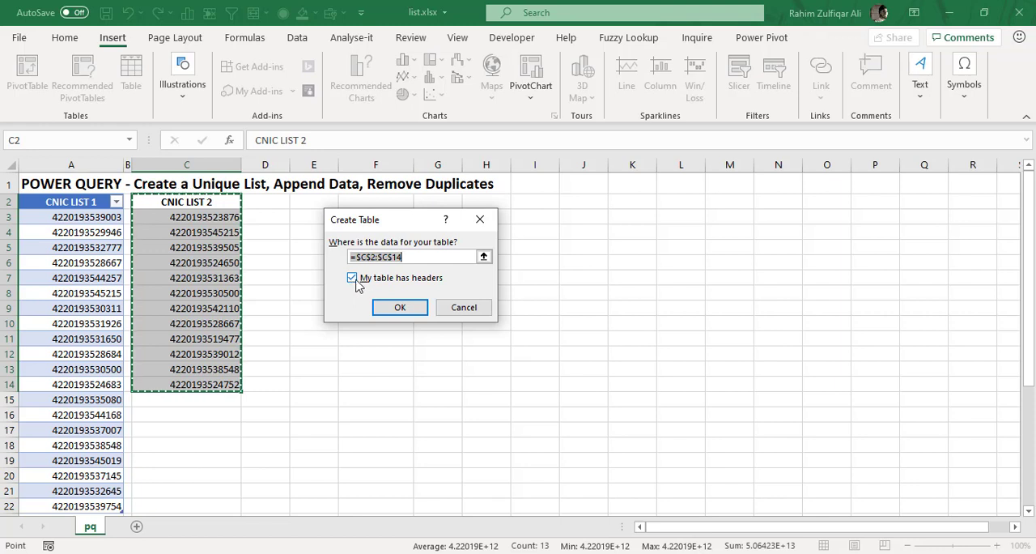
{"action": "left_click", "coordinate": [400, 307]}
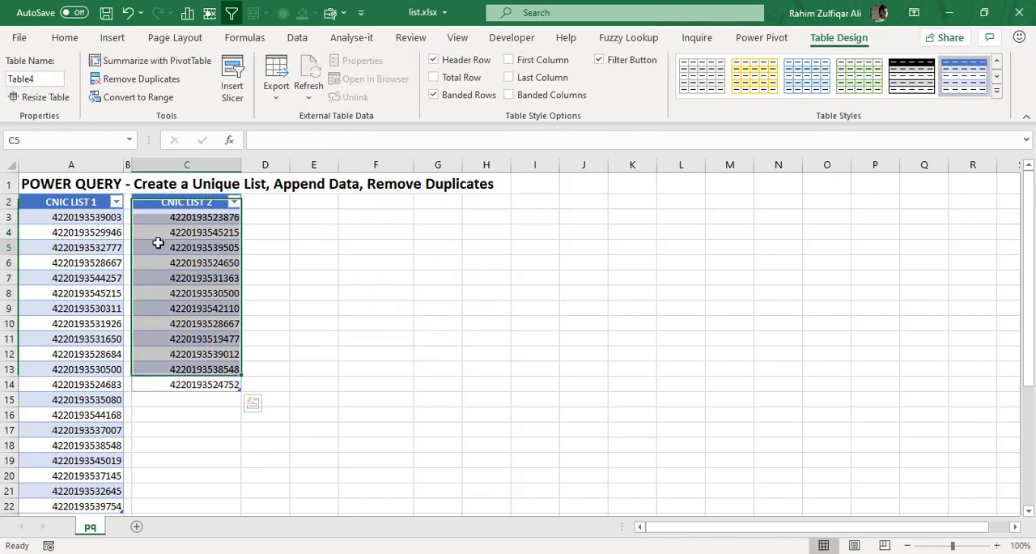
{"action": "left_click", "coordinate": [186, 247]}
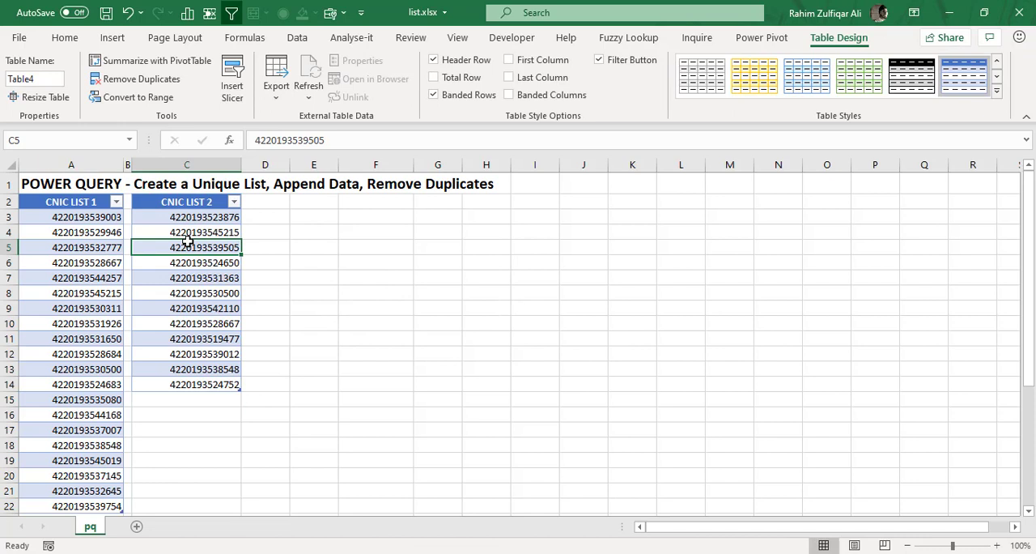
{"action": "mouse_move", "coordinate": [273, 236]}
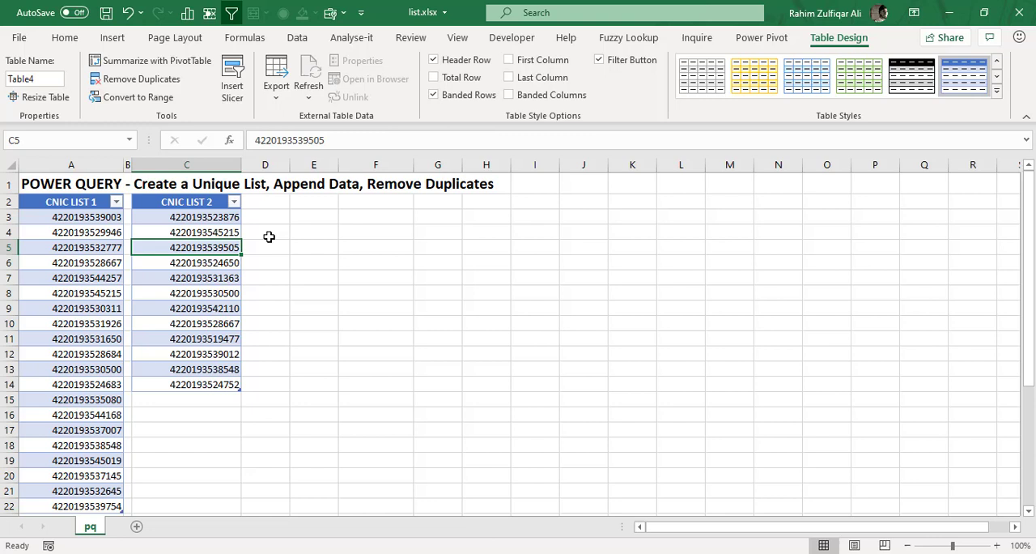
Replace the CNIC LIST 1 and CNIC LIST 2 headers in A2 and C2 with CNIC.
{"action": "left_click", "coordinate": [187, 217]}
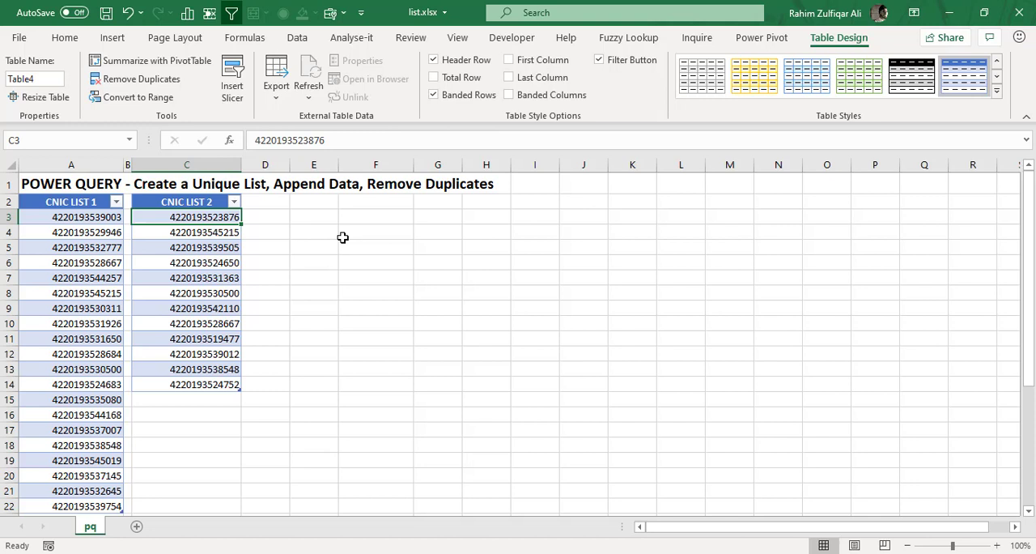
{"action": "mouse_move", "coordinate": [11, 249]}
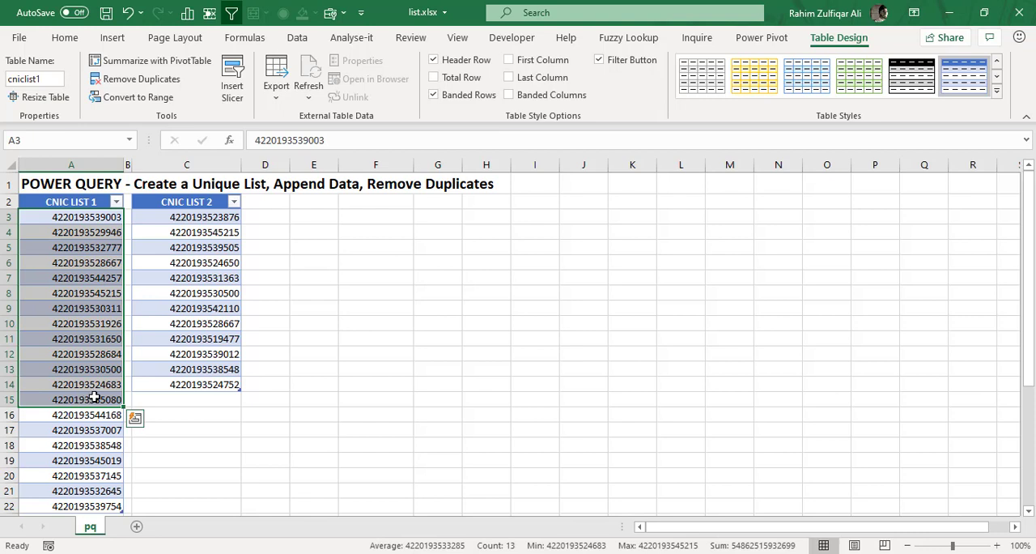
{"action": "left_click_drag", "start_coordinate": [186, 216], "coordinate": [212, 339]}
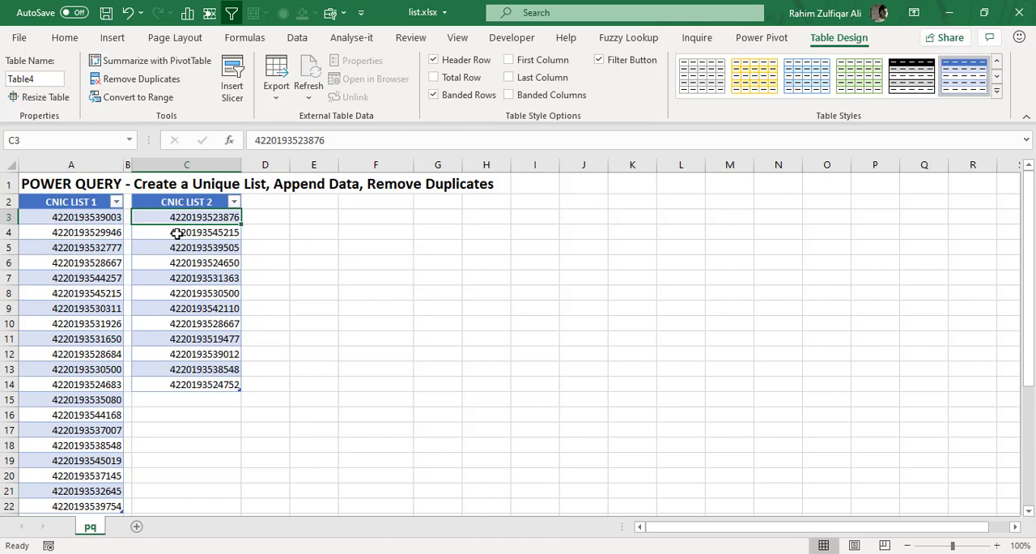
{"action": "left_click", "coordinate": [375, 201]}
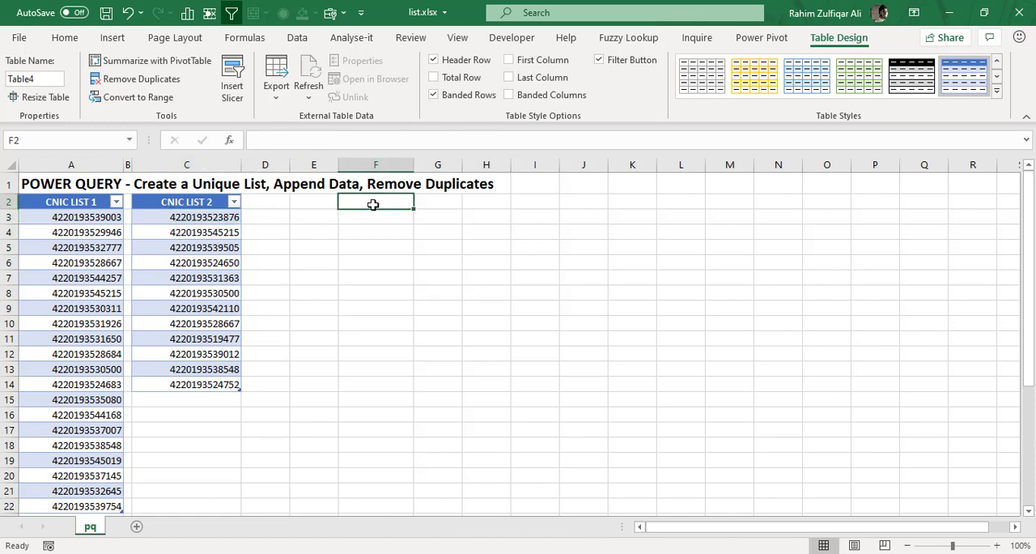
{"action": "left_click", "coordinate": [64, 37]}
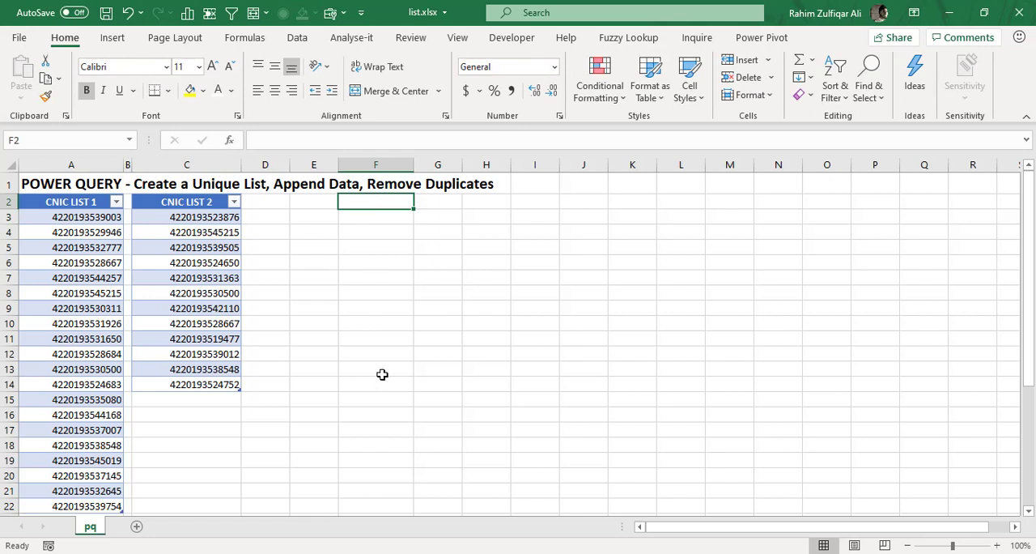
{"action": "mouse_move", "coordinate": [382, 248]}
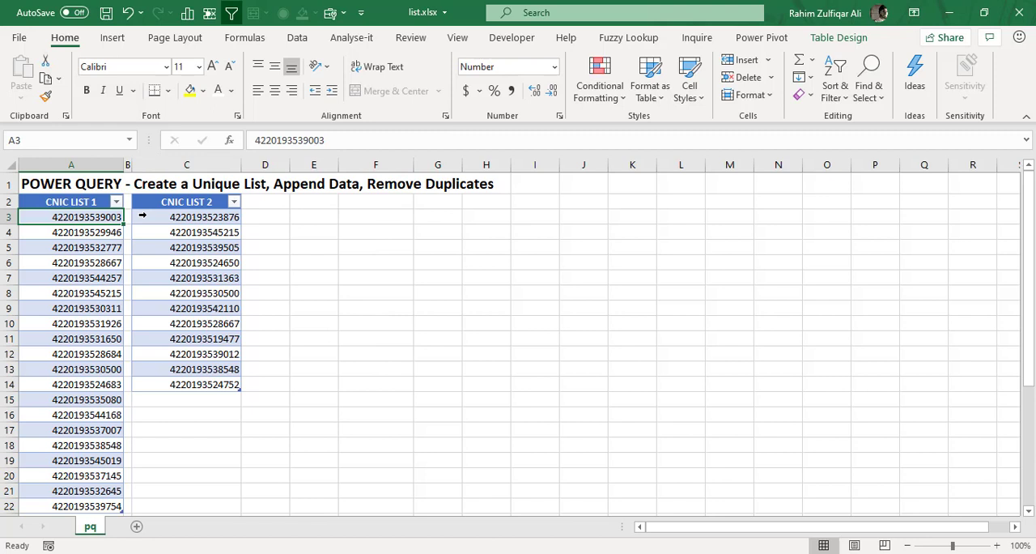
{"action": "left_click", "coordinate": [296, 37]}
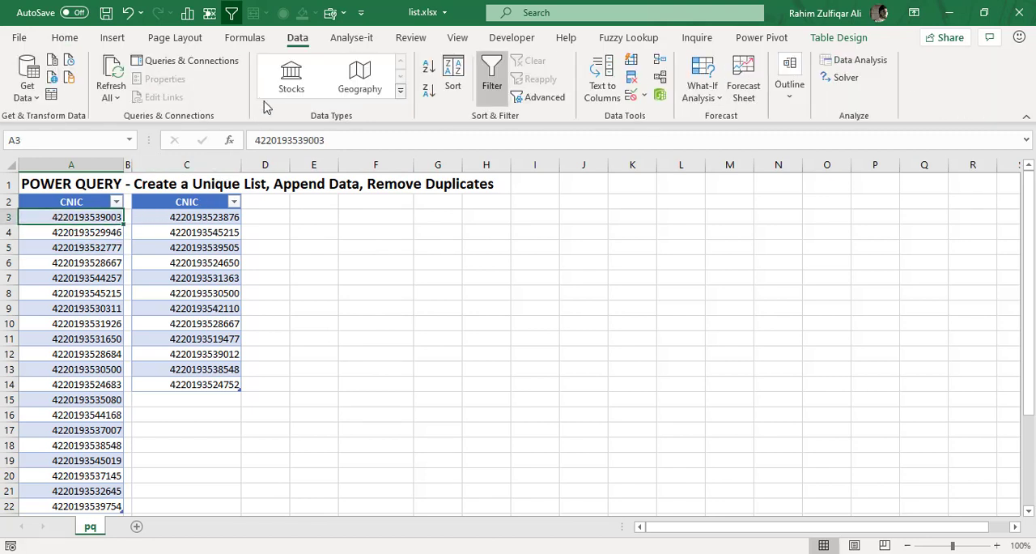
{"action": "mouse_move", "coordinate": [267, 304]}
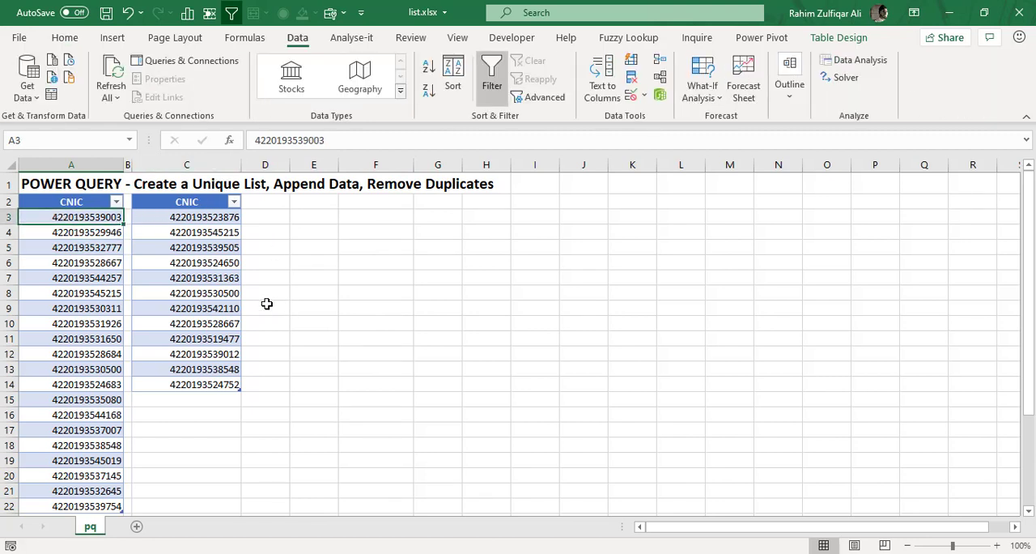
{"action": "left_click", "coordinate": [186, 247]}
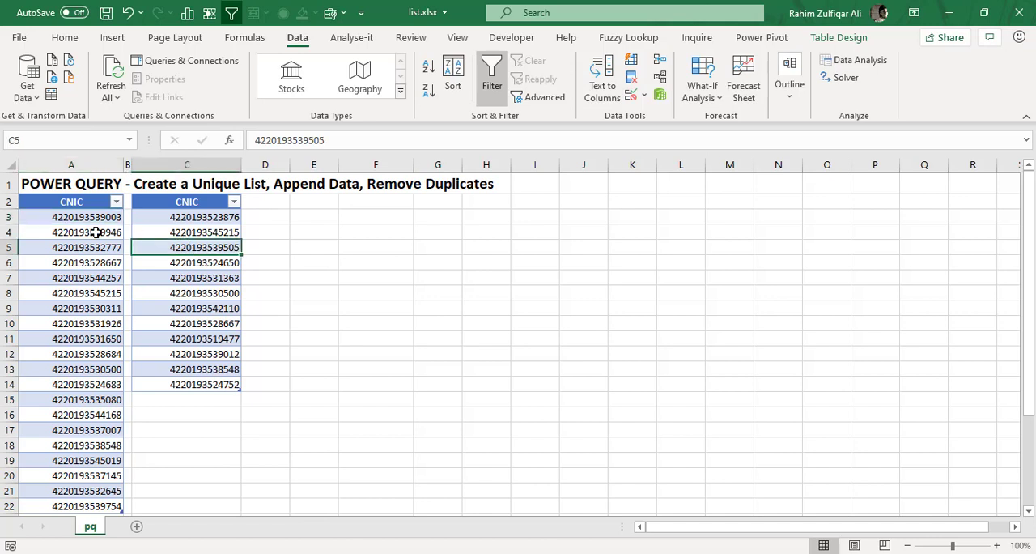
{"action": "left_click", "coordinate": [186, 232]}
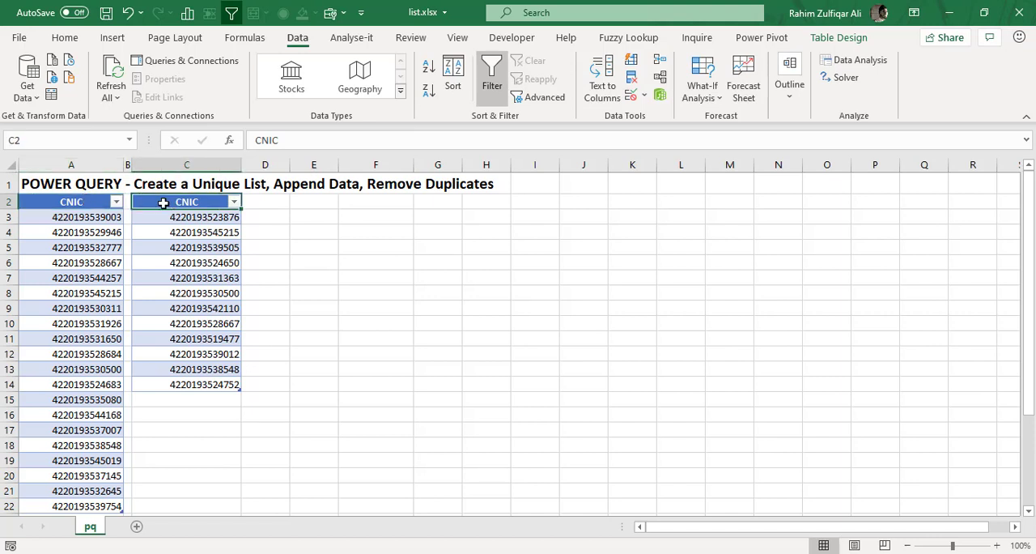
{"action": "left_click", "coordinate": [186, 232]}
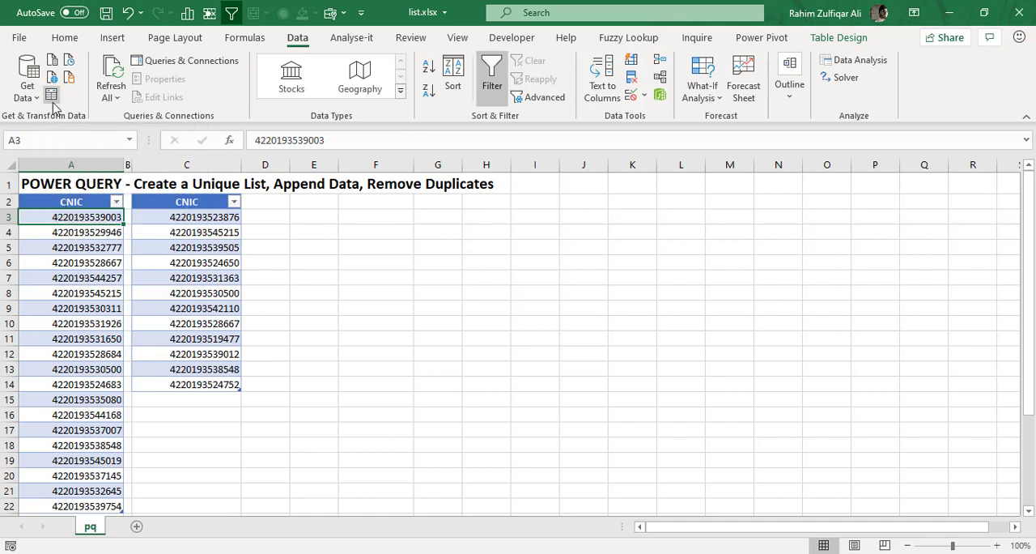
{"action": "mouse_move", "coordinate": [51, 81]}
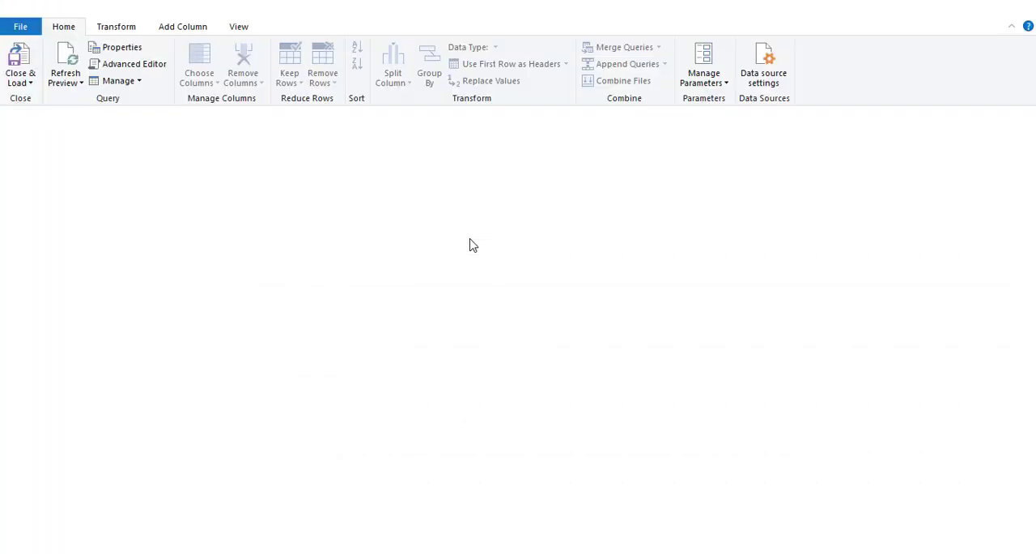
{"action": "mouse_move", "coordinate": [29, 88]}
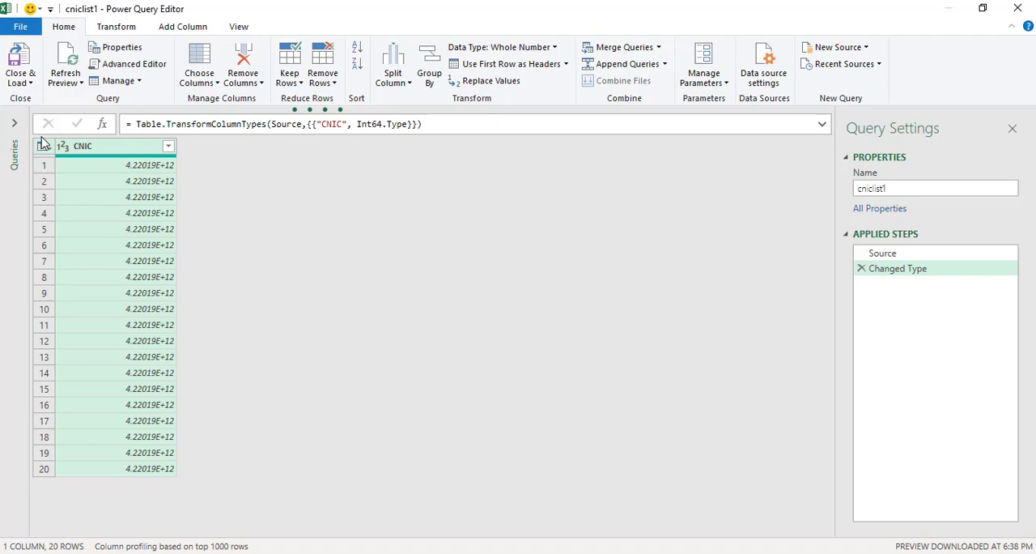
Close & Load the cniclist1 query To Only Create Connection.
{"action": "left_click", "coordinate": [20, 63]}
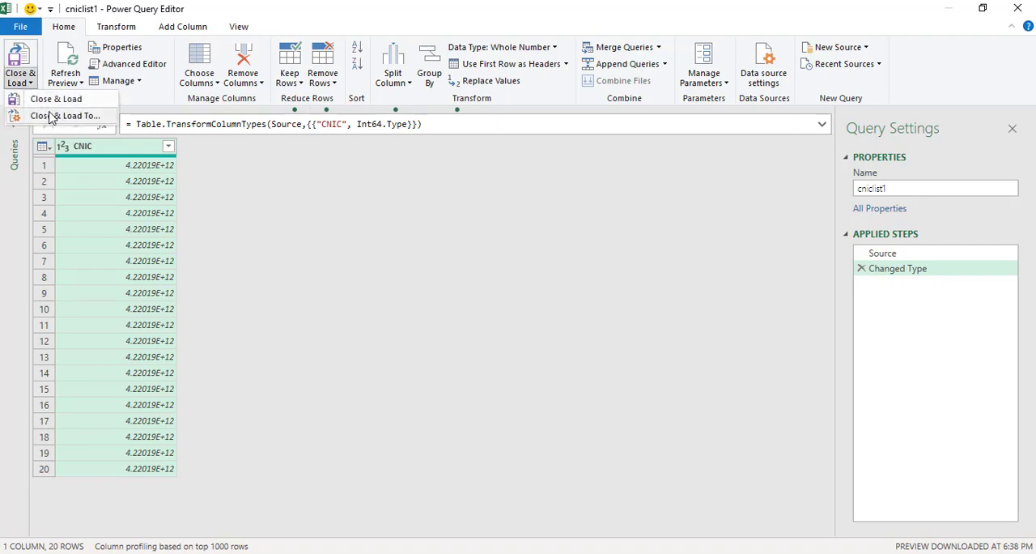
{"action": "left_click", "coordinate": [55, 99]}
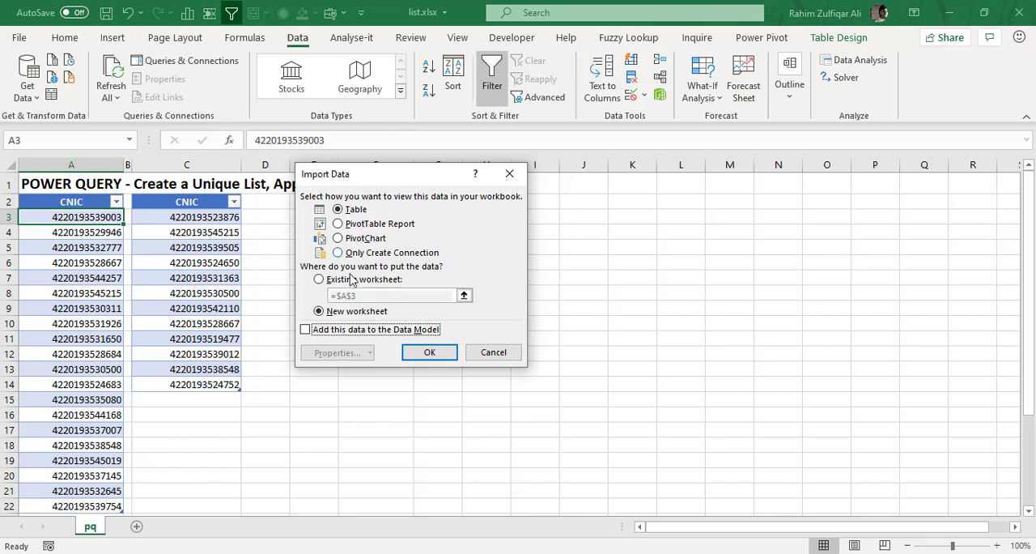
{"action": "left_click", "coordinate": [337, 252]}
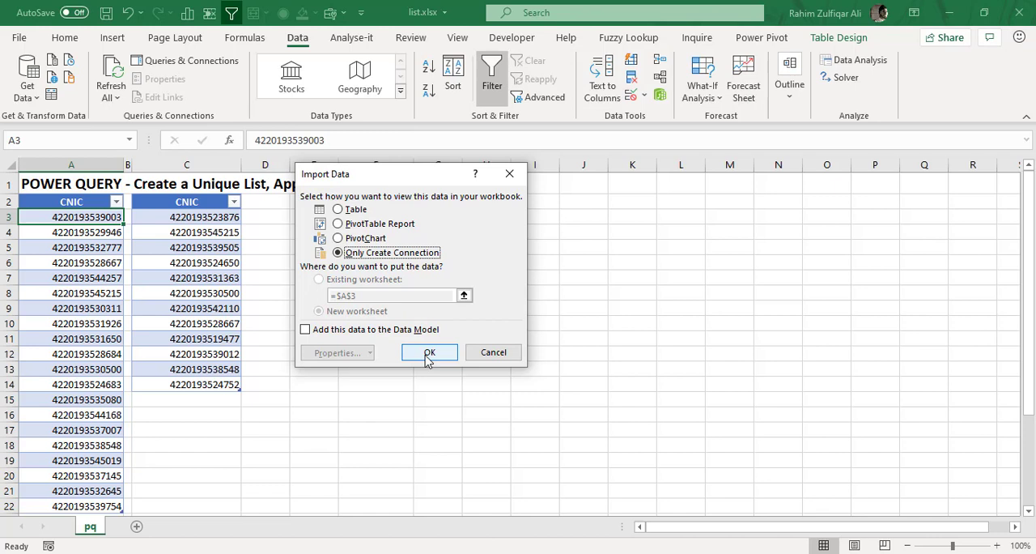
{"action": "left_click", "coordinate": [430, 352]}
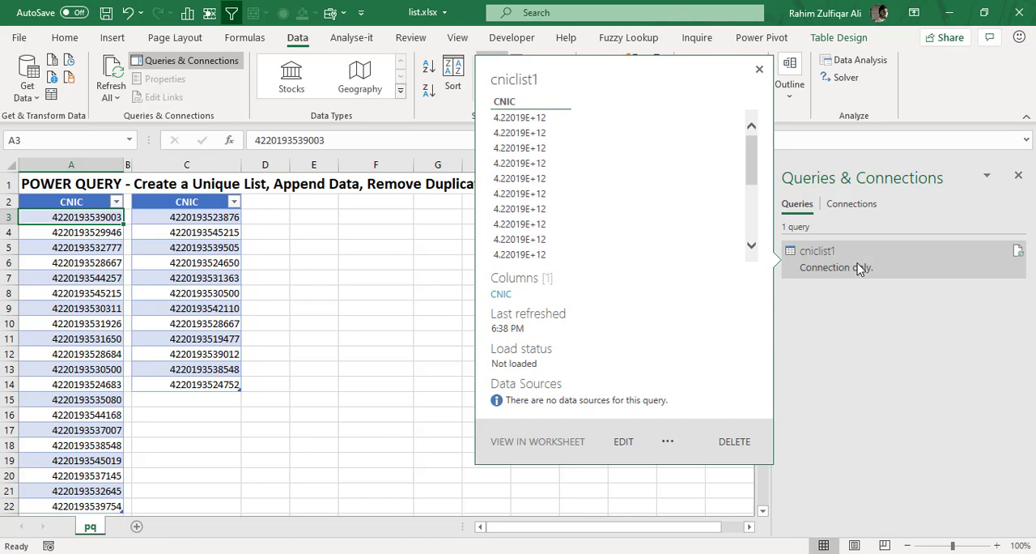
{"action": "mouse_move", "coordinate": [850, 278]}
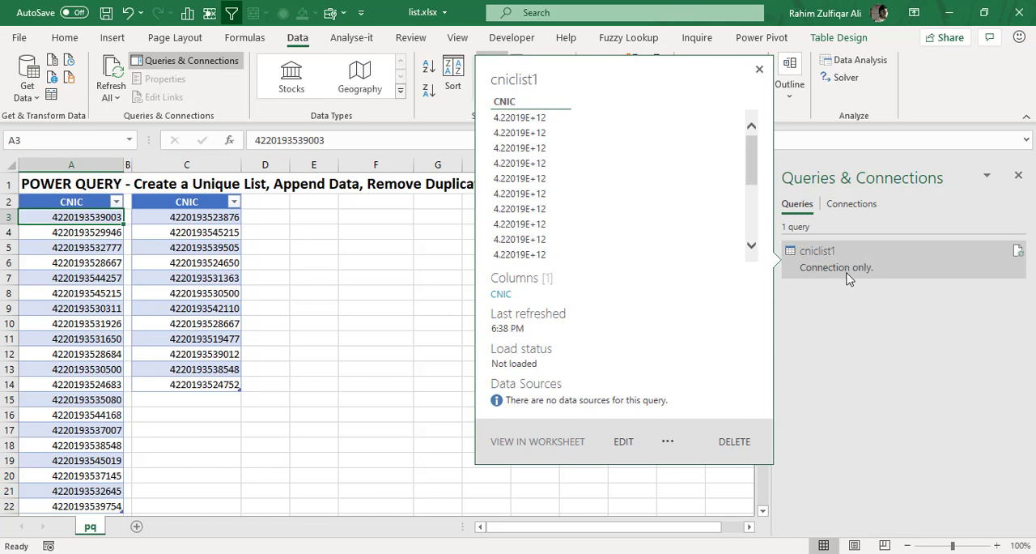
{"action": "mouse_move", "coordinate": [848, 272]}
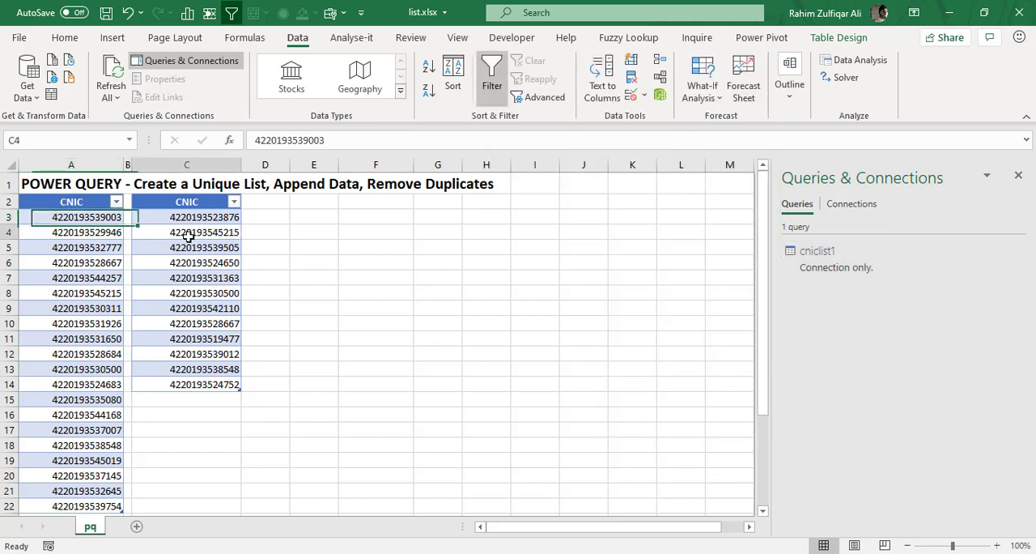
Rename the second CNIC table to CNICLIST2.
{"action": "left_click", "coordinate": [186, 233]}
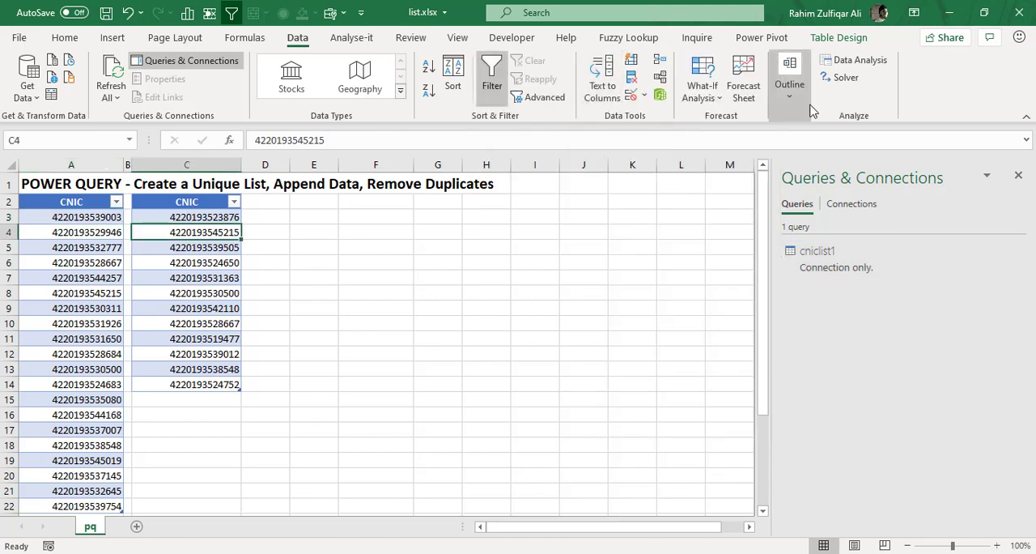
{"action": "left_click", "coordinate": [839, 37]}
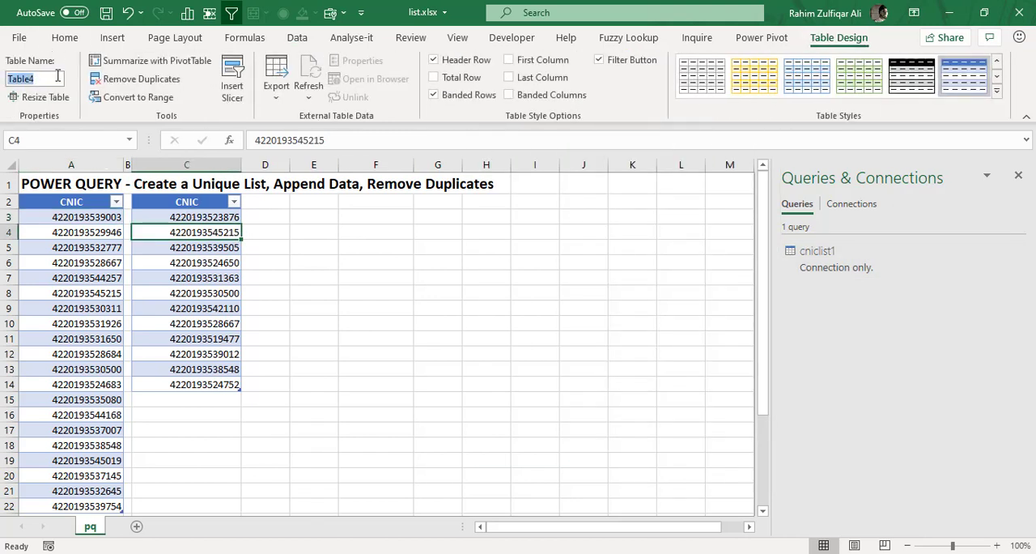
{"action": "type", "text": "CNICLIST2"}
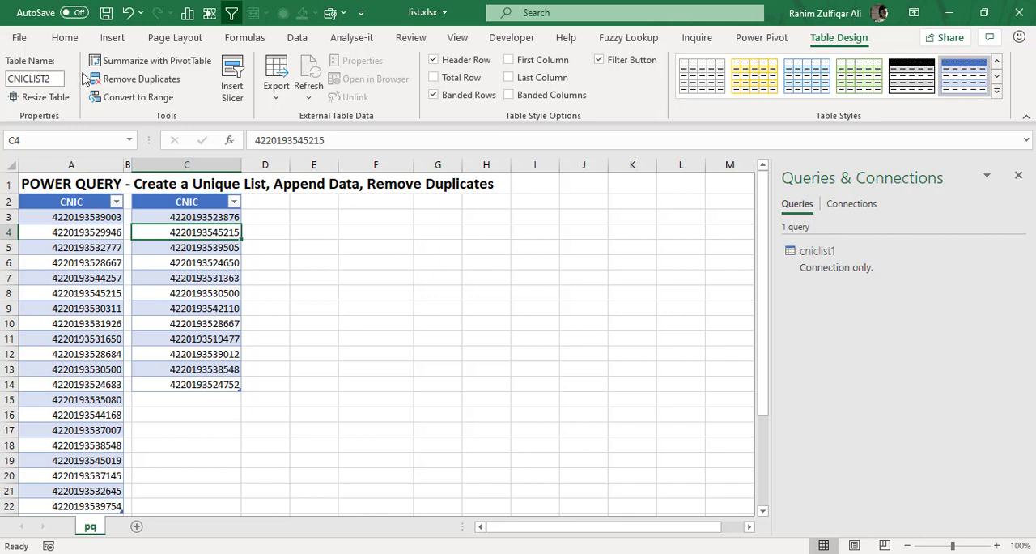
{"action": "left_click", "coordinate": [186, 216]}
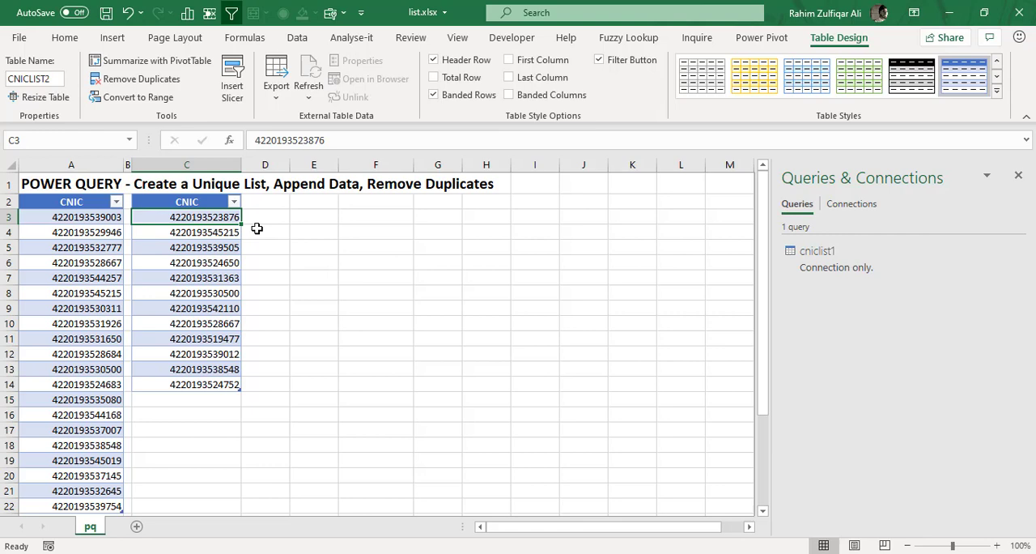
Load CNICLIST2 into Power Query and save it as connection only.
{"action": "left_click", "coordinate": [204, 247]}
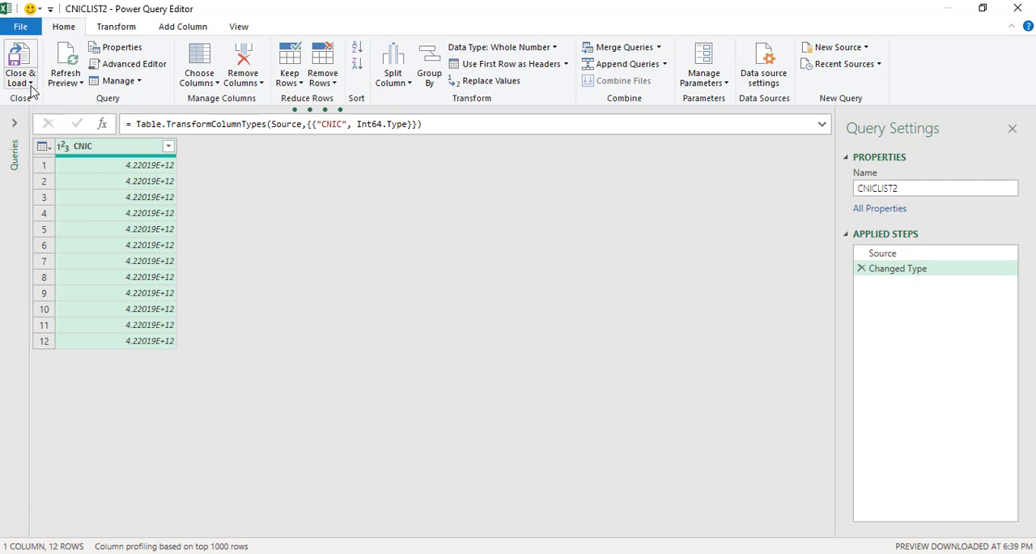
{"action": "left_click", "coordinate": [21, 65]}
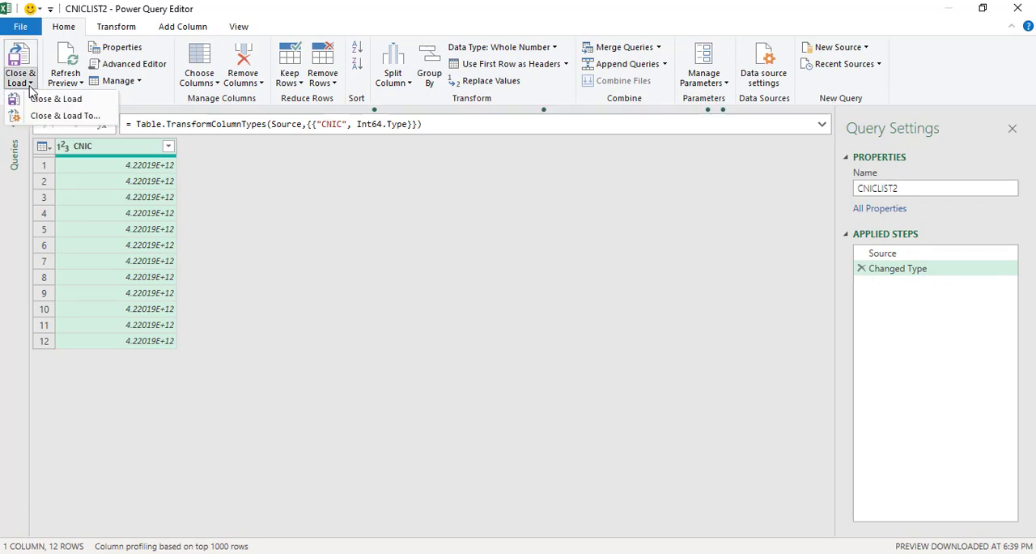
{"action": "left_click", "coordinate": [55, 99]}
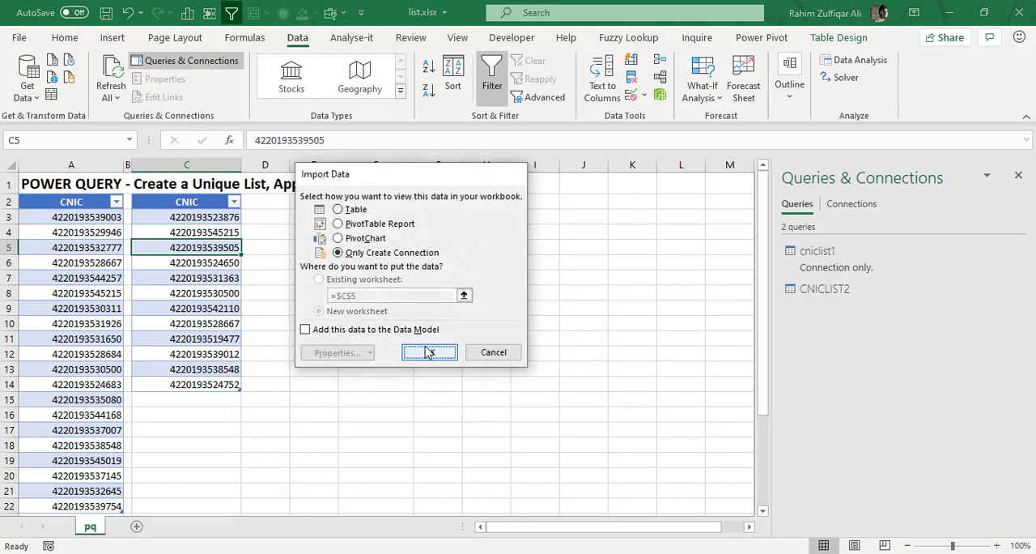
{"action": "left_click", "coordinate": [429, 352]}
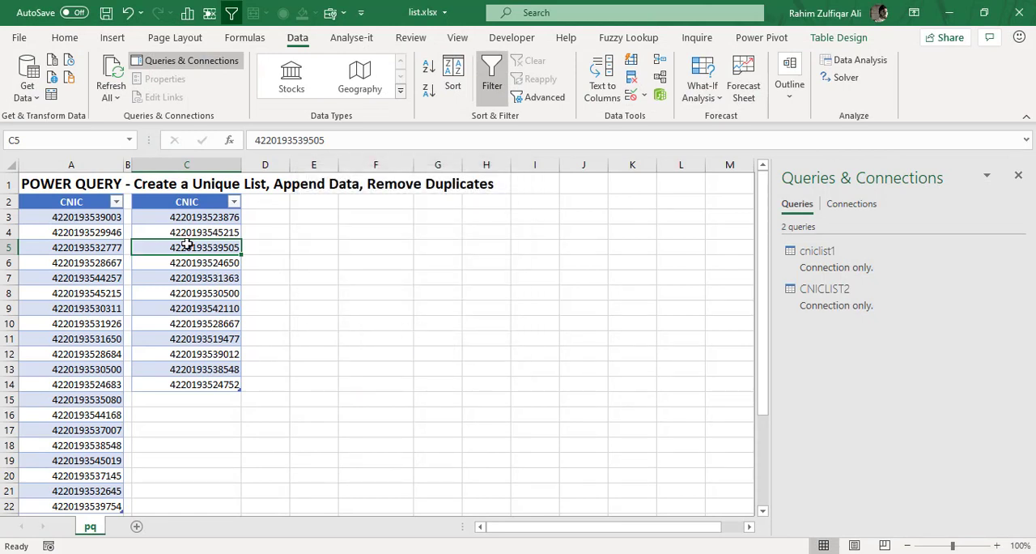
{"action": "mouse_move", "coordinate": [125, 241]}
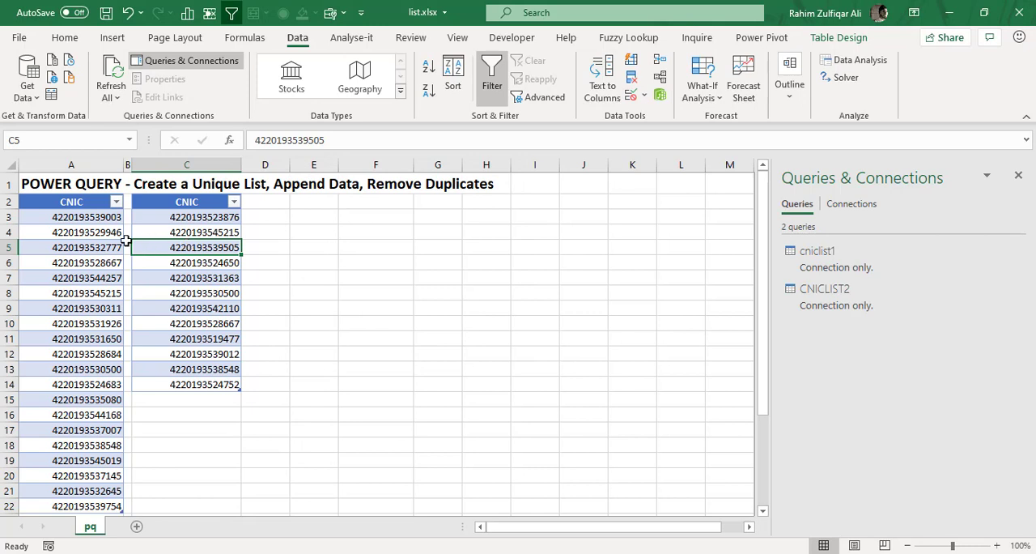
Append cniclist1 and CNICLIST2 into a new Append1 query of 32 CNIC rows.
{"action": "left_click", "coordinate": [70, 232]}
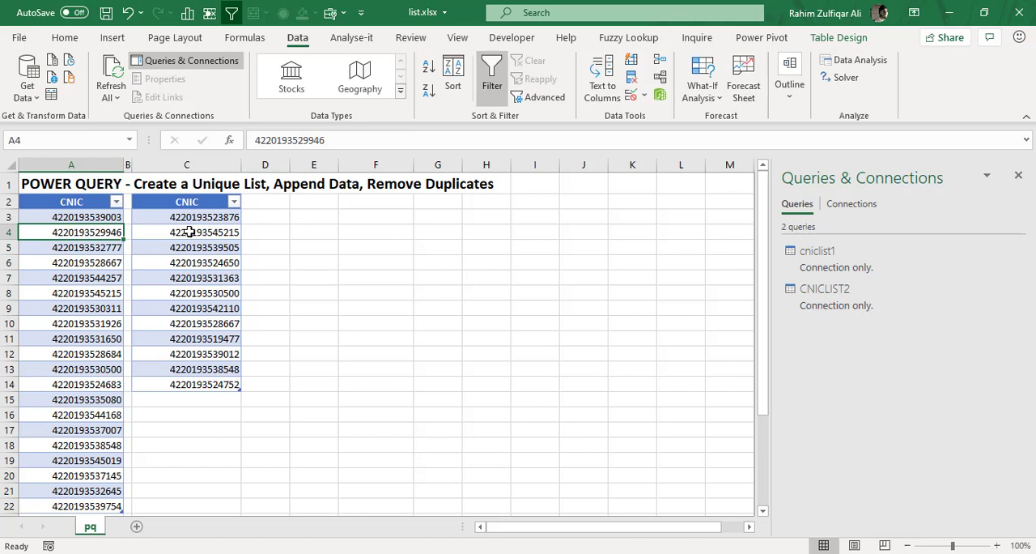
{"action": "left_click", "coordinate": [186, 232]}
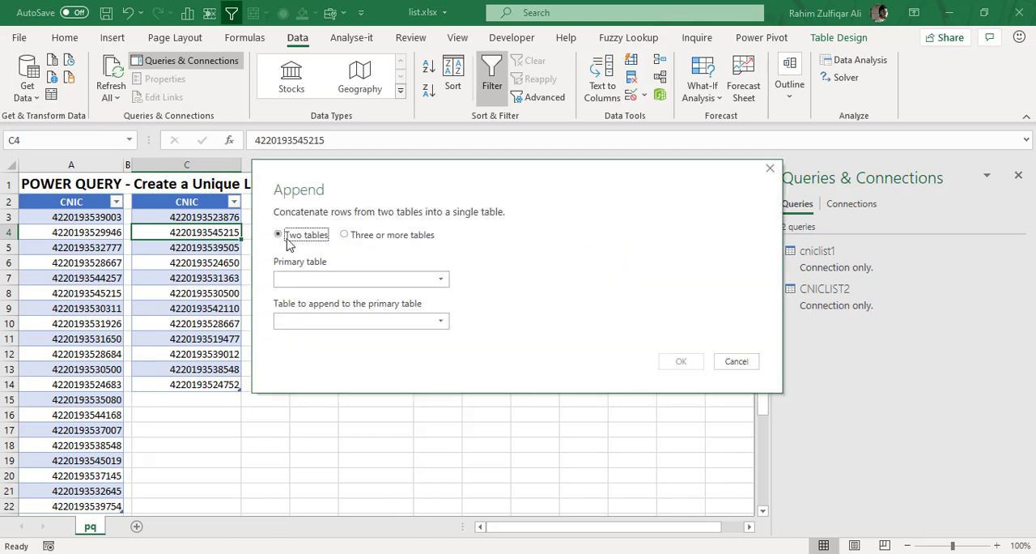
{"action": "left_click", "coordinate": [345, 234]}
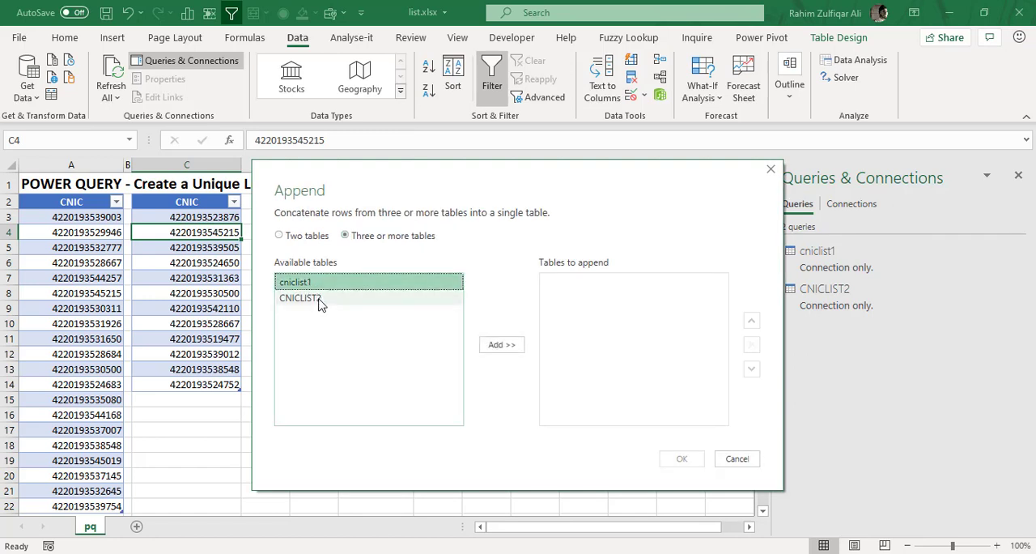
{"action": "left_click", "coordinate": [502, 344]}
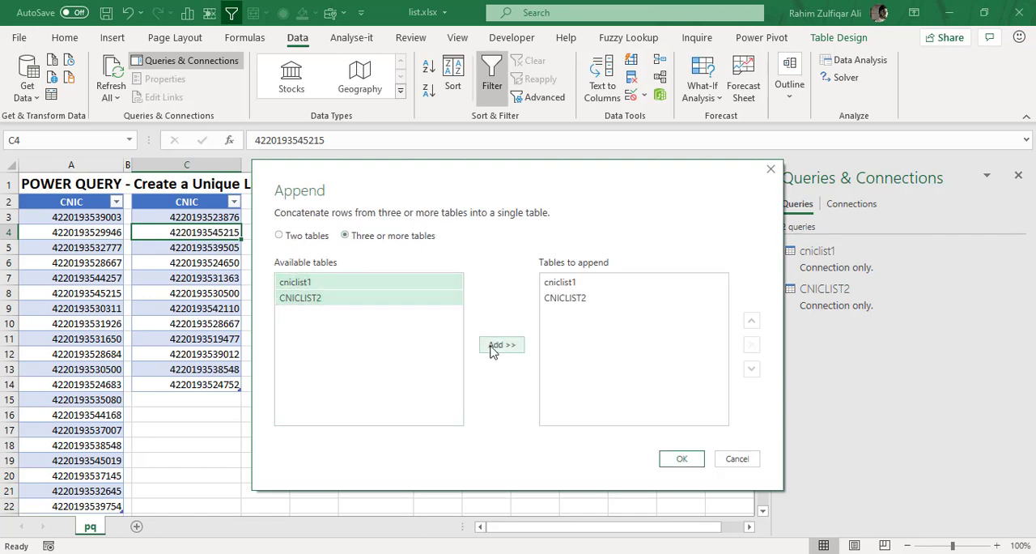
{"action": "mouse_move", "coordinate": [552, 274]}
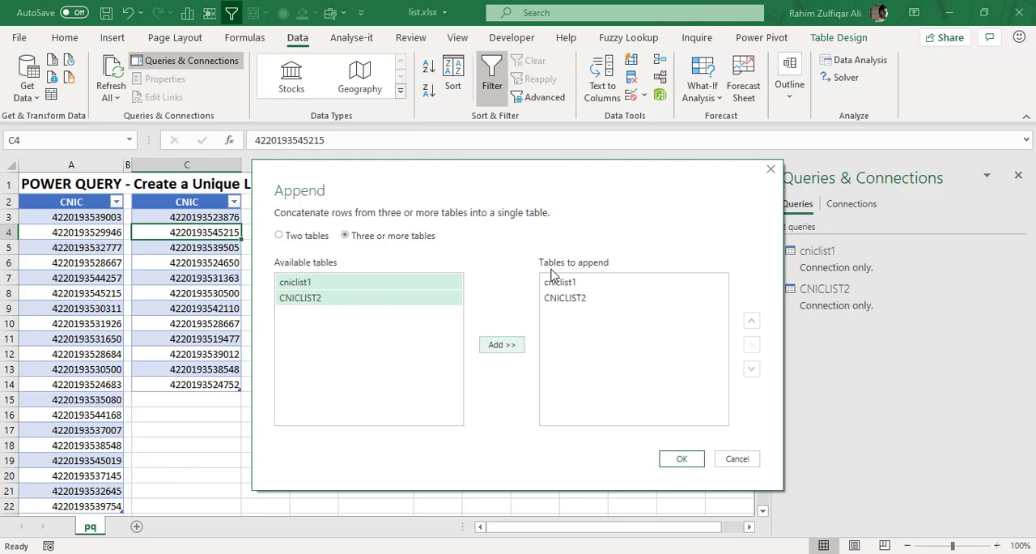
{"action": "mouse_move", "coordinate": [664, 449]}
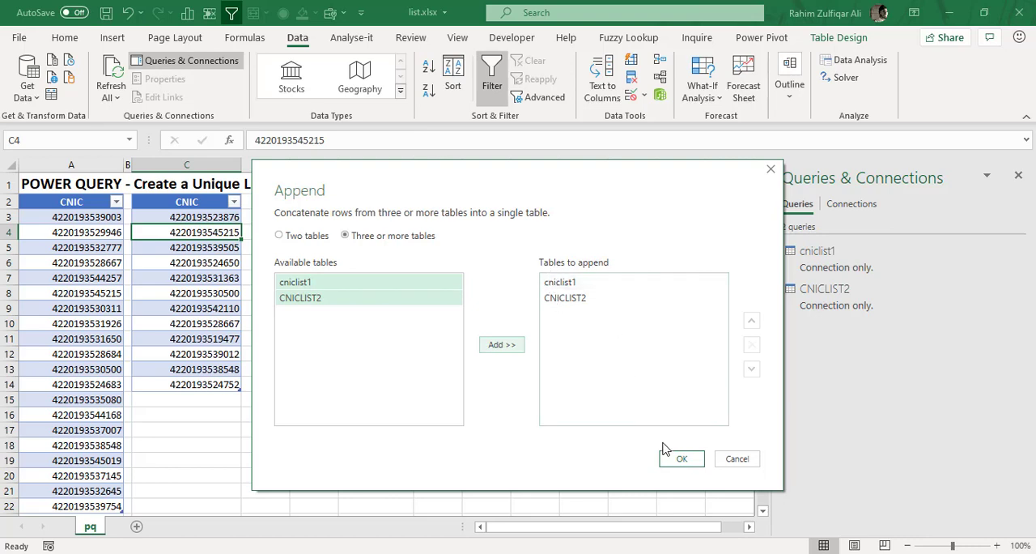
{"action": "left_click", "coordinate": [681, 458]}
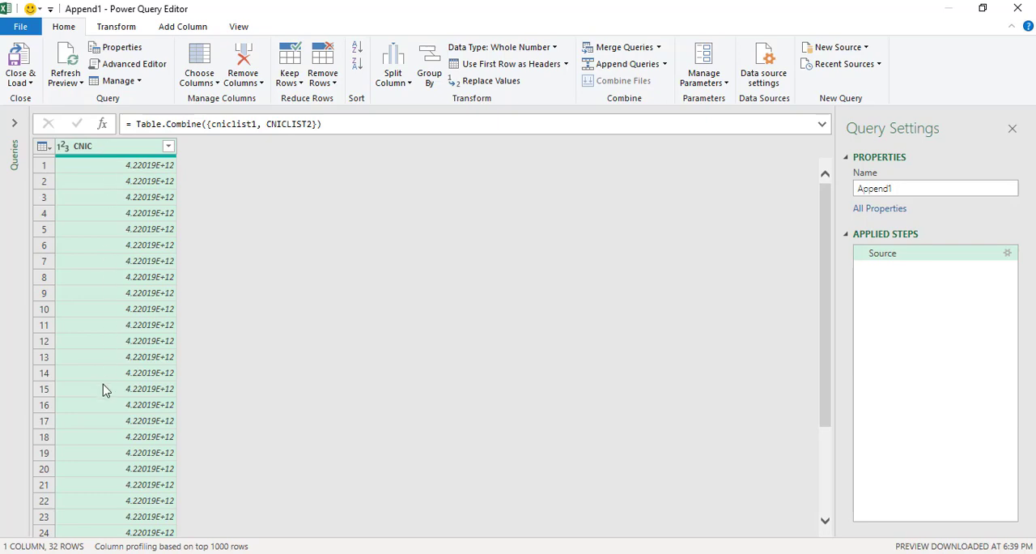
{"action": "mouse_move", "coordinate": [133, 241]}
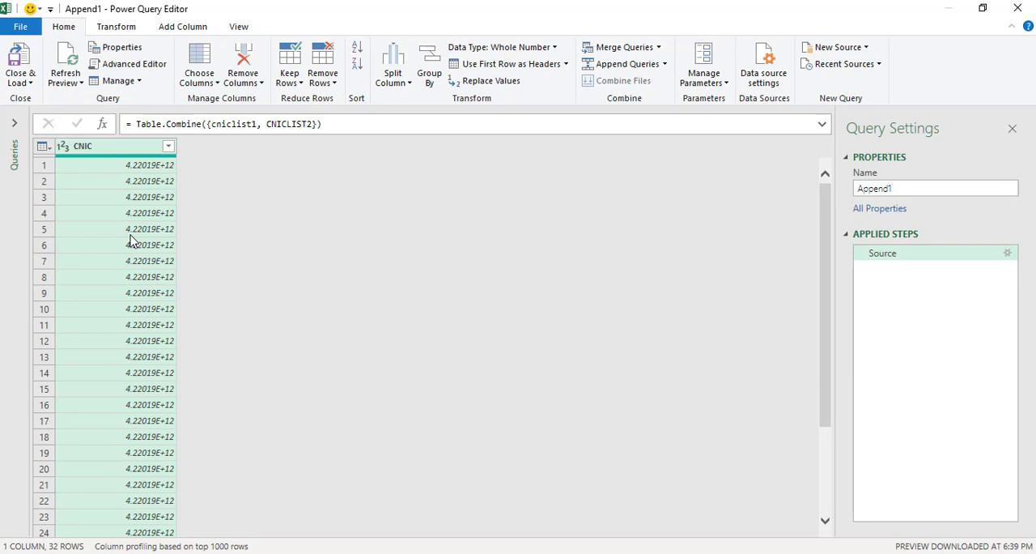
{"action": "mouse_move", "coordinate": [195, 140]}
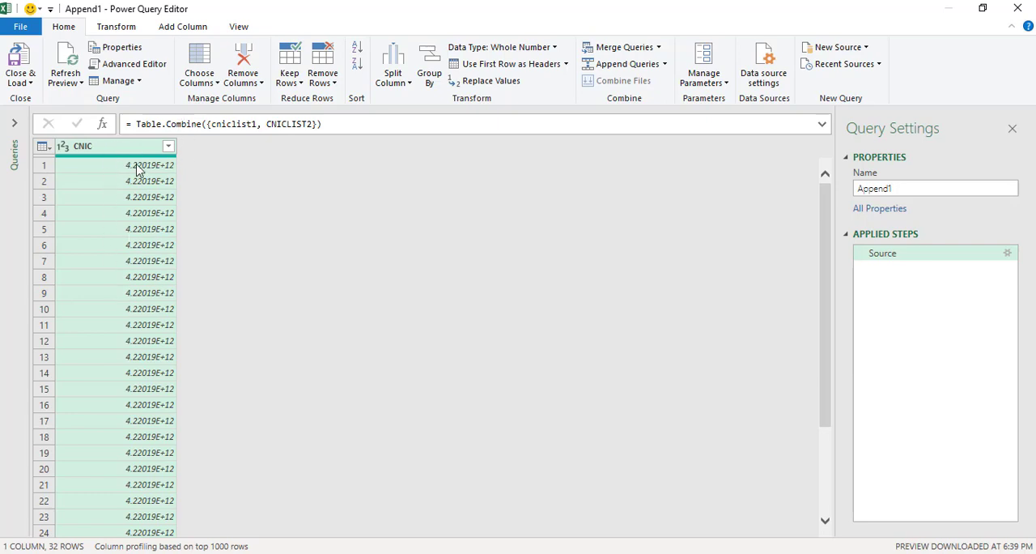
{"action": "mouse_move", "coordinate": [137, 308]}
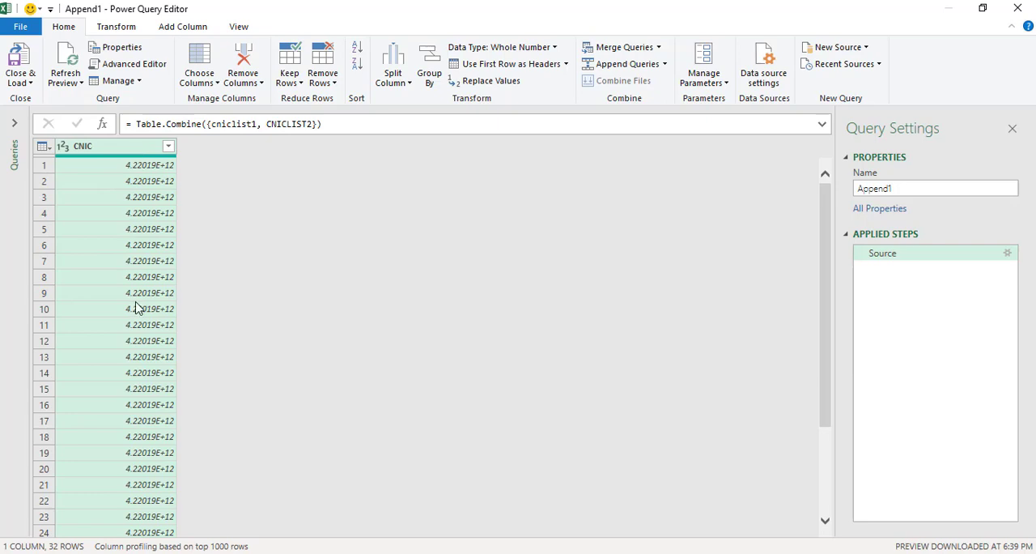
{"action": "mouse_move", "coordinate": [119, 237]}
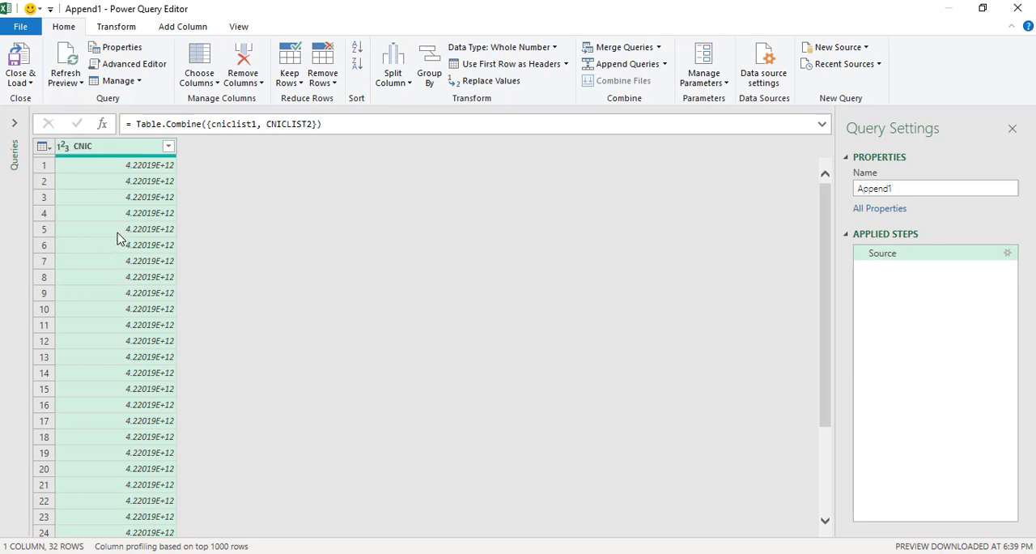
{"action": "mouse_move", "coordinate": [108, 156]}
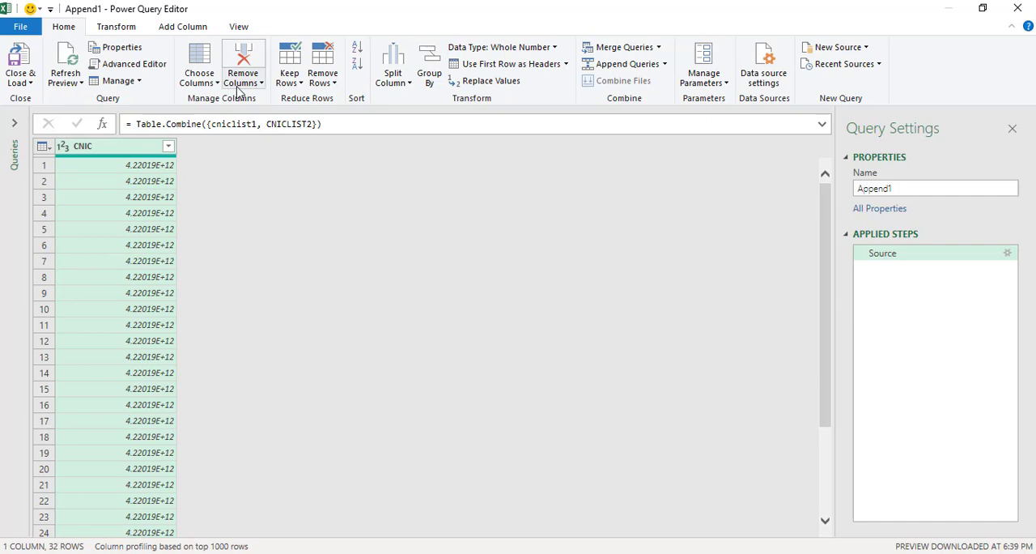
{"action": "mouse_move", "coordinate": [130, 259]}
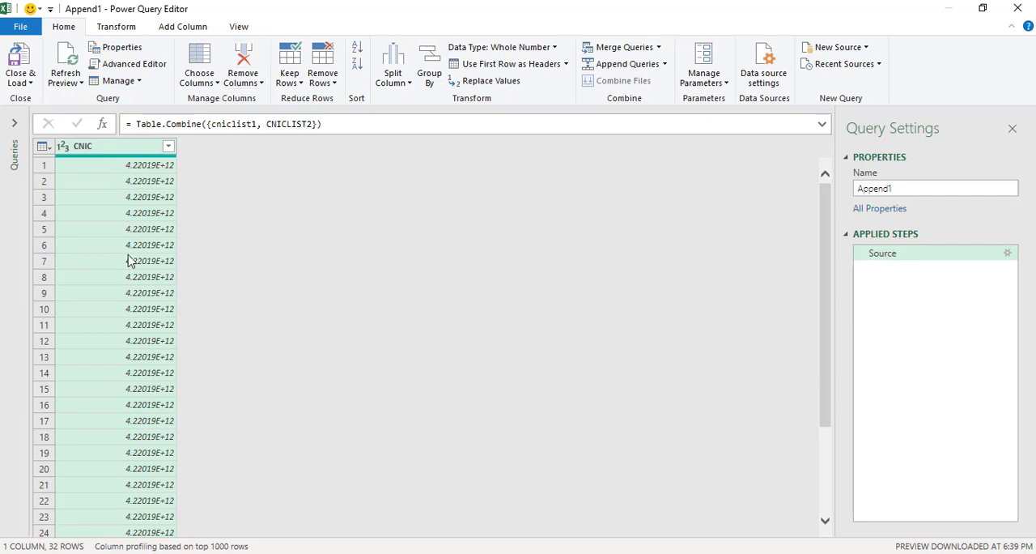
{"action": "mouse_move", "coordinate": [134, 255]}
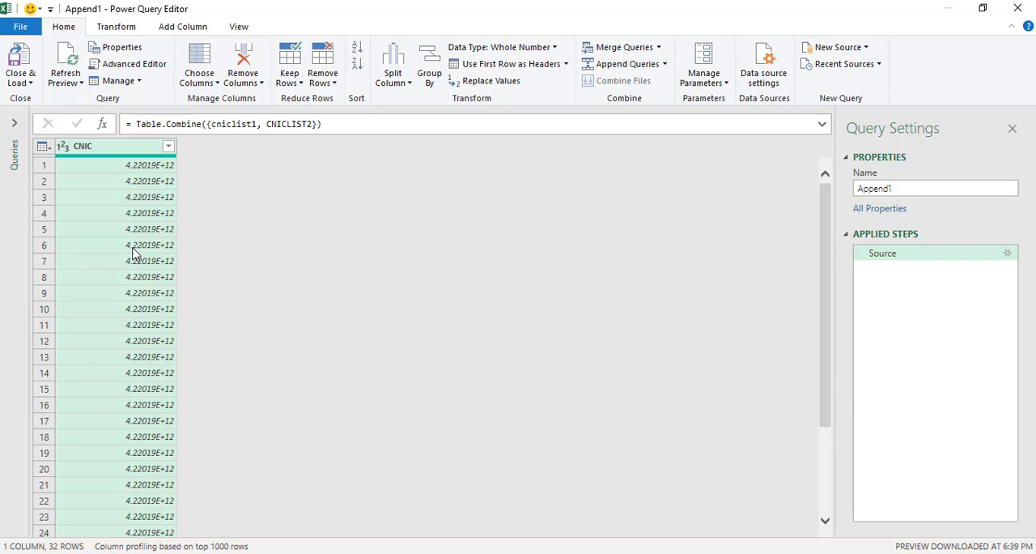
{"action": "mouse_move", "coordinate": [243, 61]}
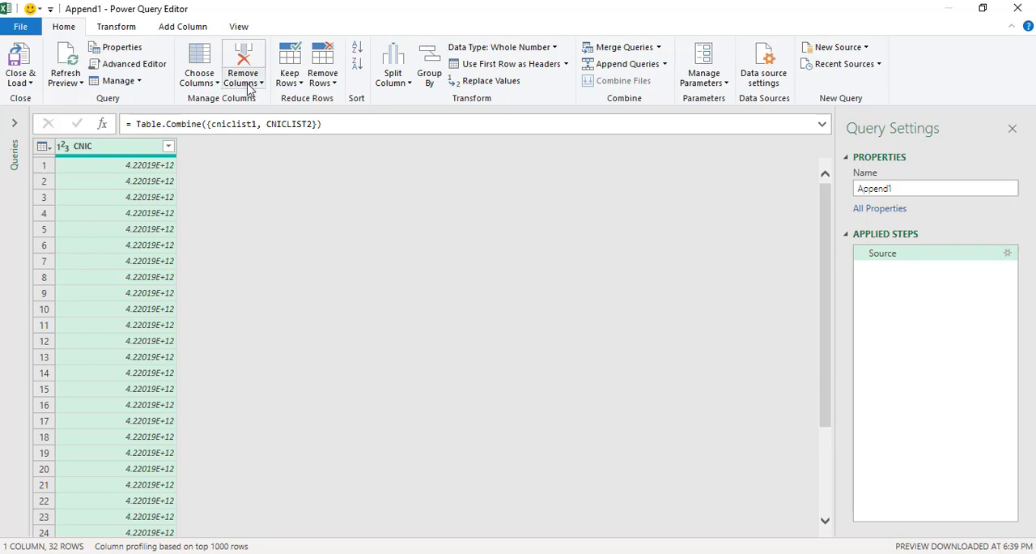
{"action": "mouse_move", "coordinate": [243, 73]}
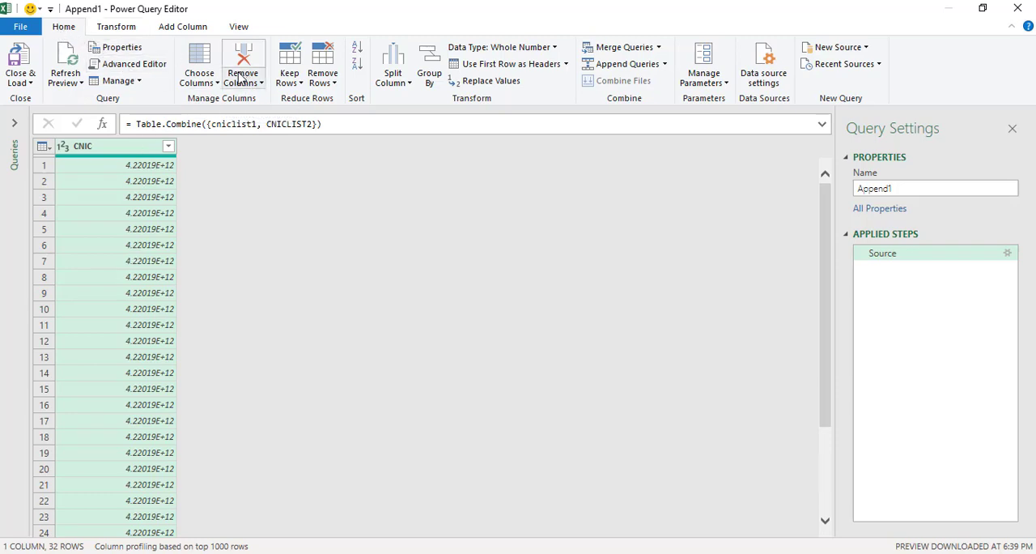
Apply Remove Duplicates to Append1's CNIC column, cutting it to 28 rows.
{"action": "left_click", "coordinate": [242, 77]}
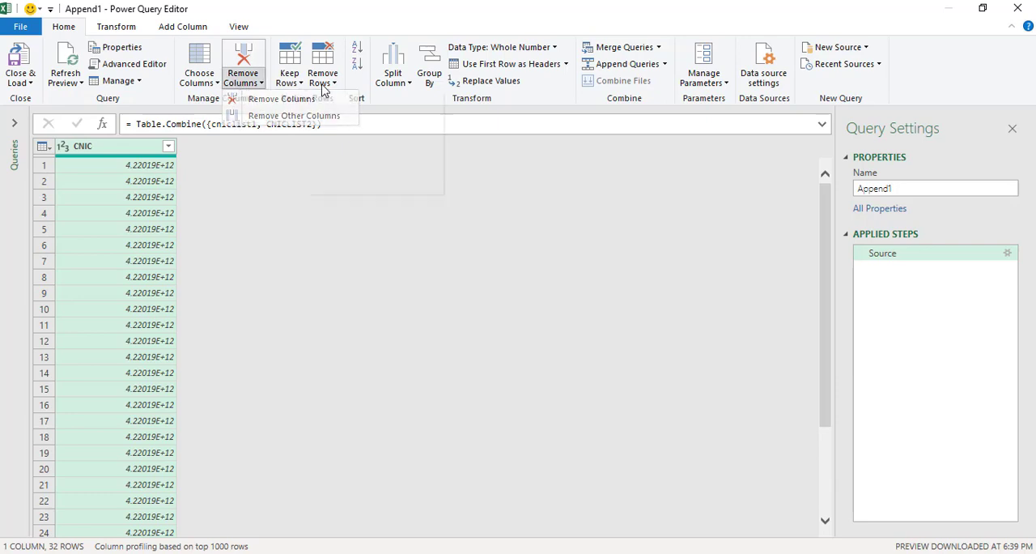
{"action": "left_click", "coordinate": [322, 60]}
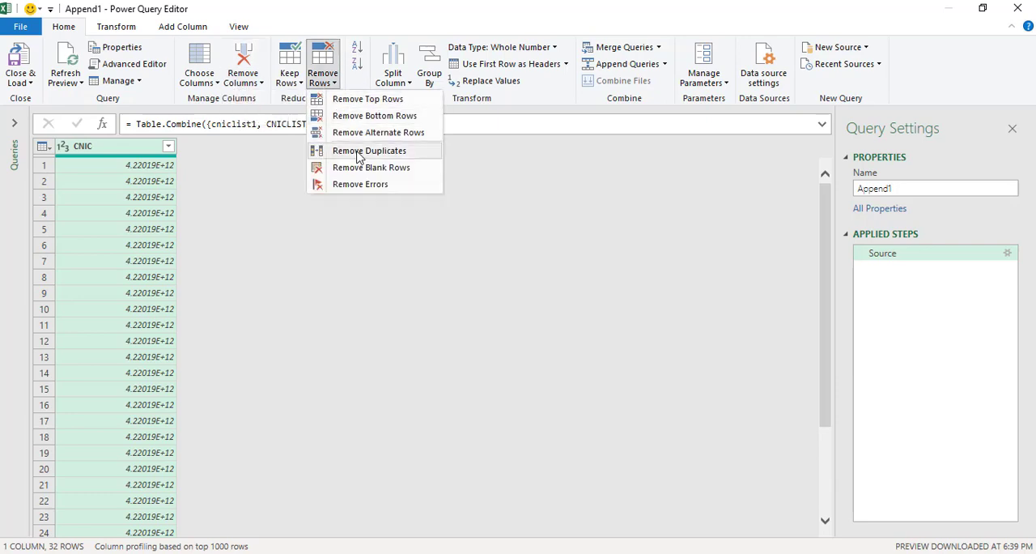
{"action": "mouse_move", "coordinate": [373, 154]}
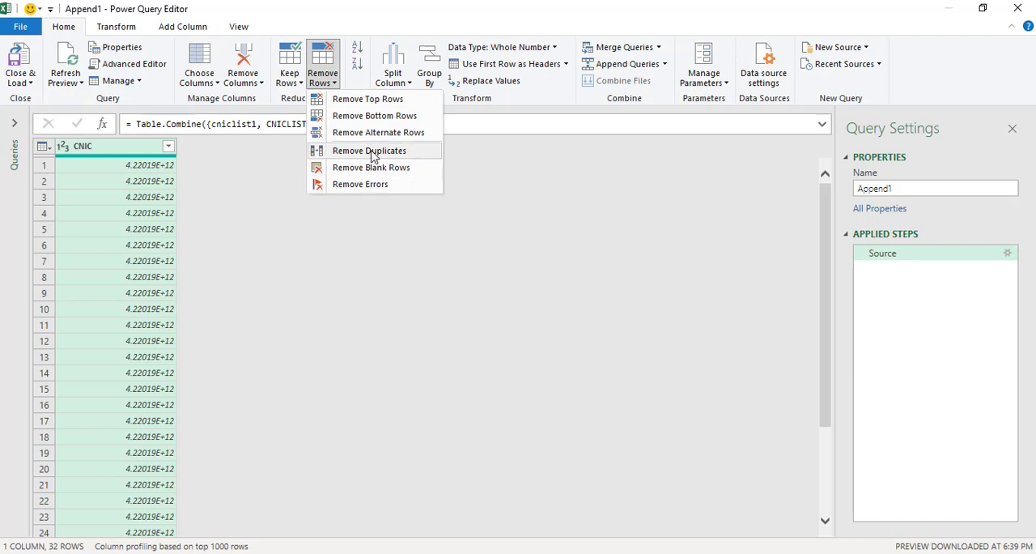
{"action": "mouse_move", "coordinate": [369, 154]}
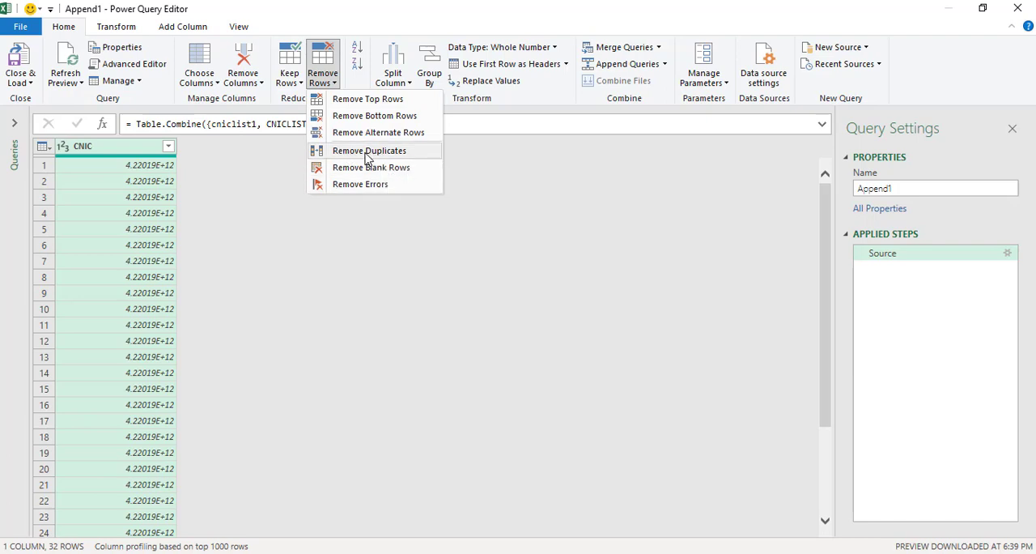
{"action": "left_click", "coordinate": [368, 151]}
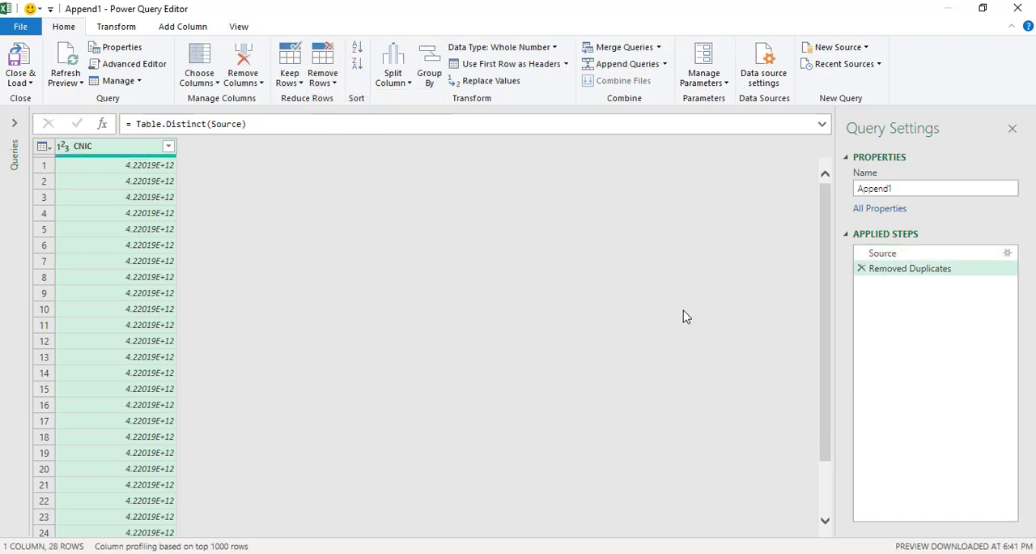
{"action": "mouse_move", "coordinate": [119, 440]}
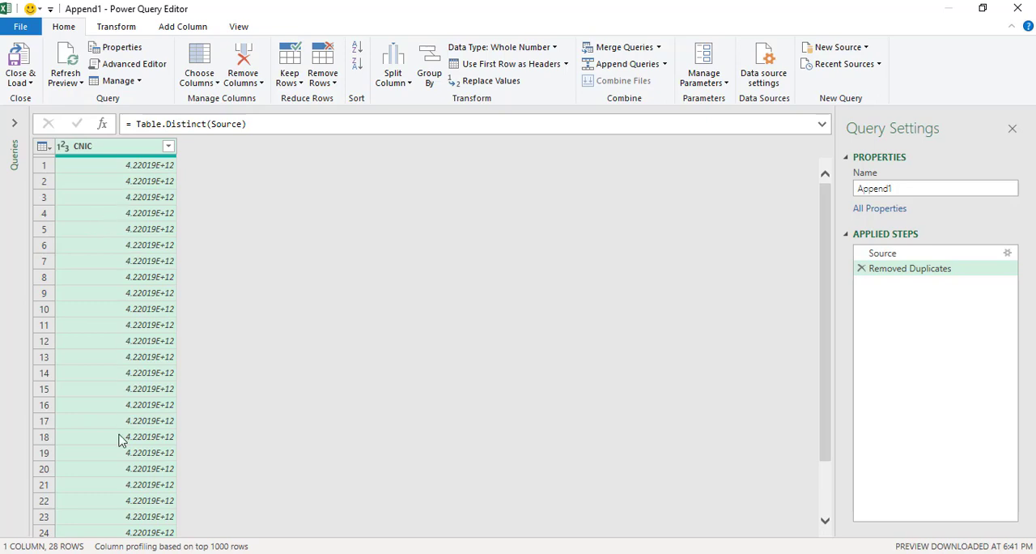
{"action": "mouse_move", "coordinate": [898, 281]}
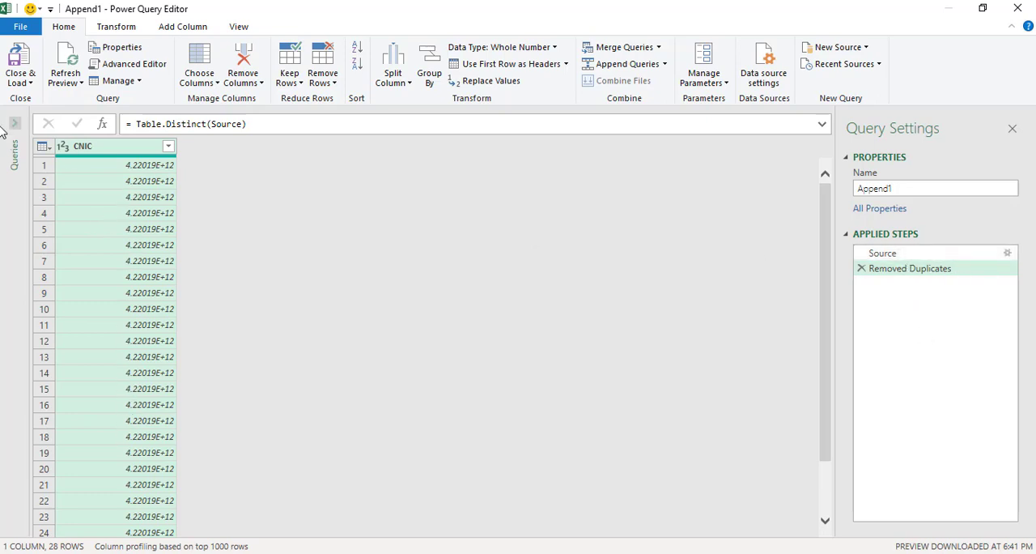
{"action": "mouse_move", "coordinate": [21, 65]}
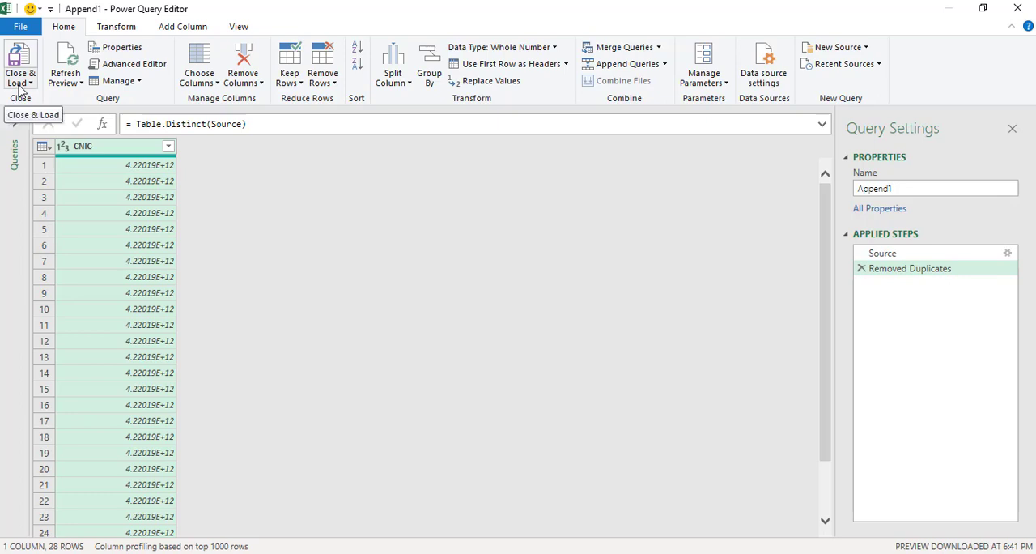
Close & Load the deduplicated Append1 query as a 28-row table on Sheet3.
{"action": "left_click", "coordinate": [20, 77]}
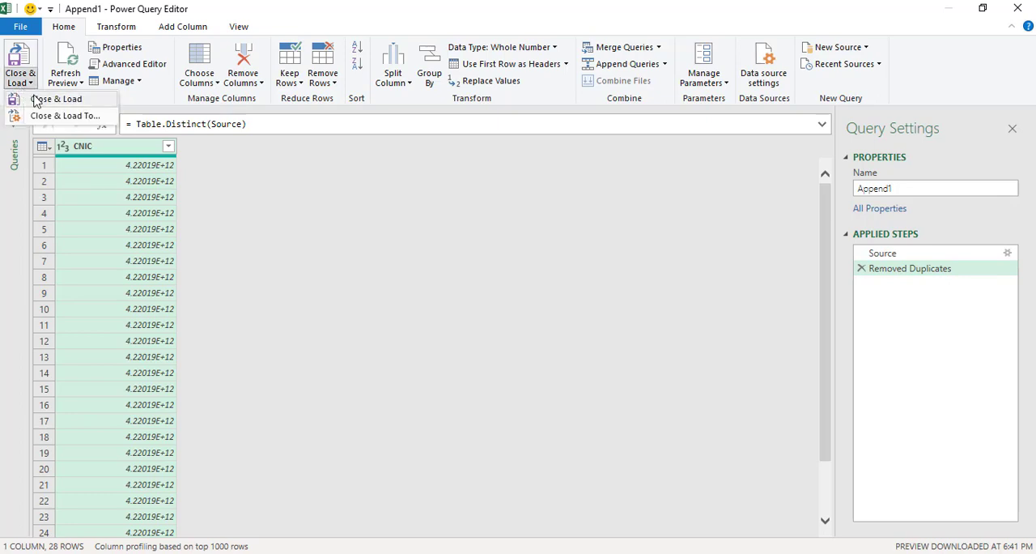
{"action": "mouse_move", "coordinate": [67, 108]}
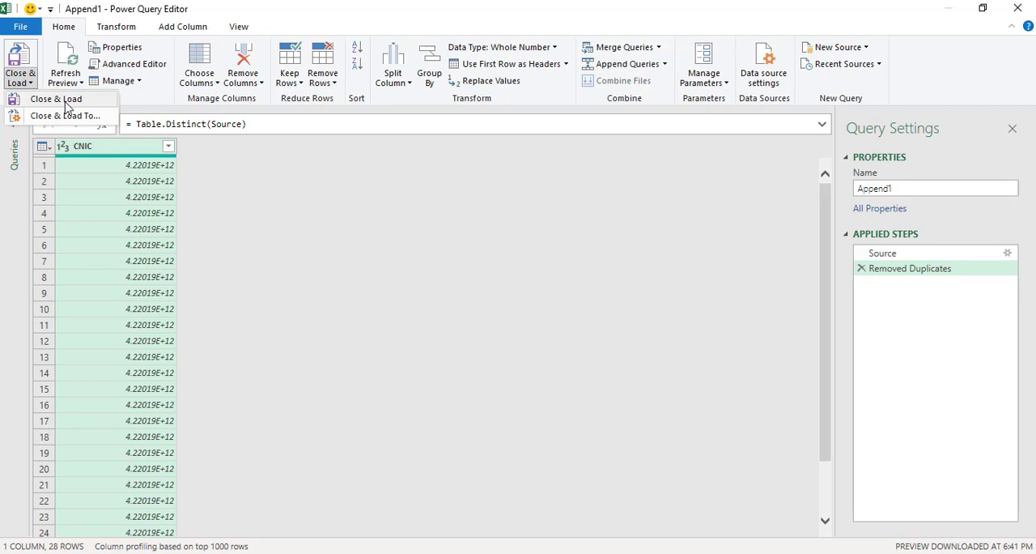
{"action": "mouse_move", "coordinate": [37, 108]}
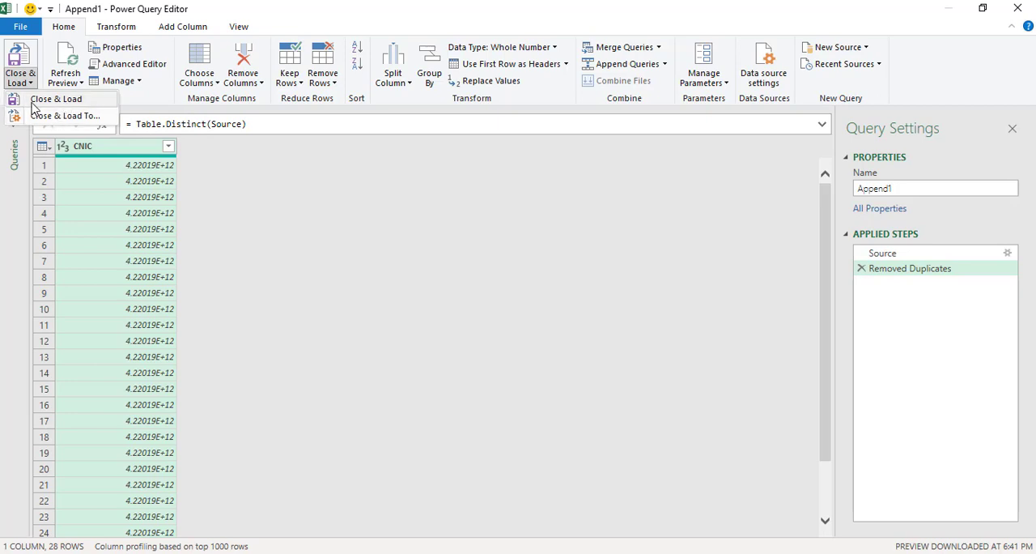
{"action": "left_click", "coordinate": [55, 99]}
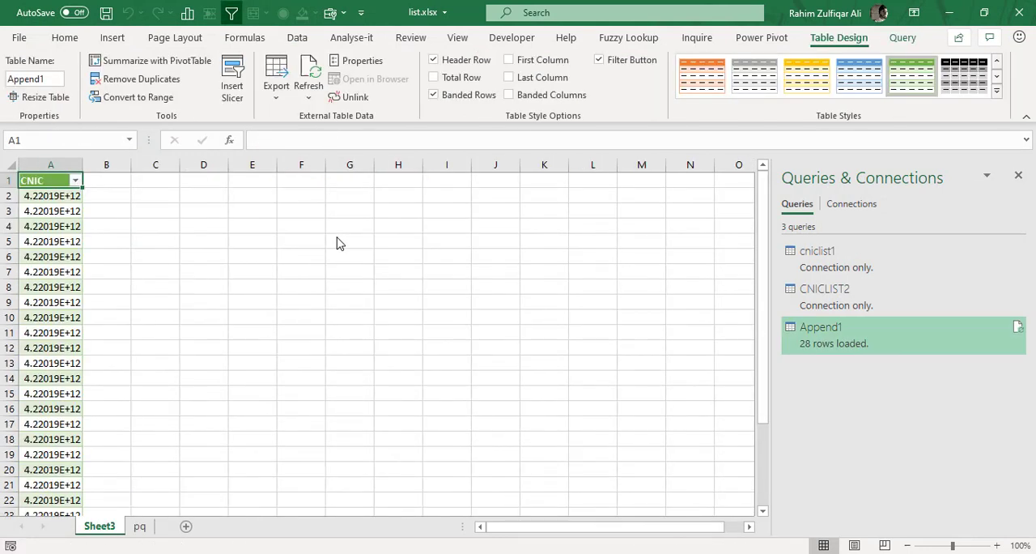
{"action": "mouse_move", "coordinate": [81, 168]}
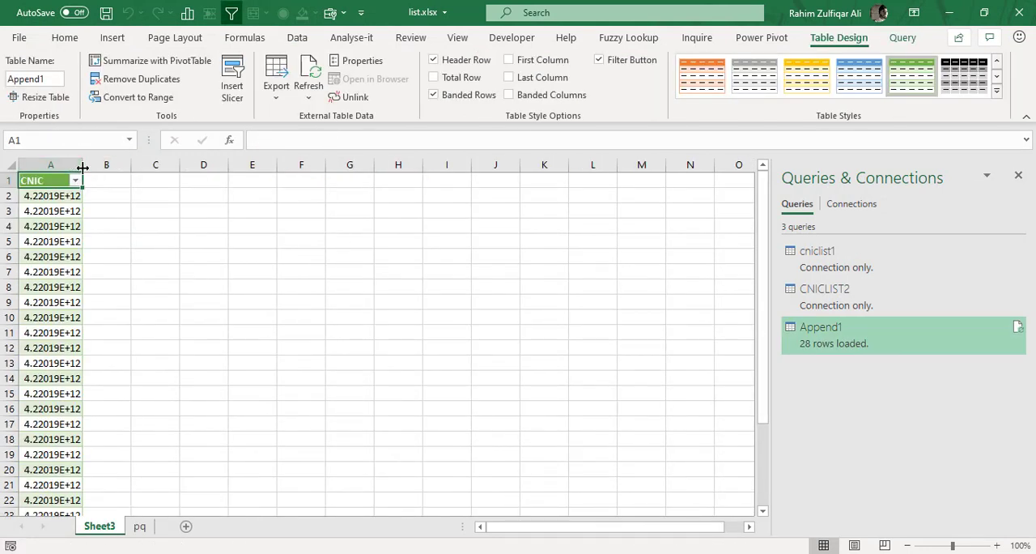
Format Sheet3's CNIC column as Number to show full 13-digit values.
{"action": "left_click", "coordinate": [50, 195]}
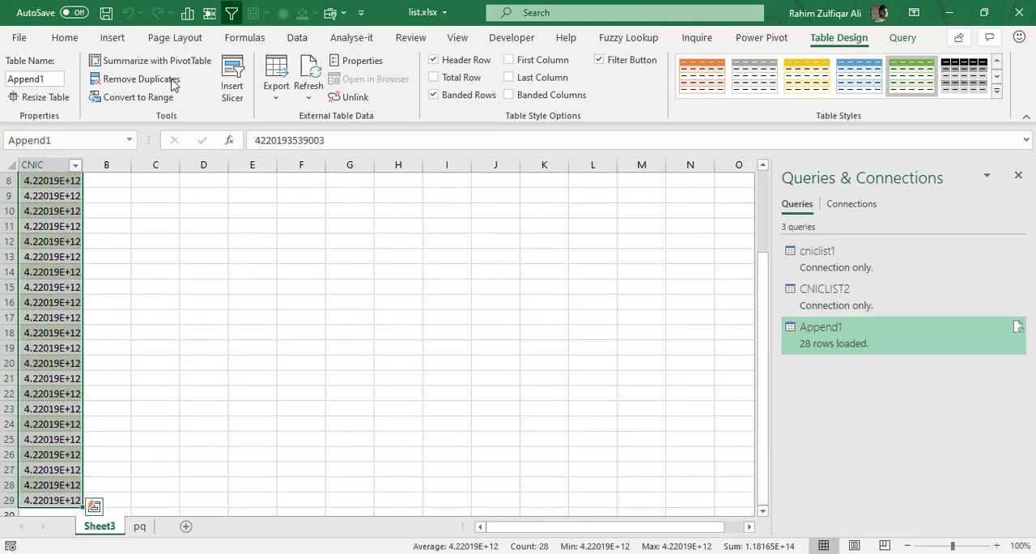
{"action": "left_click", "coordinate": [63, 37]}
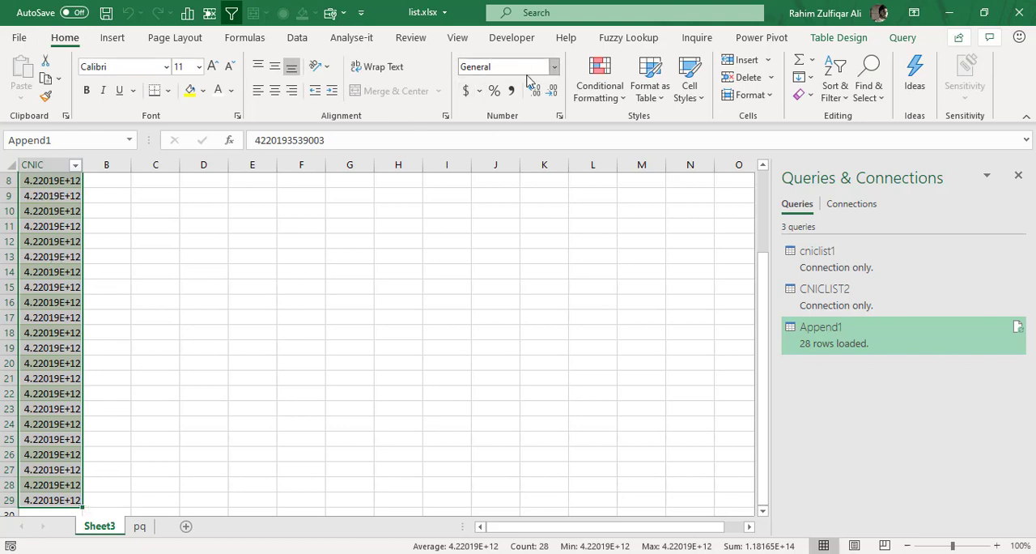
{"action": "left_click", "coordinate": [553, 66]}
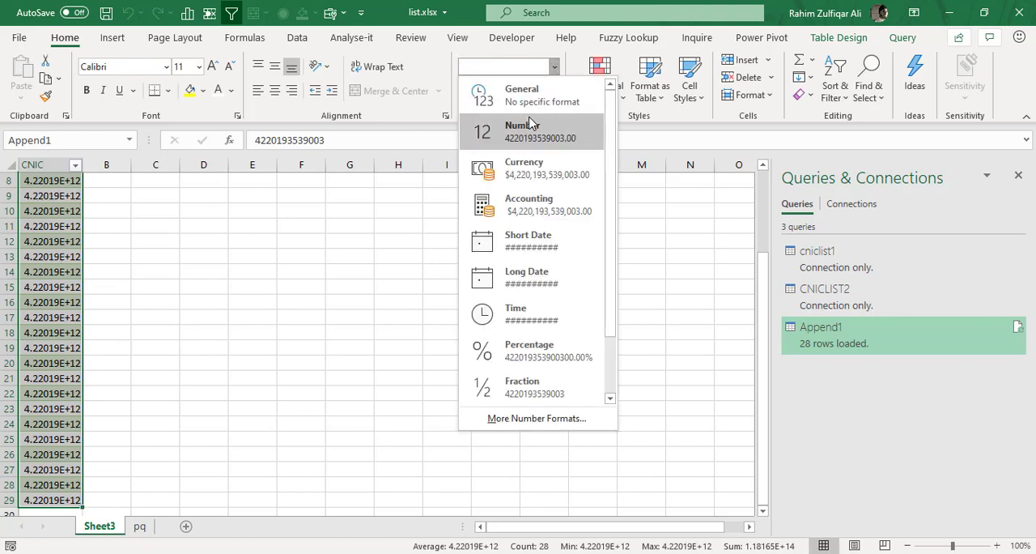
{"action": "left_click", "coordinate": [522, 132]}
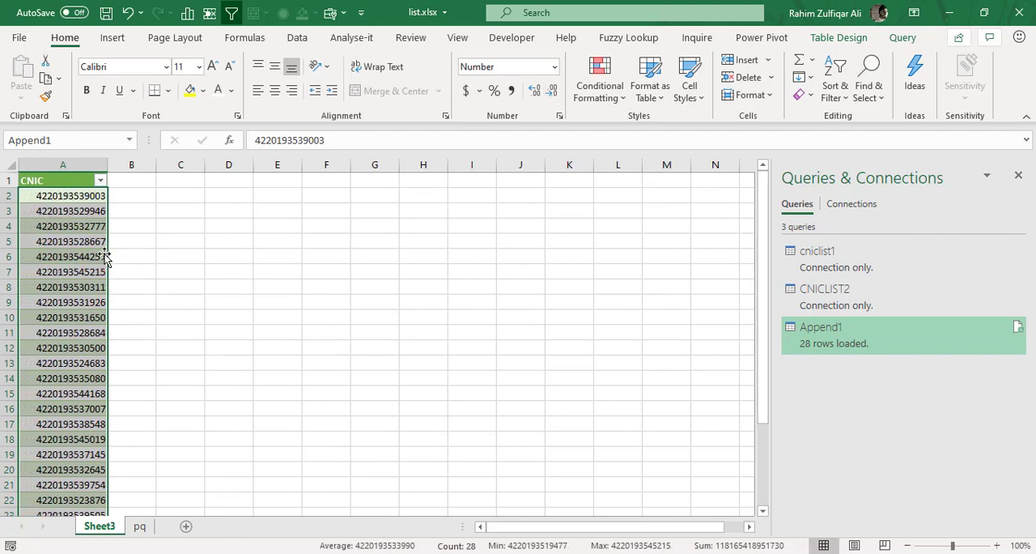
{"action": "left_click", "coordinate": [62, 257]}
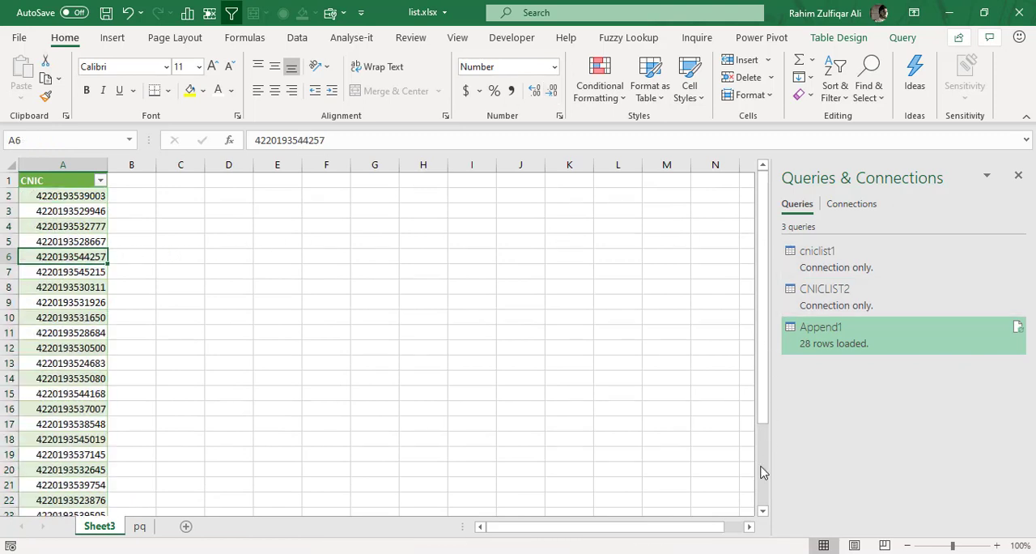
{"action": "scroll", "scroll_direction": "down", "scroll_amount": 3}
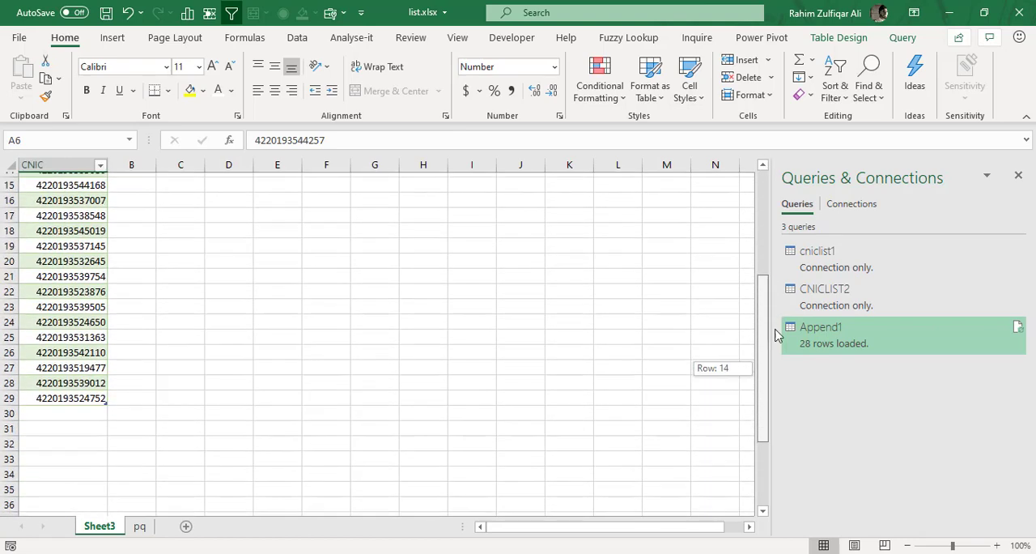
{"action": "scroll", "scroll_direction": "up", "scroll_amount": 3}
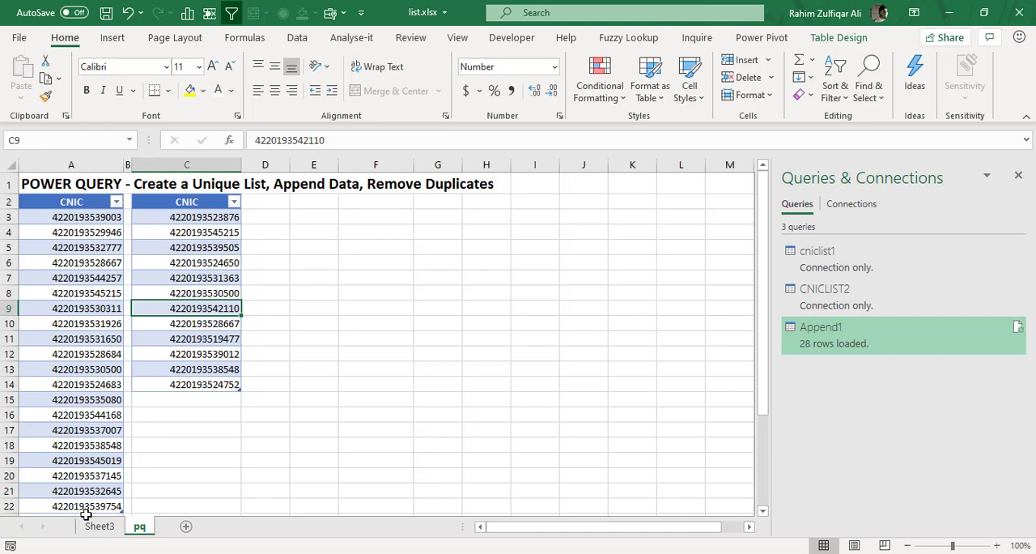
{"action": "left_click", "coordinate": [98, 526]}
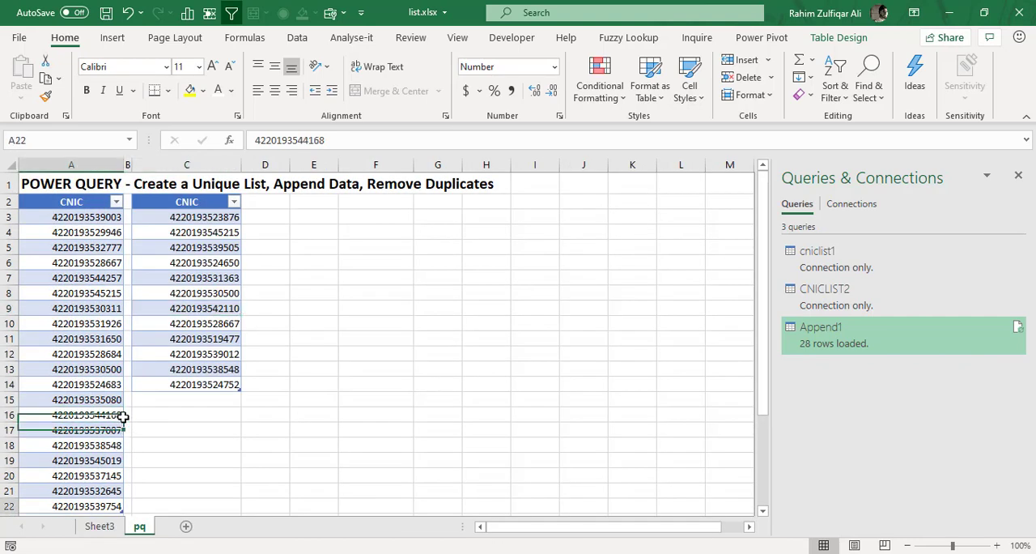
{"action": "left_click", "coordinate": [186, 399]}
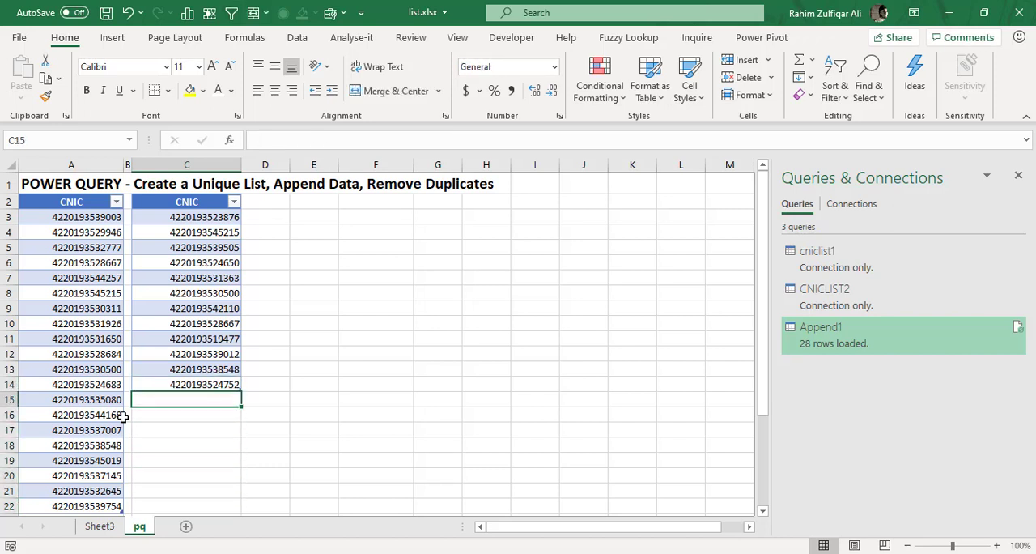
{"action": "left_click", "coordinate": [186, 384]}
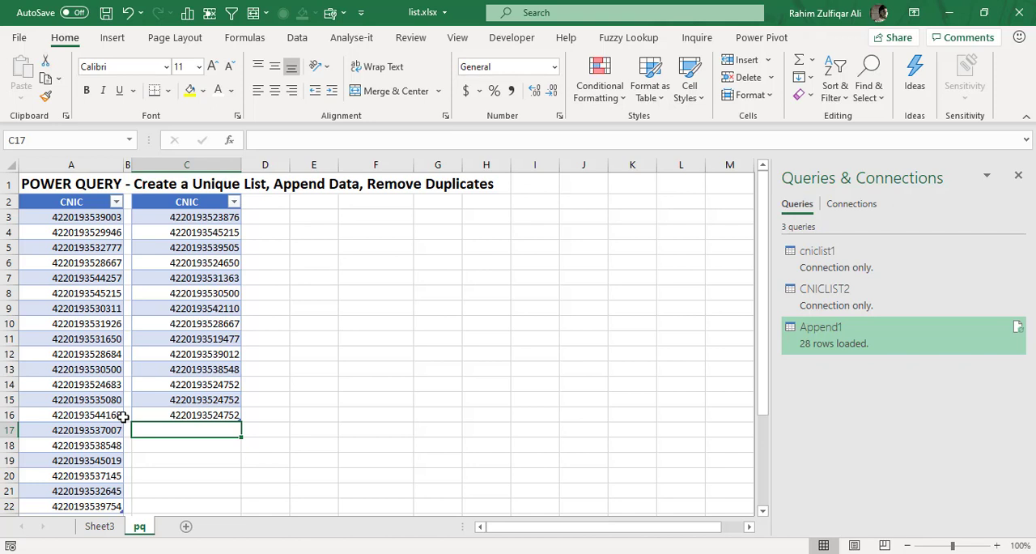
{"action": "type", "text": "42201"}
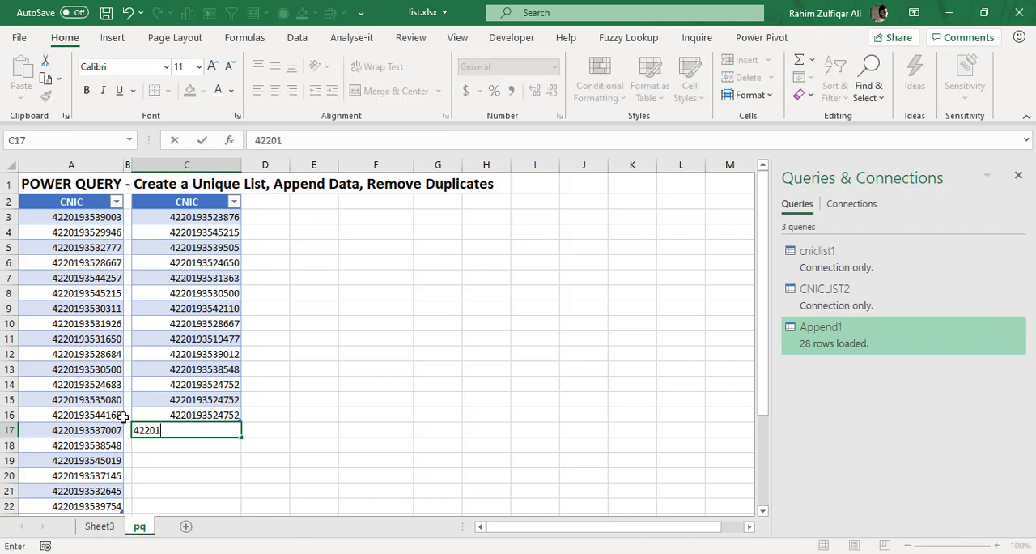
{"action": "type", "text": "94506405"}
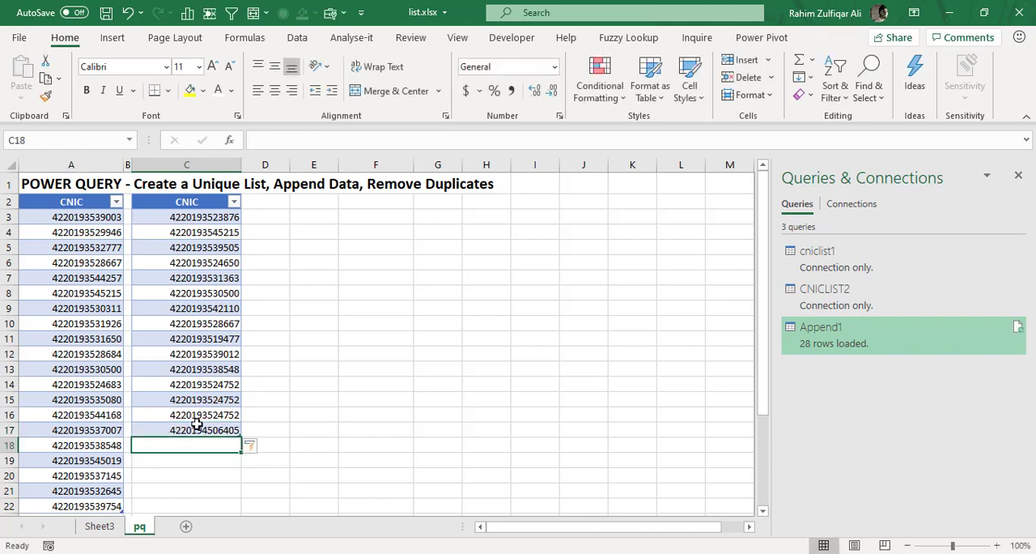
{"action": "left_click", "coordinate": [186, 430]}
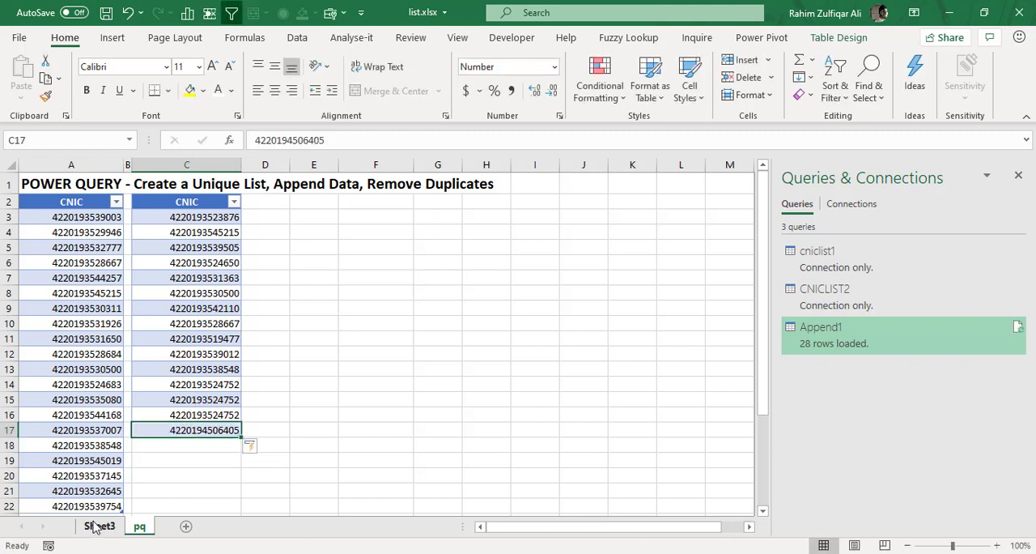
{"action": "left_click", "coordinate": [100, 527]}
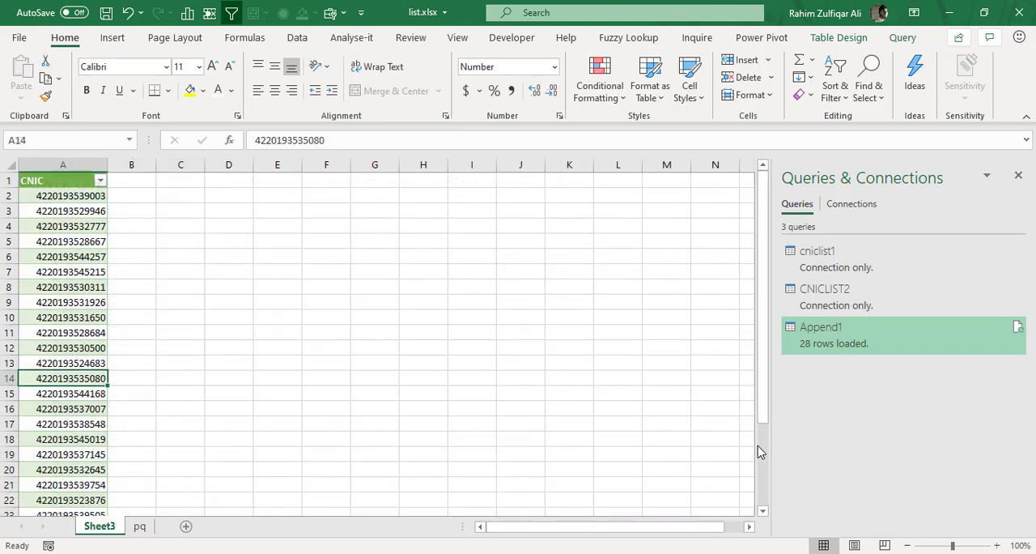
{"action": "left_click", "coordinate": [71, 271]}
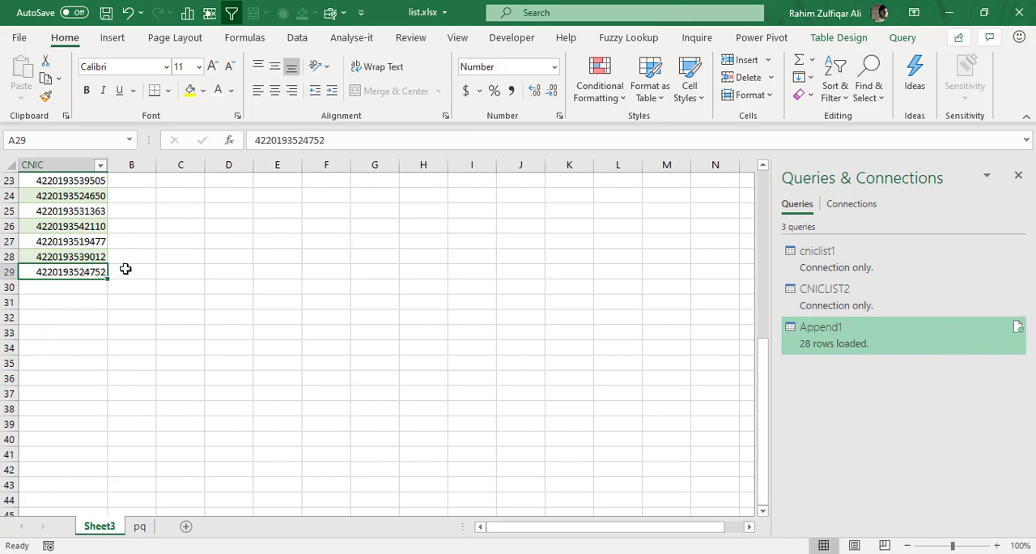
{"action": "mouse_move", "coordinate": [72, 299]}
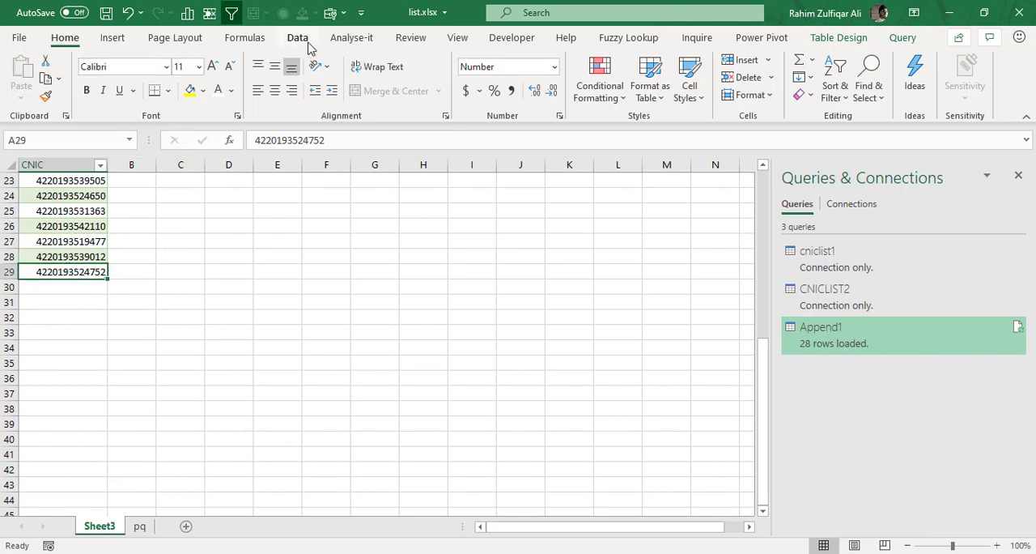
{"action": "left_click", "coordinate": [297, 37]}
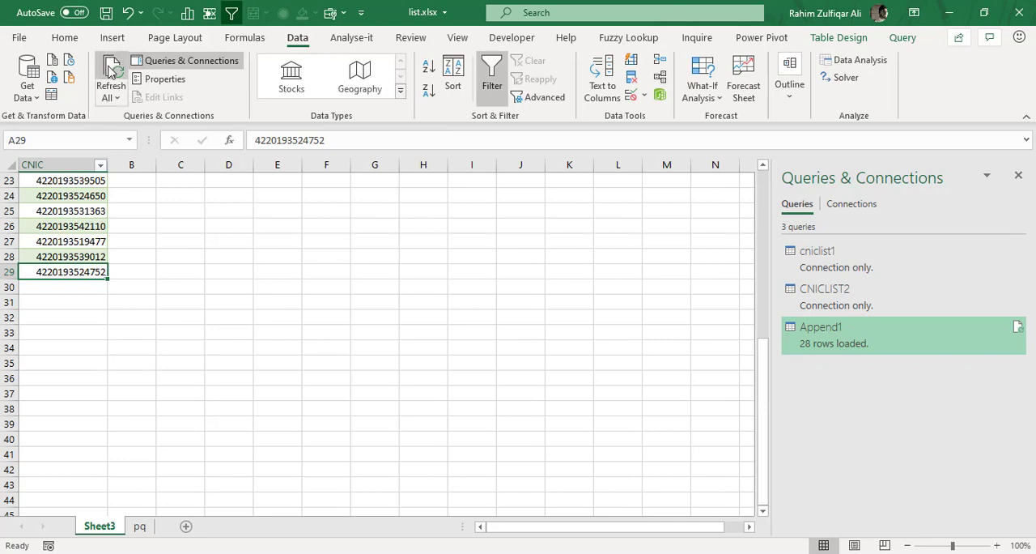
{"action": "left_click", "coordinate": [110, 77]}
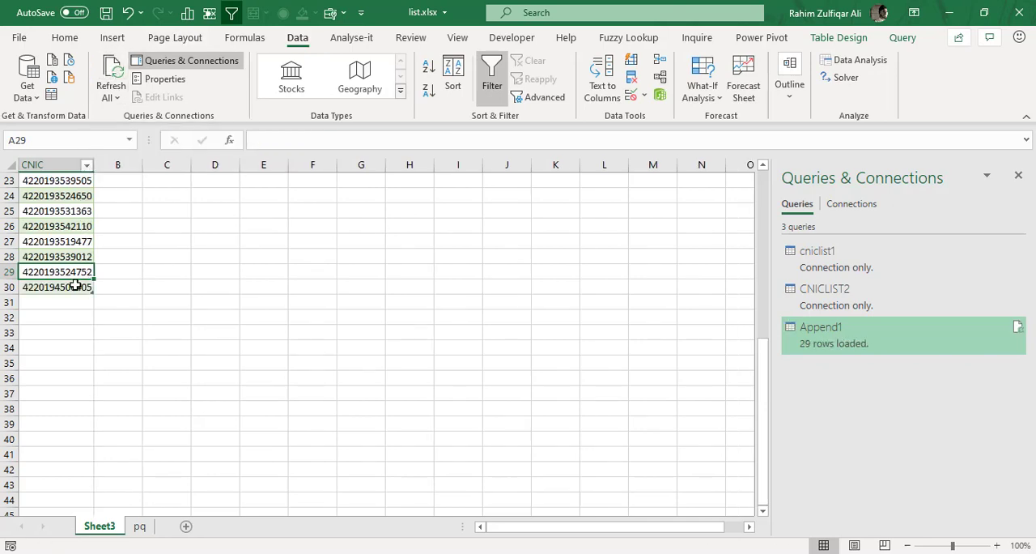
{"action": "left_click", "coordinate": [56, 287]}
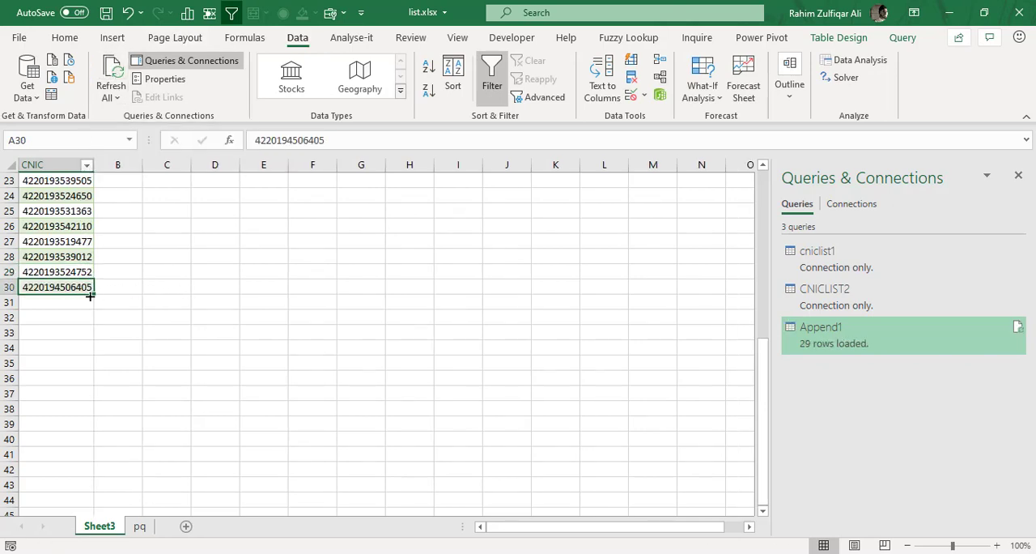
{"action": "mouse_move", "coordinate": [429, 285]}
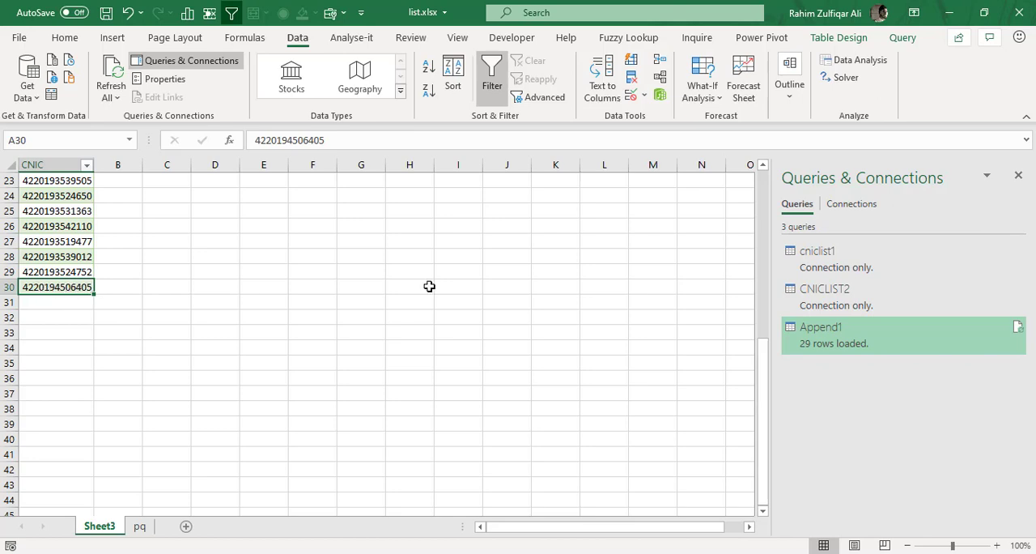
{"action": "mouse_move", "coordinate": [100, 311]}
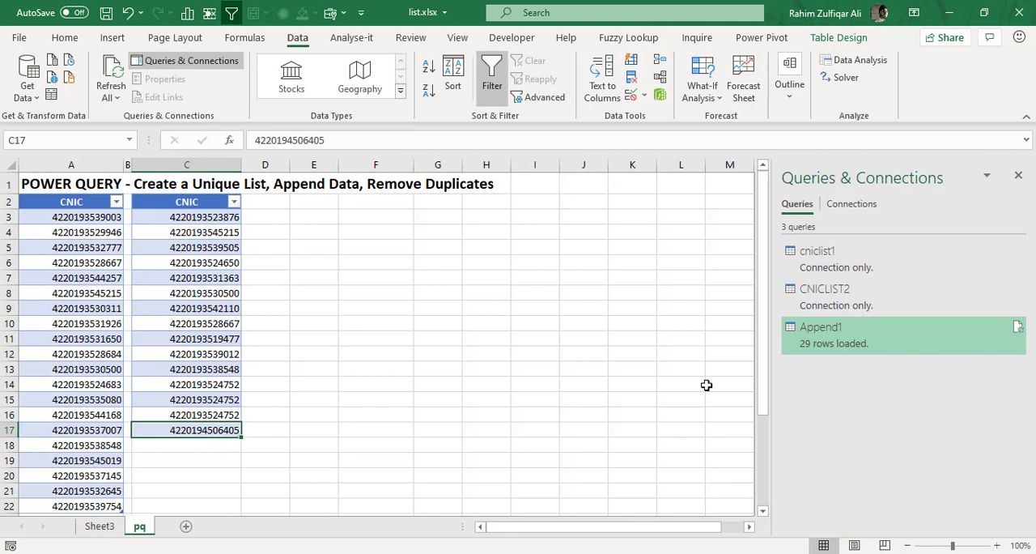
{"action": "scroll", "scroll_direction": "down", "scroll_amount": 3}
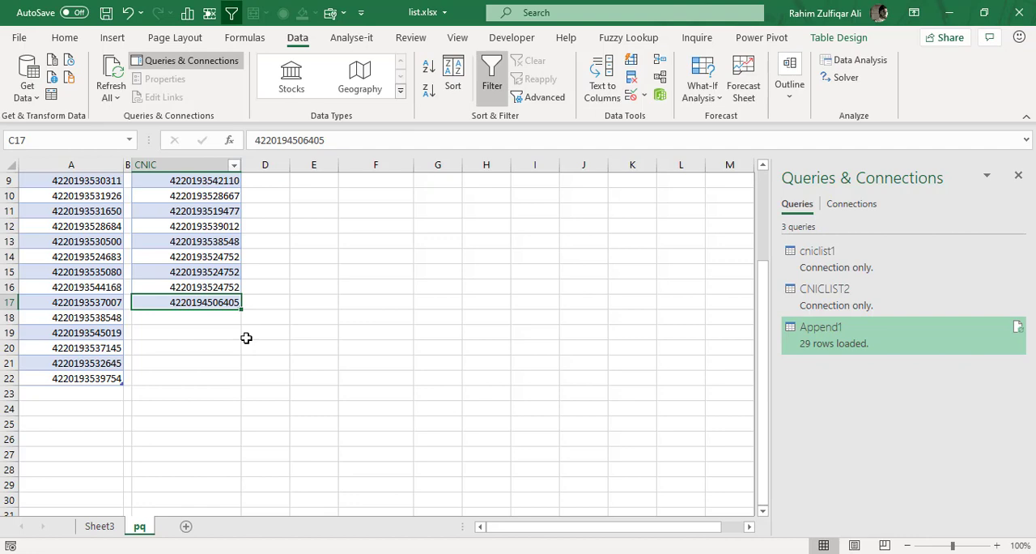
{"action": "scroll", "scroll_direction": "up", "scroll_amount": 3}
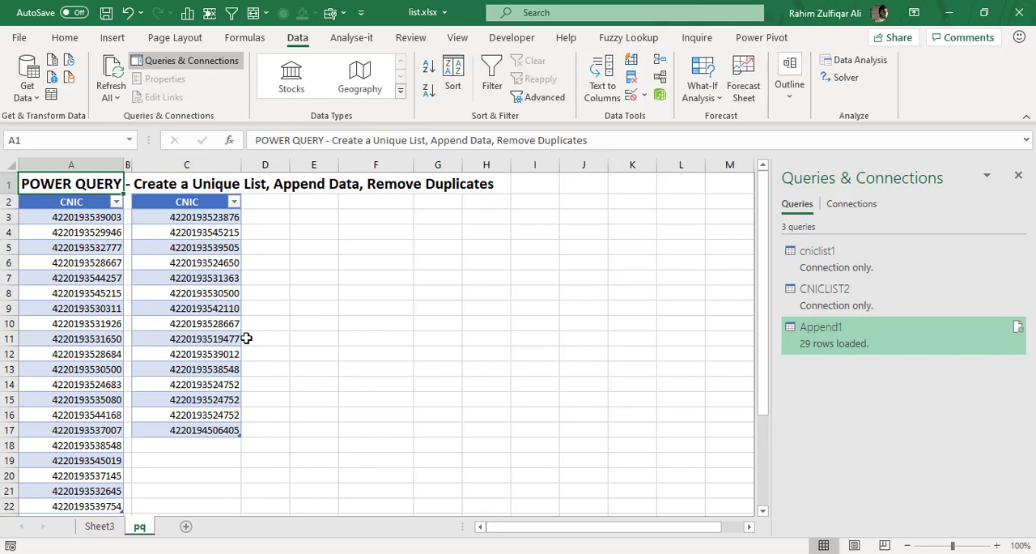
{"action": "left_click", "coordinate": [100, 525]}
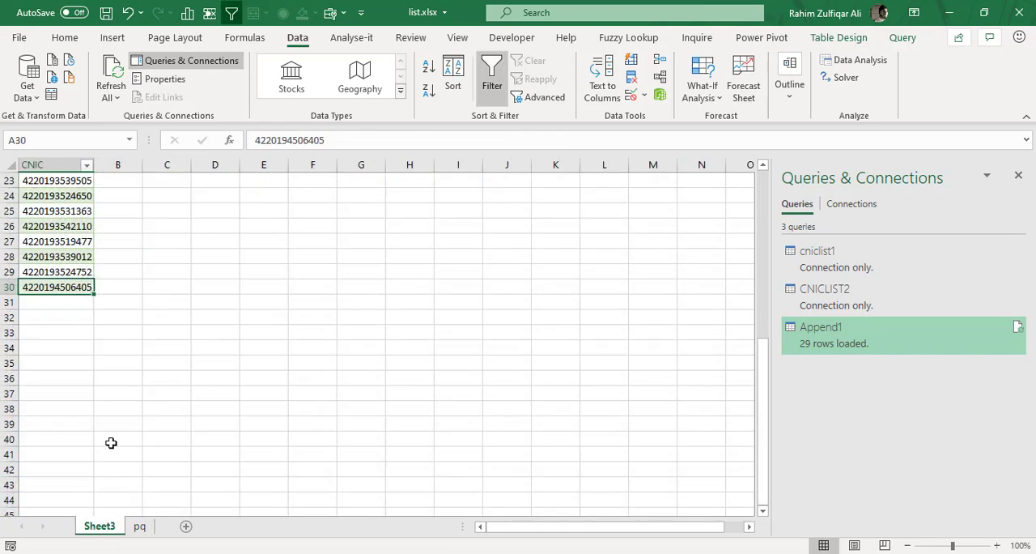